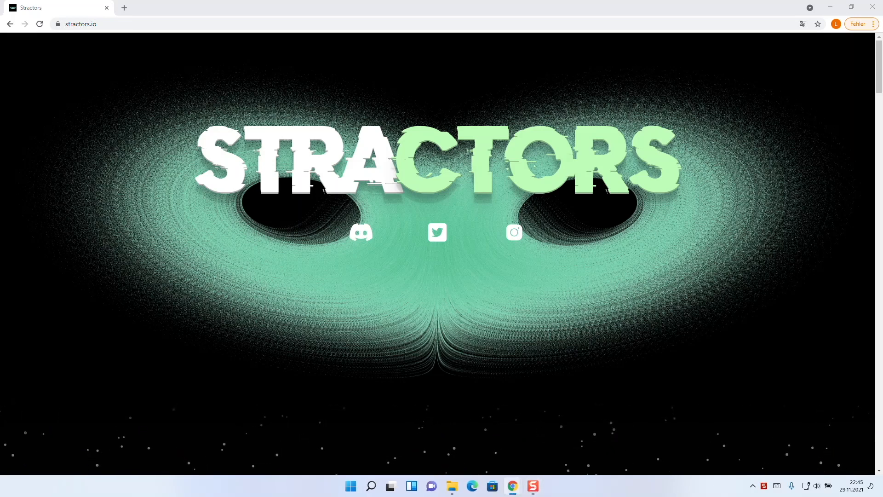
pyautogui.moveTo(559, 343)
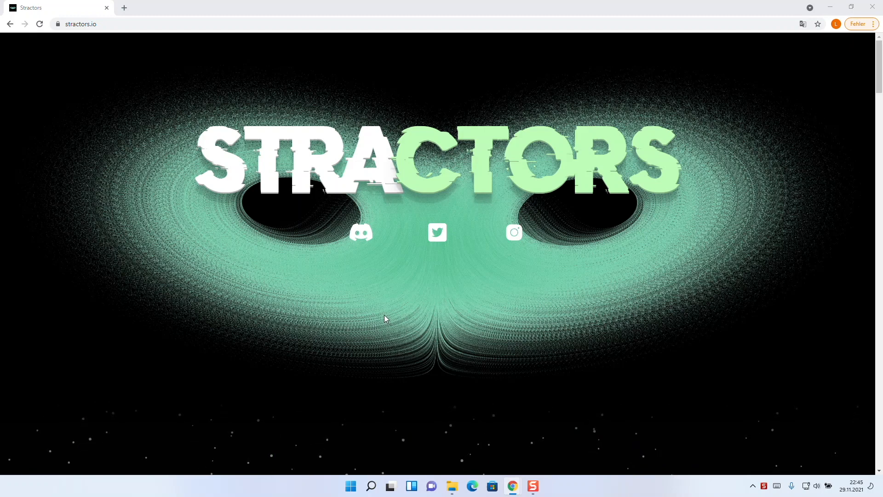
pyautogui.moveTo(245, 262)
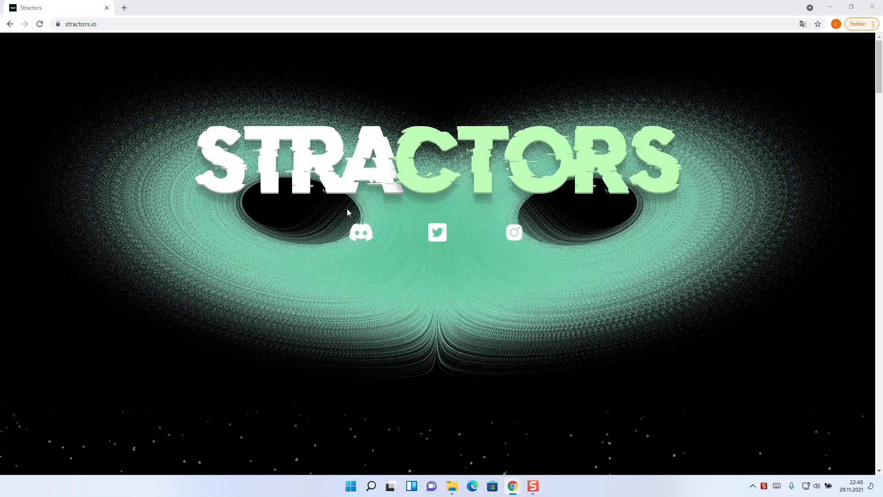
# - Scroll down through the Stractors site page, then back up slightly
pyautogui.scroll(-3)
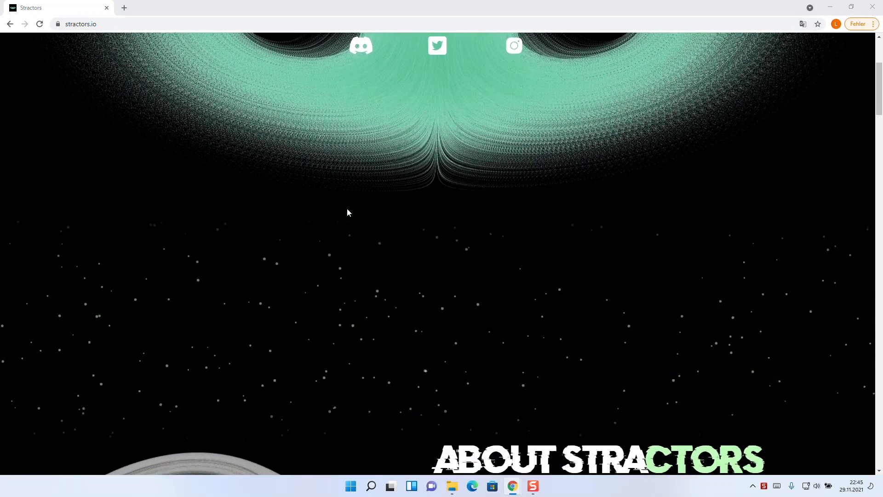
pyautogui.scroll(-3)
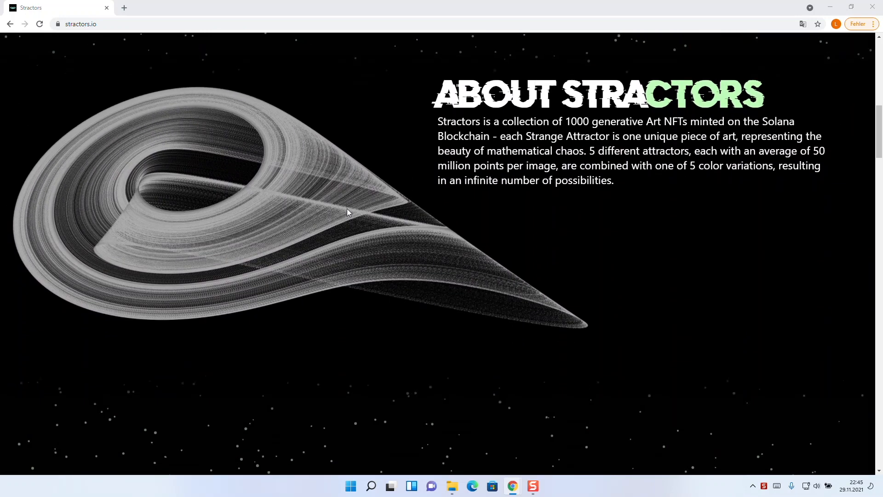
pyautogui.scroll(-3)
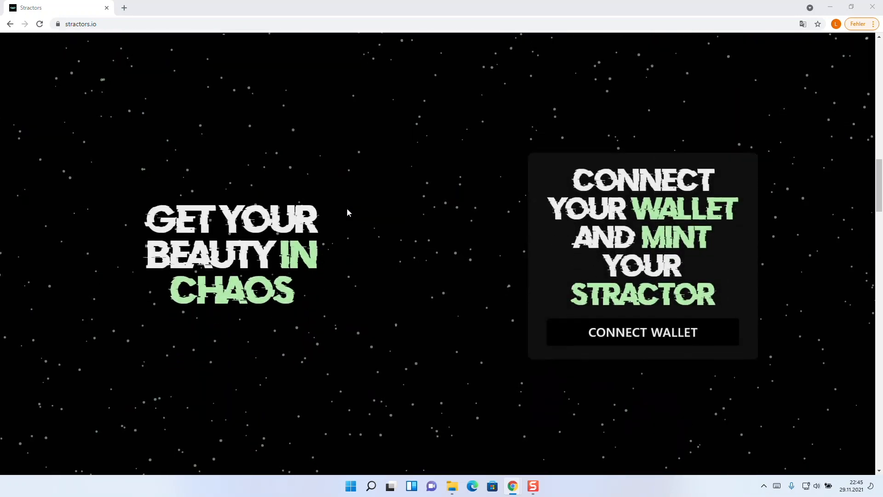
pyautogui.scroll(-3)
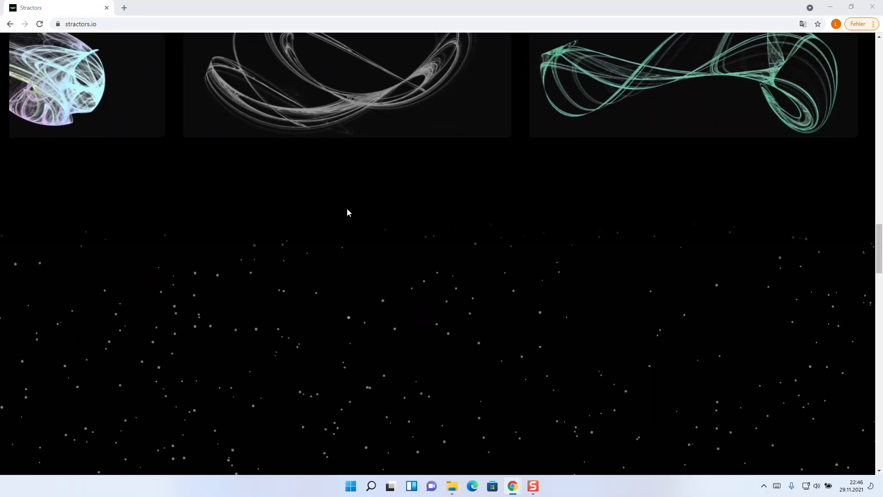
pyautogui.scroll(-3)
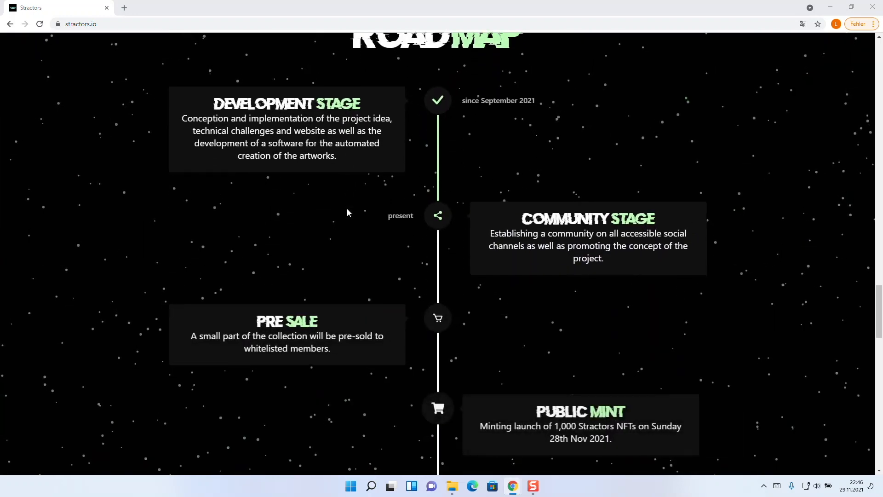
pyautogui.scroll(-3)
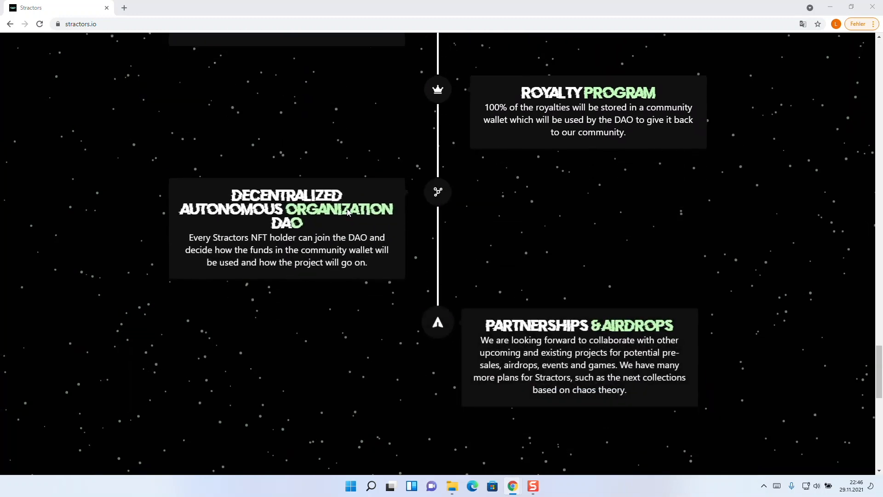
pyautogui.scroll(-3)
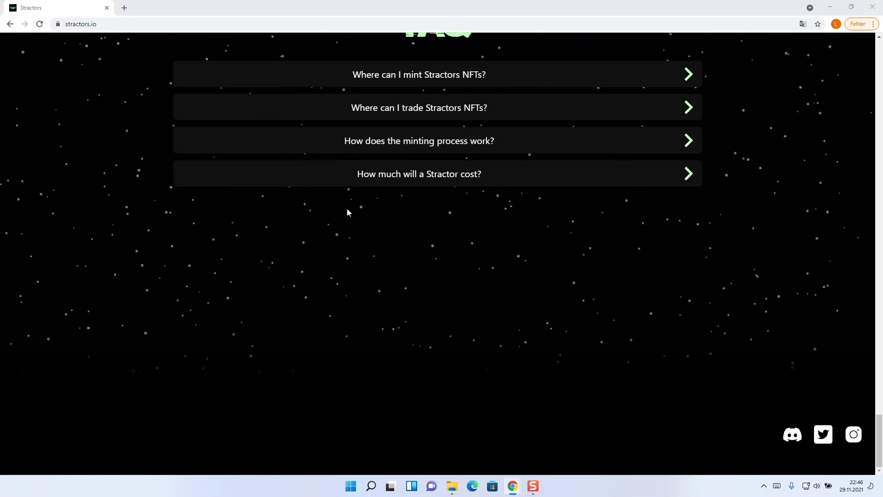
pyautogui.scroll(3)
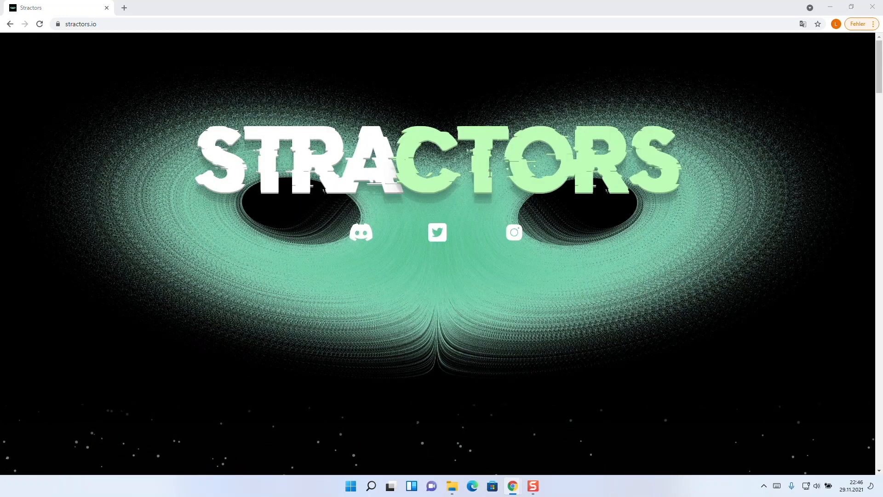
pyautogui.moveTo(583, 282)
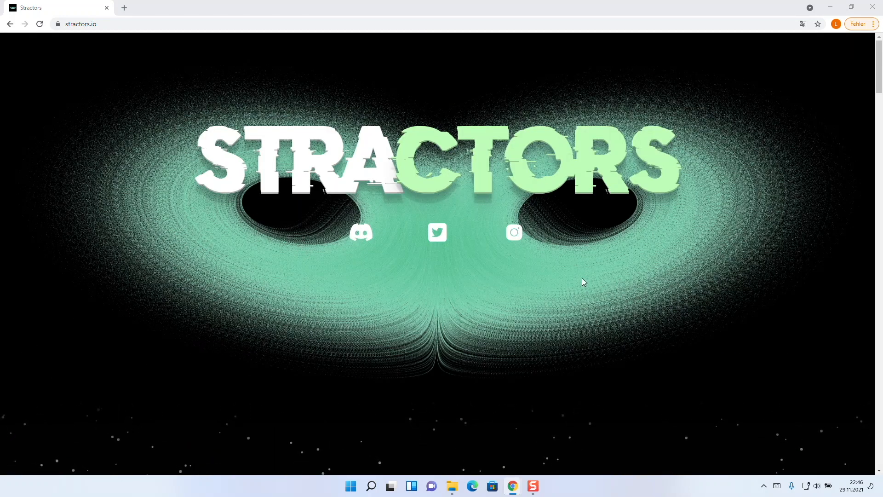
pyautogui.moveTo(306, 232)
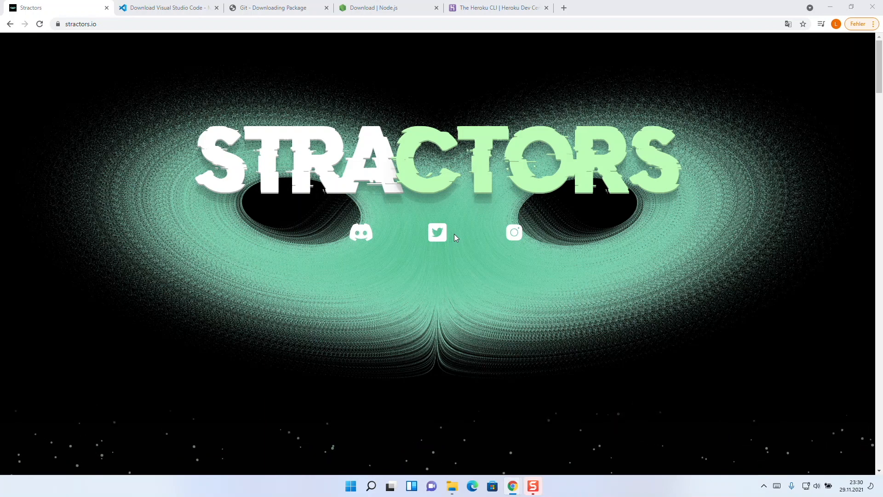
pyautogui.moveTo(394, 276)
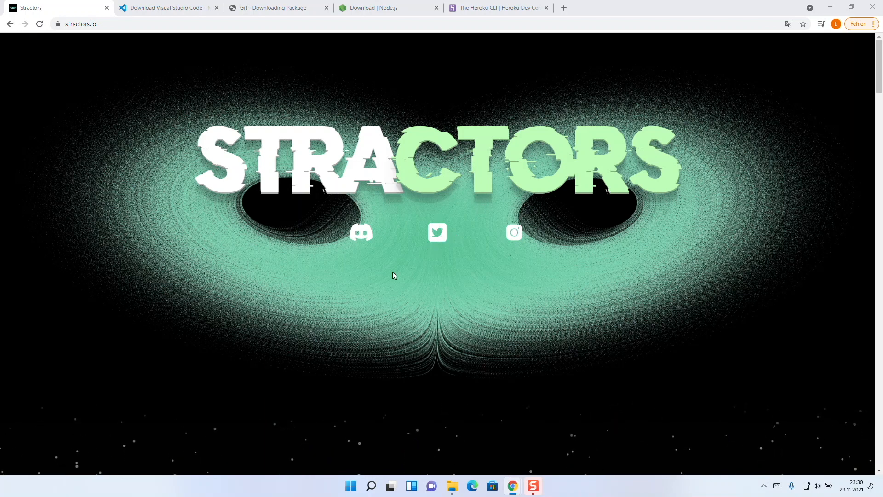
pyautogui.moveTo(109, 133)
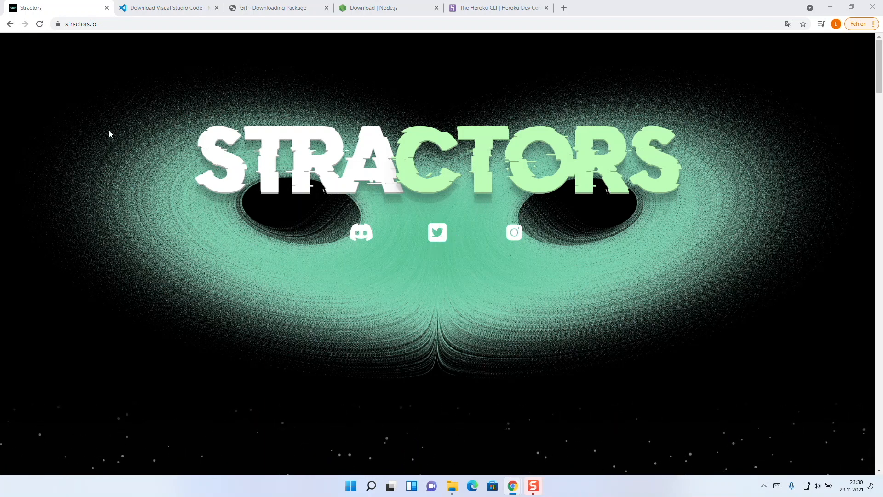
pyautogui.moveTo(81, 135)
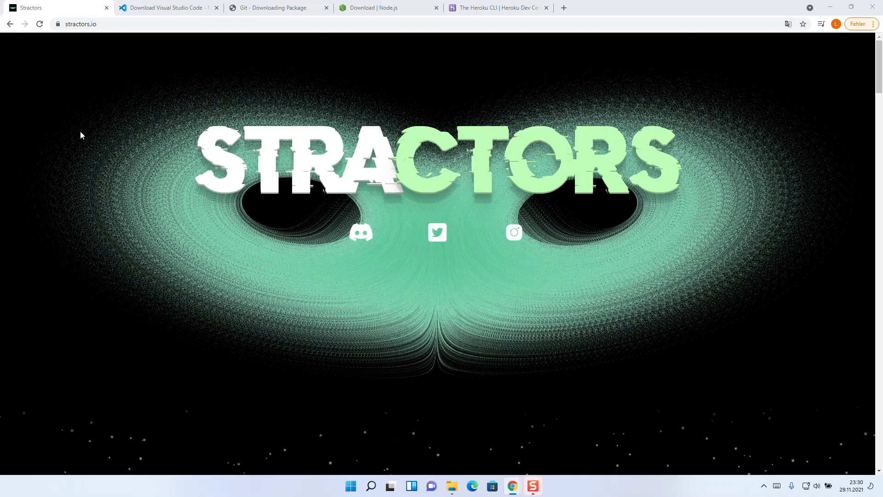
# - Browse the VS Code, Git and Node.js download tabs, ending on the Heroku CLI guide
pyautogui.click(165, 7)
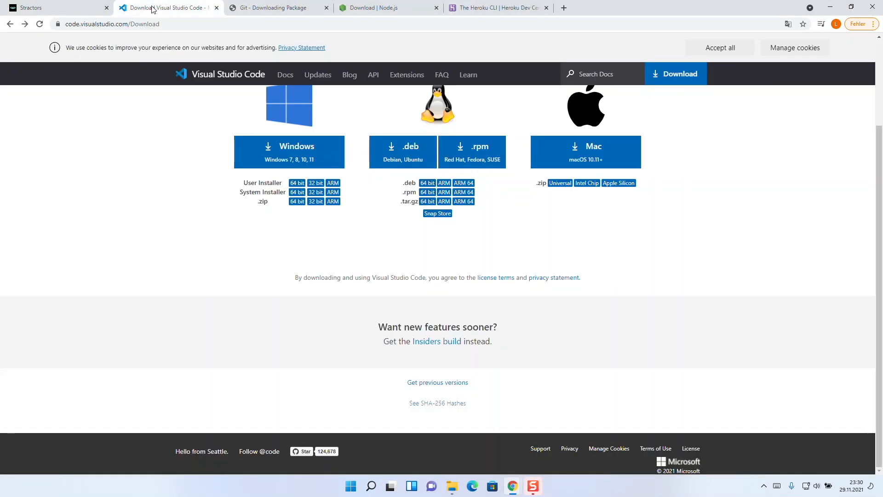
pyautogui.scroll(3)
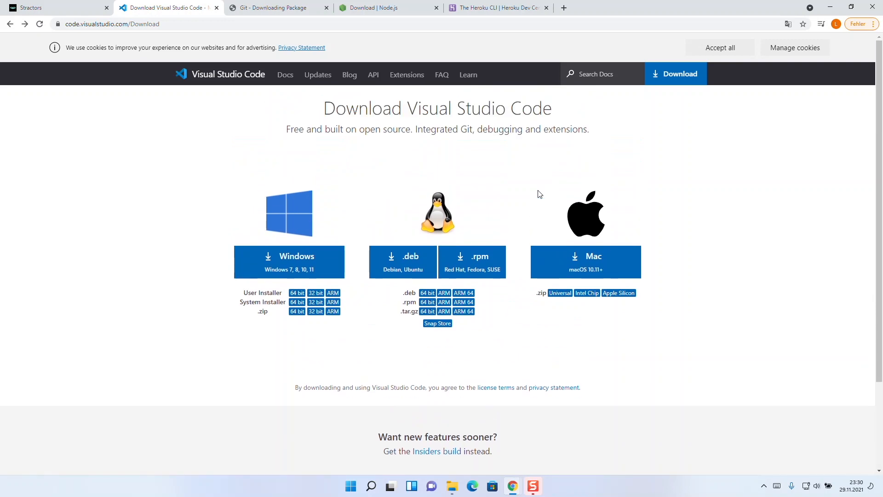
pyautogui.moveTo(223, 158)
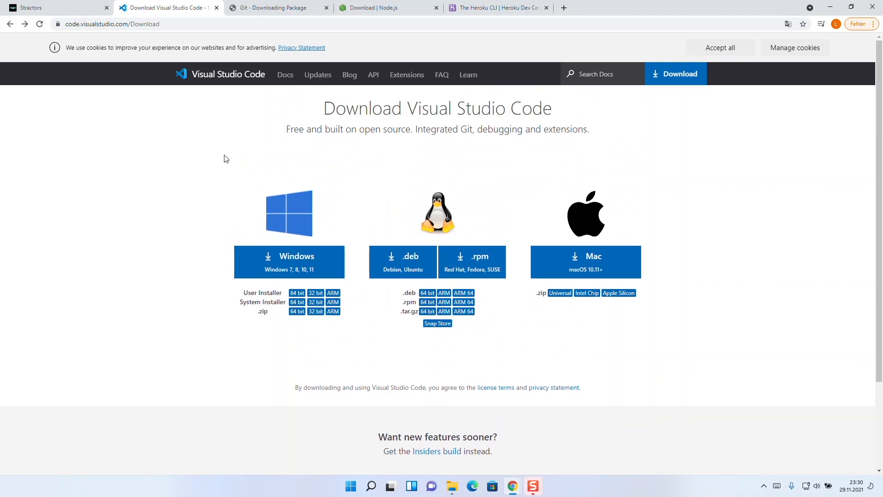
pyautogui.moveTo(420, 168)
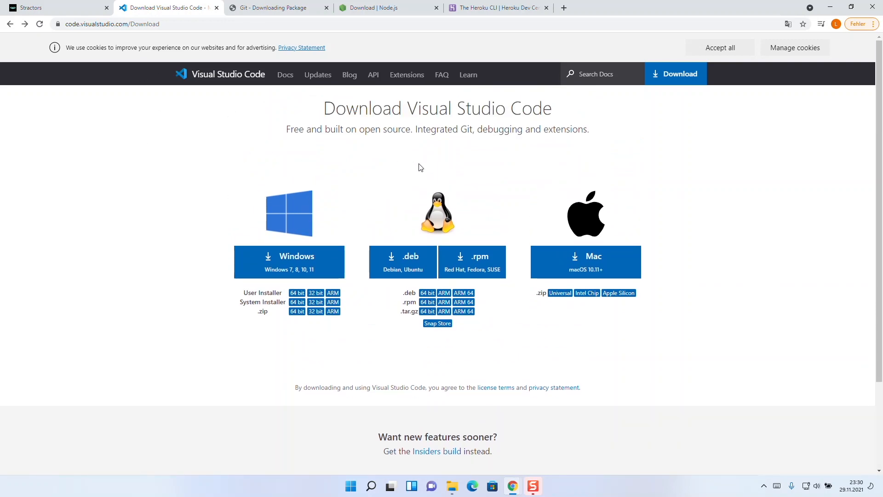
pyautogui.moveTo(289, 256)
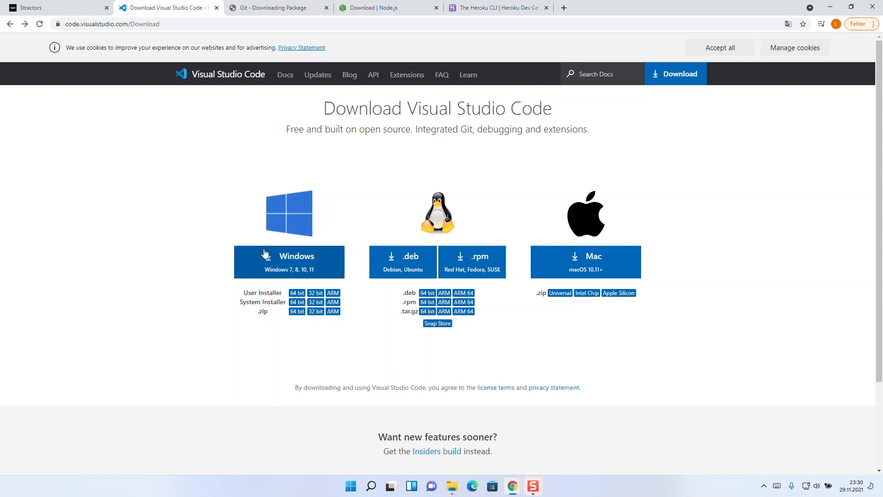
pyautogui.moveTo(268, 13)
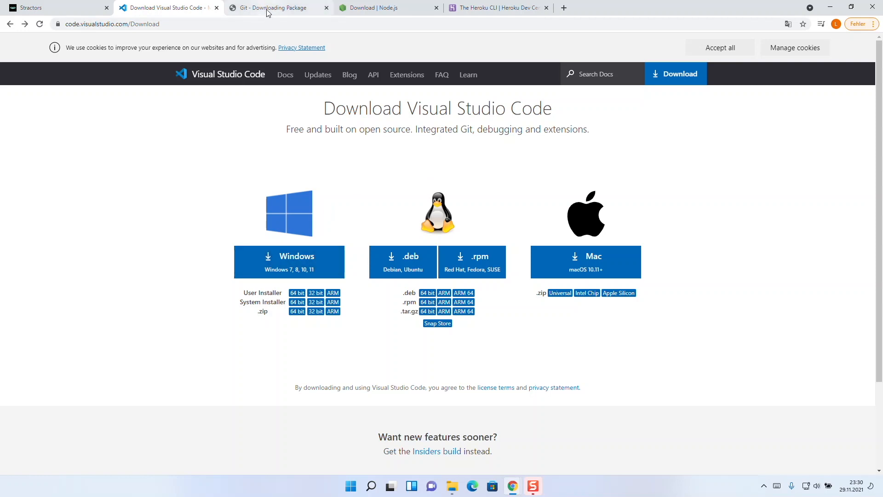
pyautogui.click(276, 8)
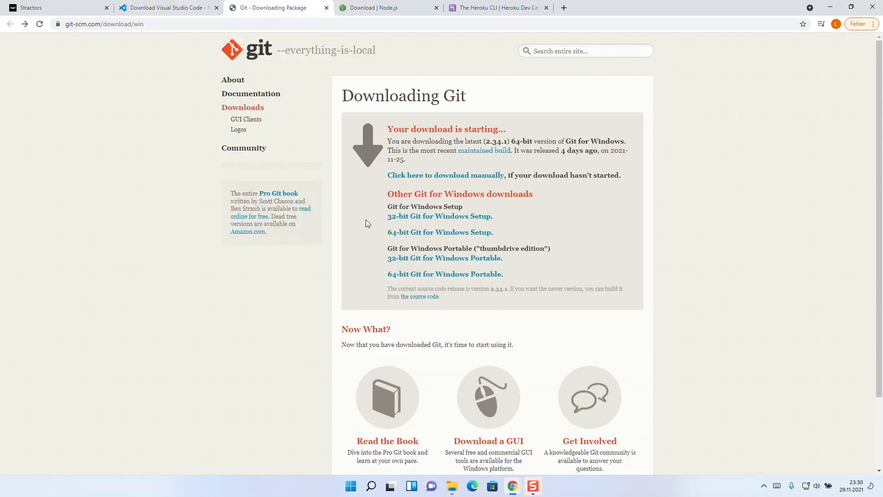
pyautogui.moveTo(444, 230)
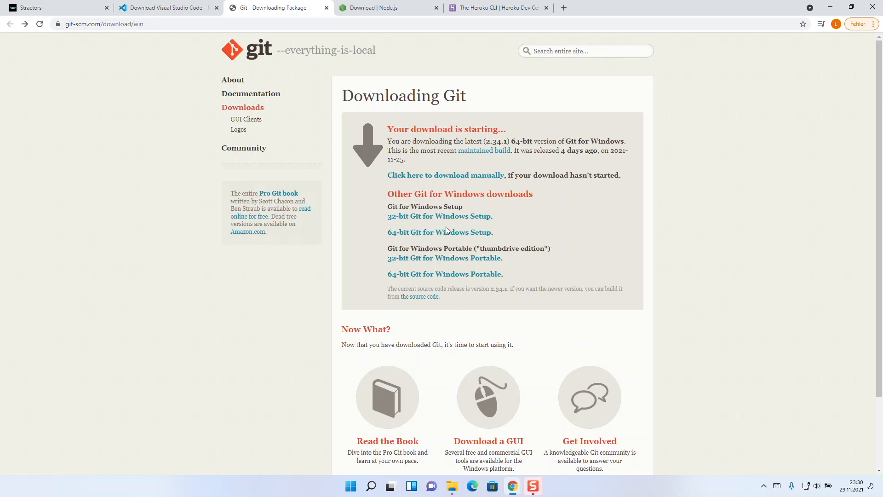
pyautogui.moveTo(635, 261)
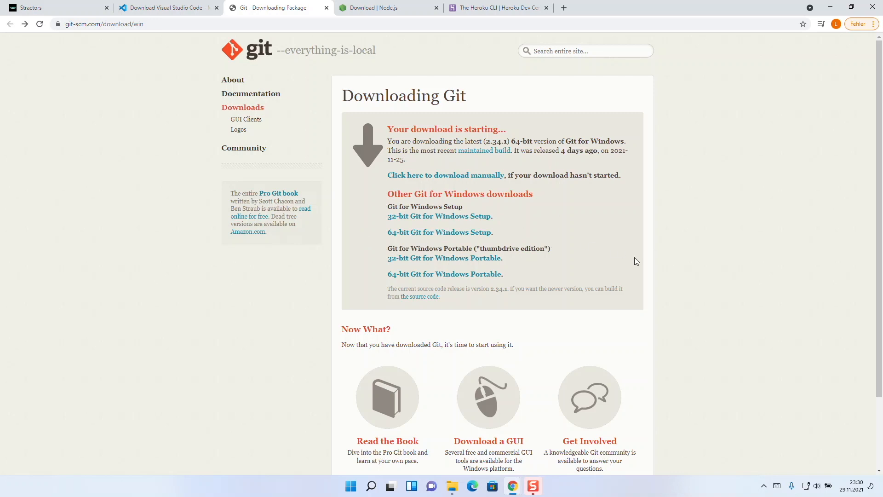
pyautogui.moveTo(352, 50)
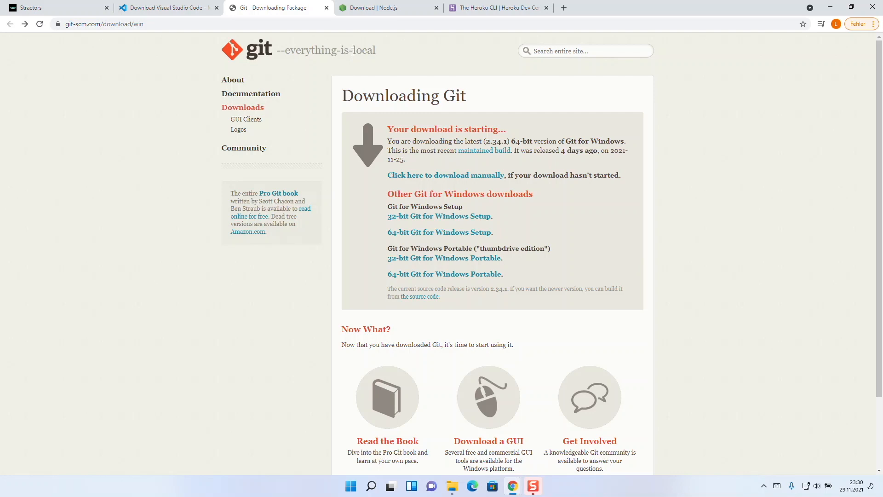
pyautogui.moveTo(377, 68)
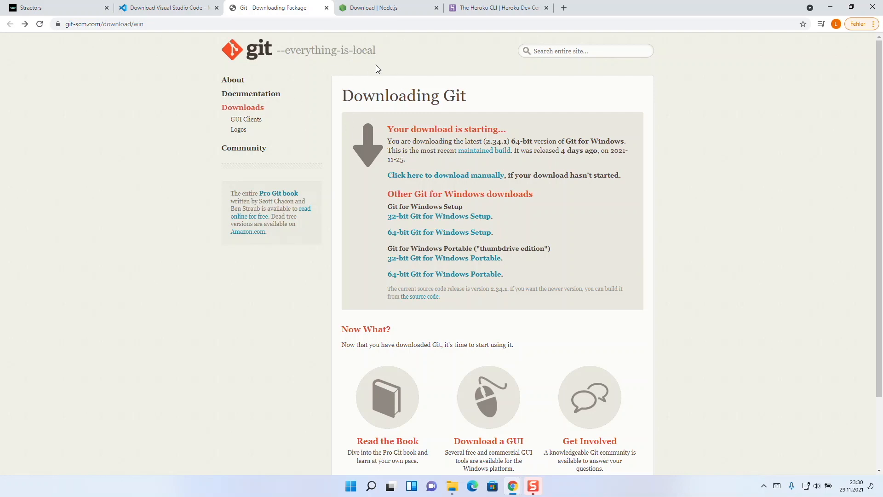
pyautogui.moveTo(383, 8)
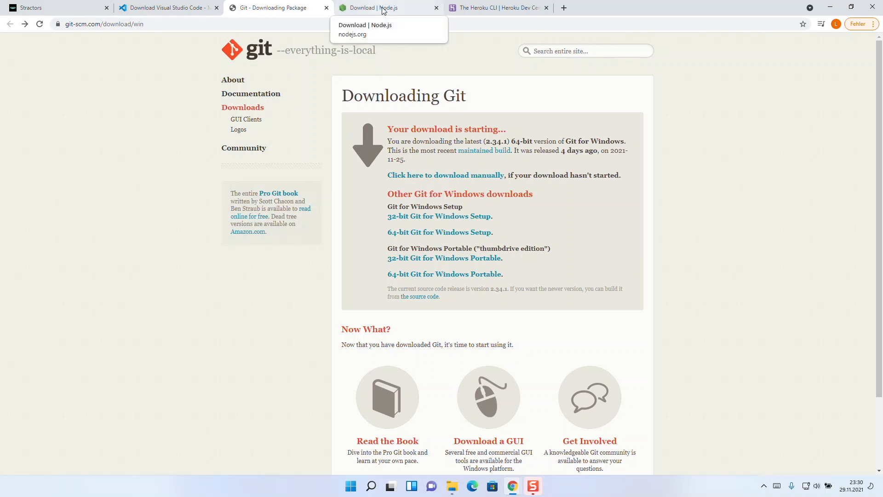
pyautogui.click(371, 7)
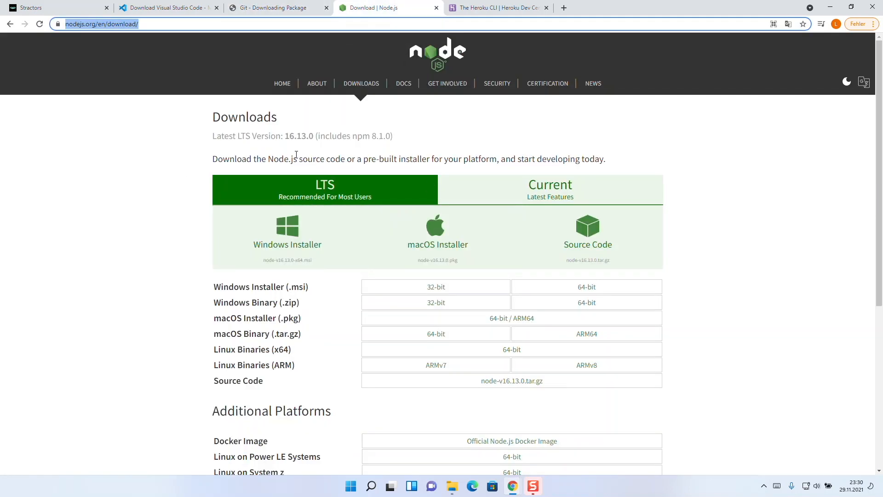
pyautogui.moveTo(513, 8)
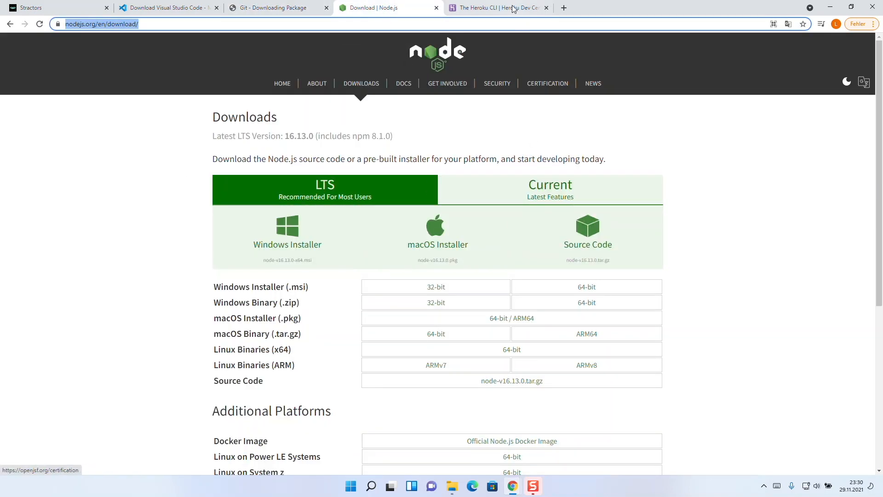
pyautogui.click(494, 8)
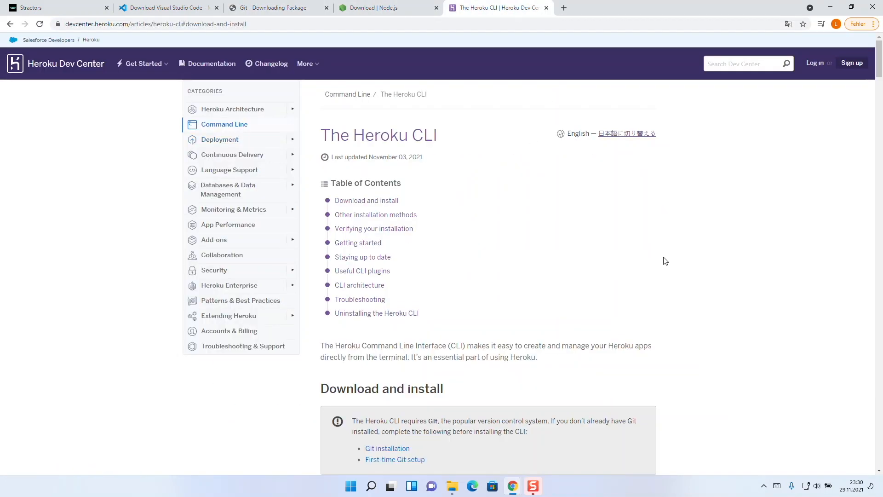
pyautogui.scroll(-3)
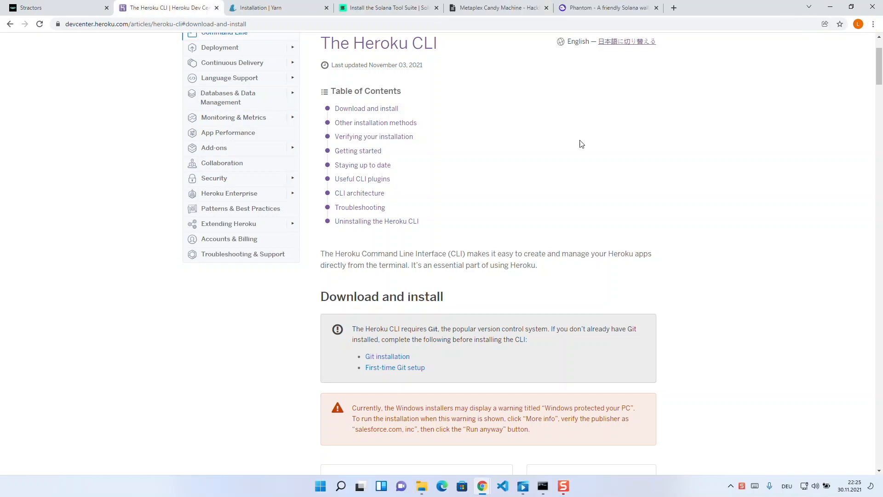
pyautogui.moveTo(712, 148)
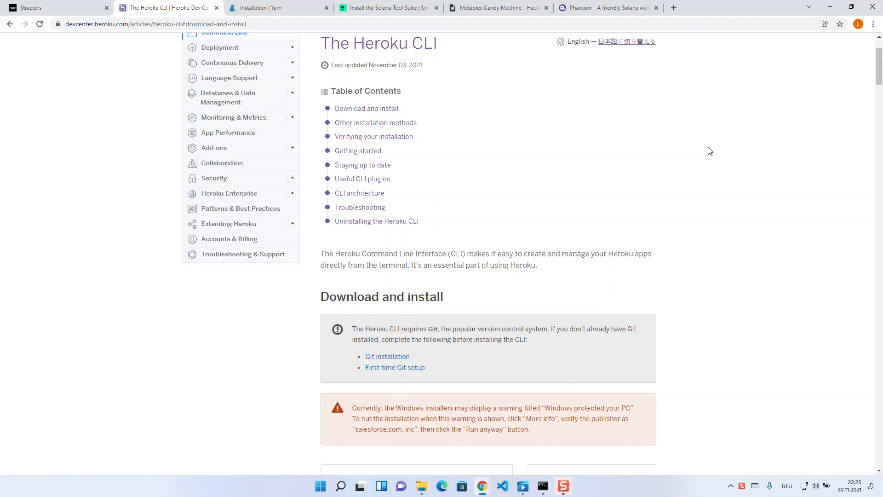
pyautogui.moveTo(806, 179)
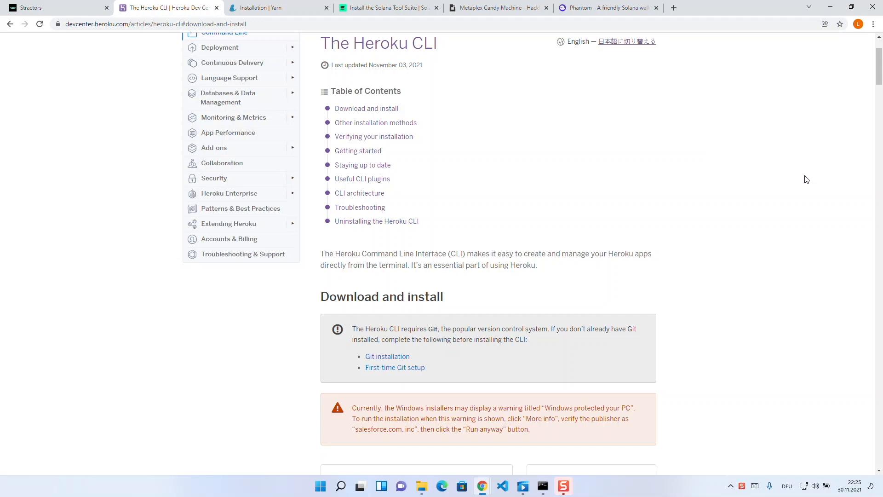
pyautogui.moveTo(504, 209)
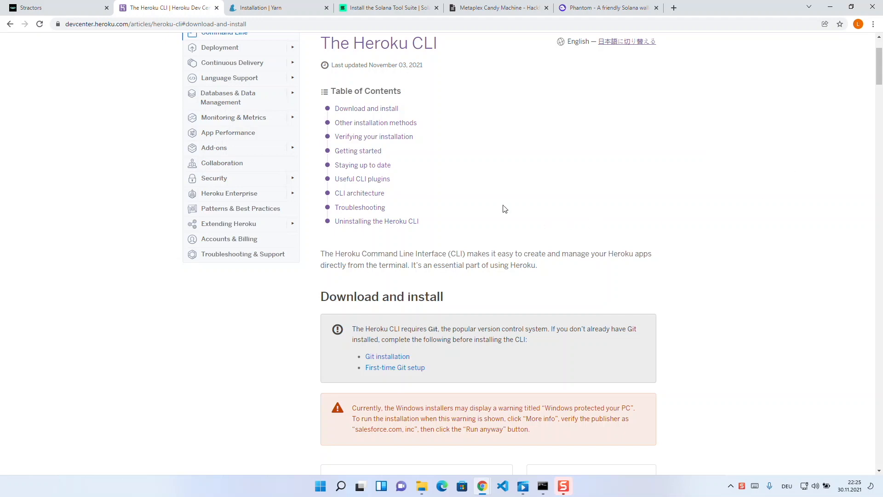
pyautogui.moveTo(419, 171)
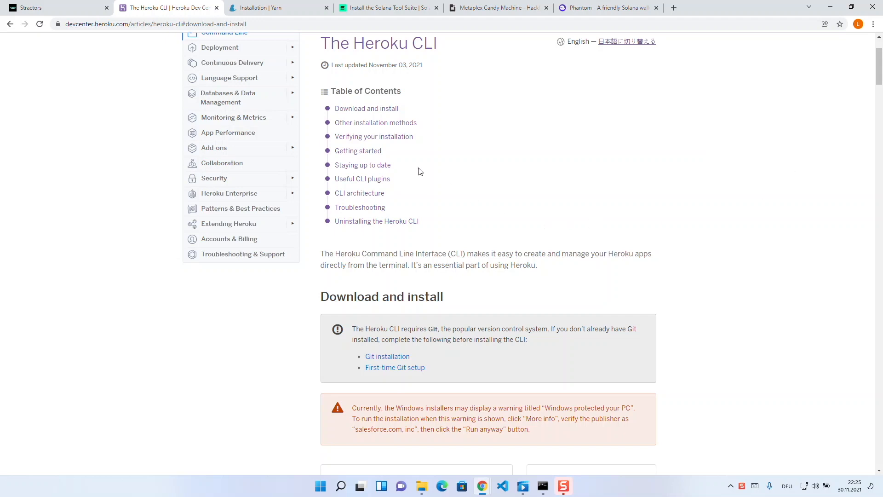
# - Switch to the Yarn installation tab showing the npm global install command
pyautogui.click(276, 8)
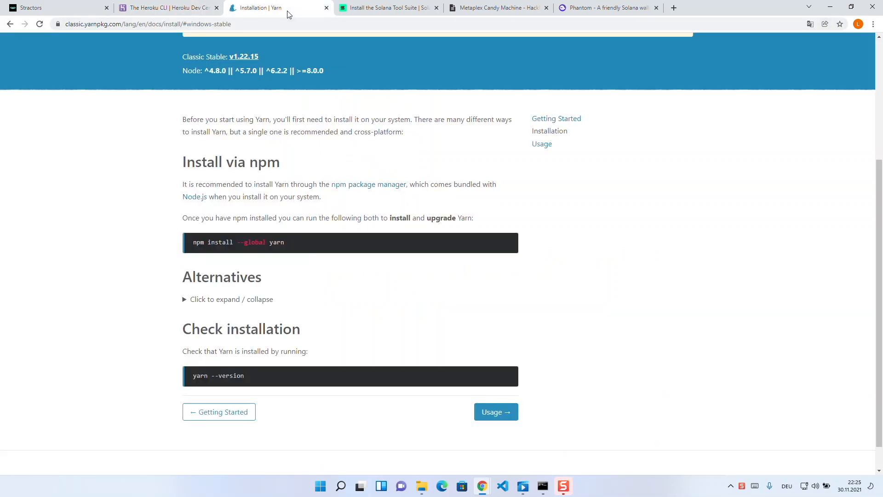
pyautogui.moveTo(439, 209)
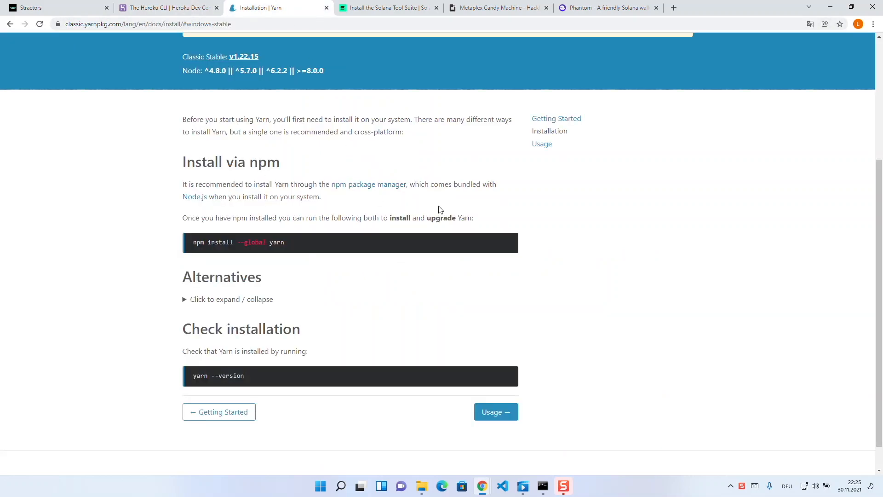
pyautogui.moveTo(580, 388)
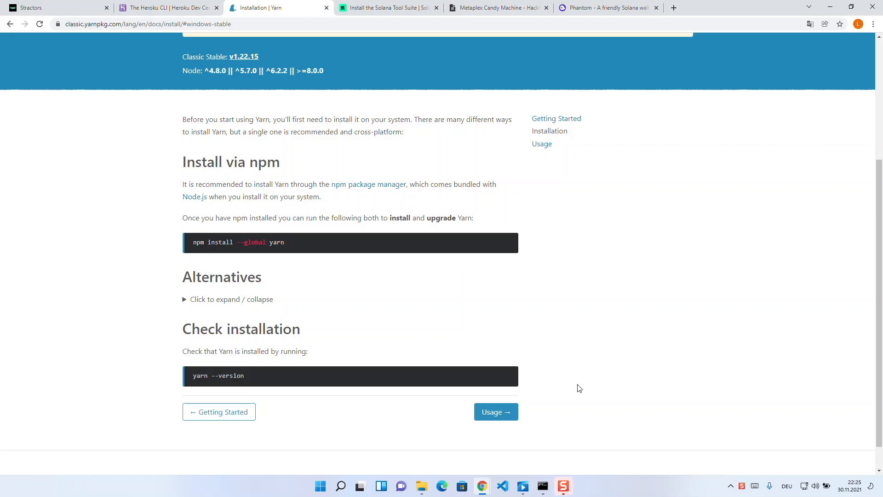
pyautogui.moveTo(527, 367)
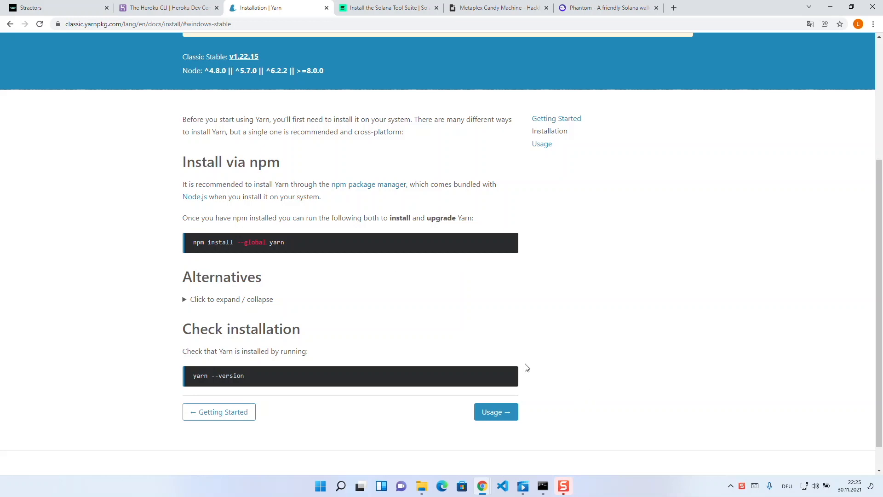
pyautogui.moveTo(314, 252)
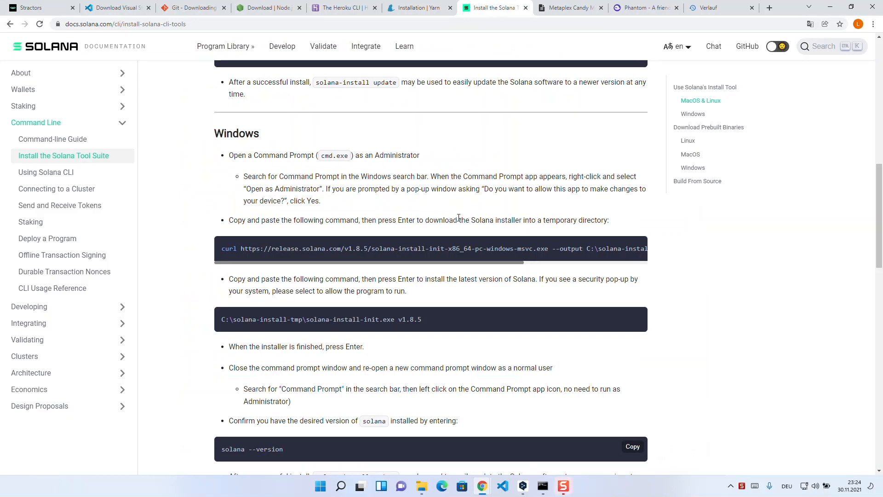
pyautogui.moveTo(511, 251)
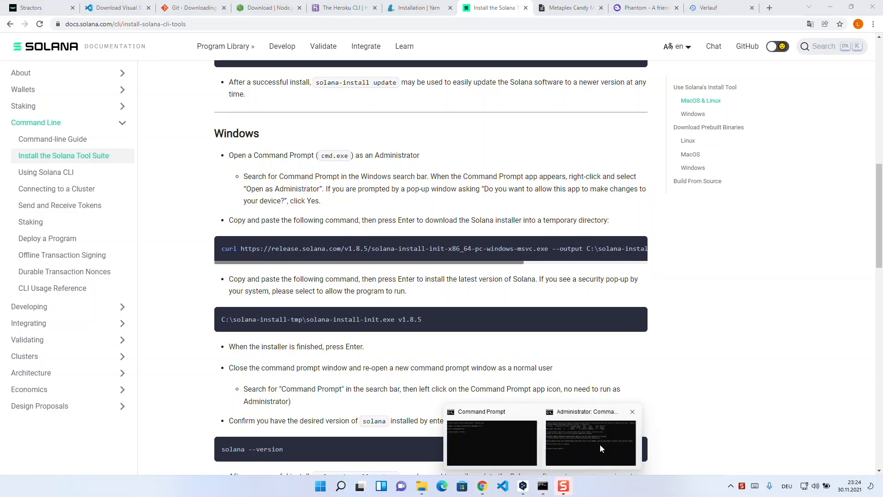
# - Confirm the installed Solana CLI is version 1.8.5 with solana --version
pyautogui.click(590, 441)
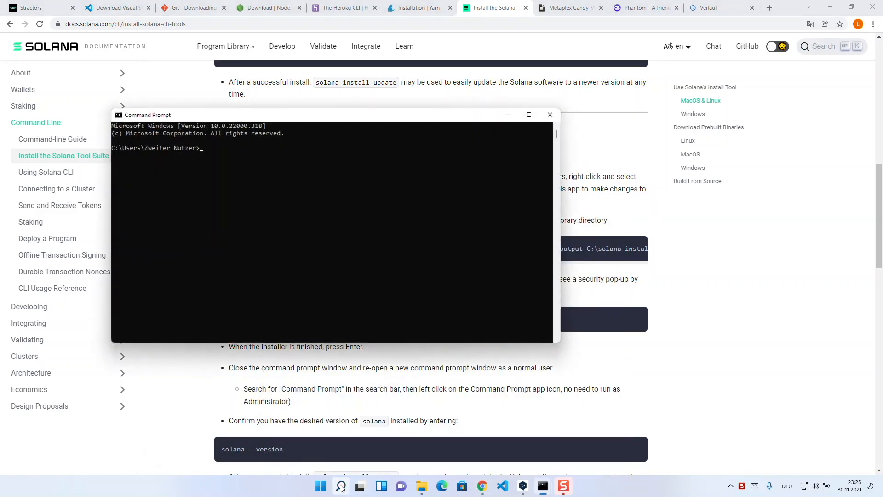
pyautogui.write('solana --version')
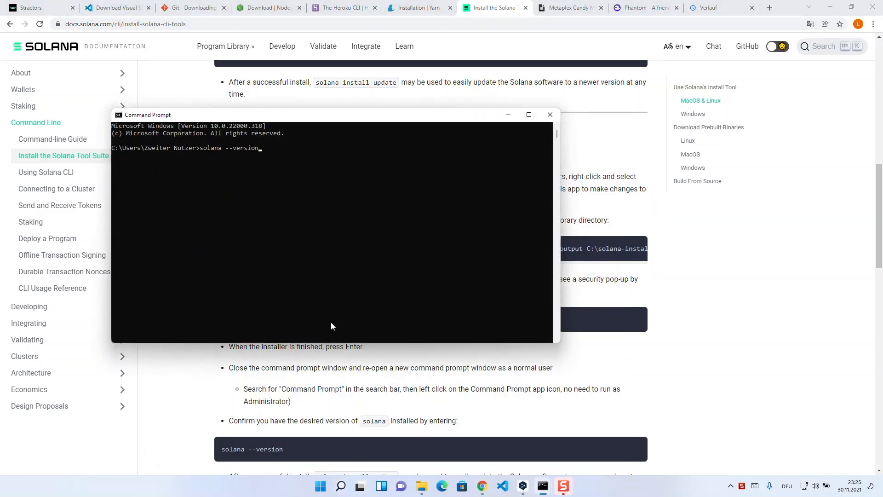
pyautogui.press('Return')
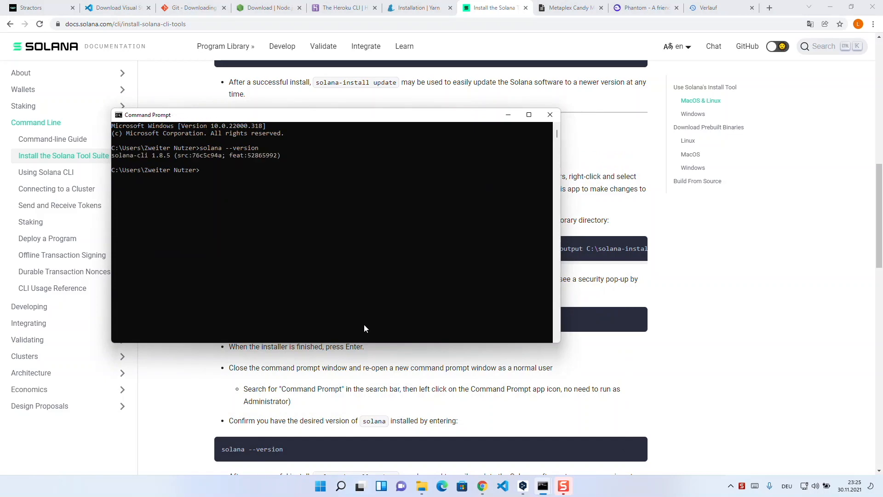
pyautogui.moveTo(524, 127)
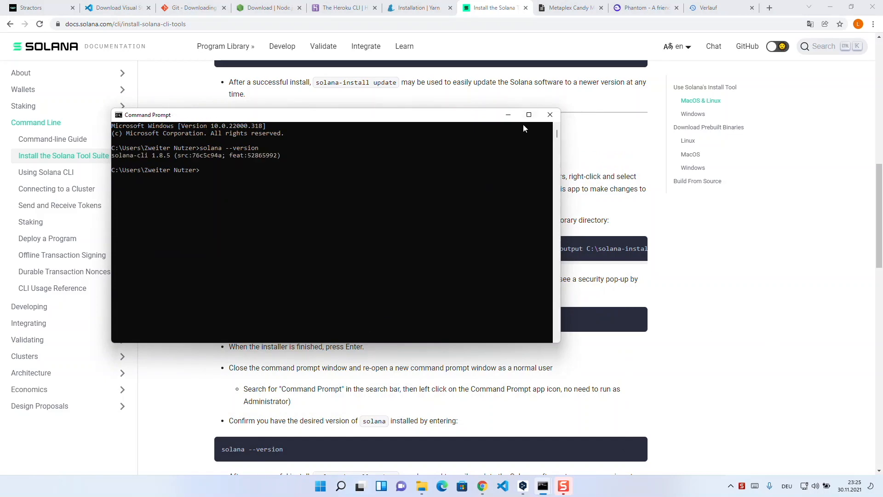
pyautogui.click(549, 115)
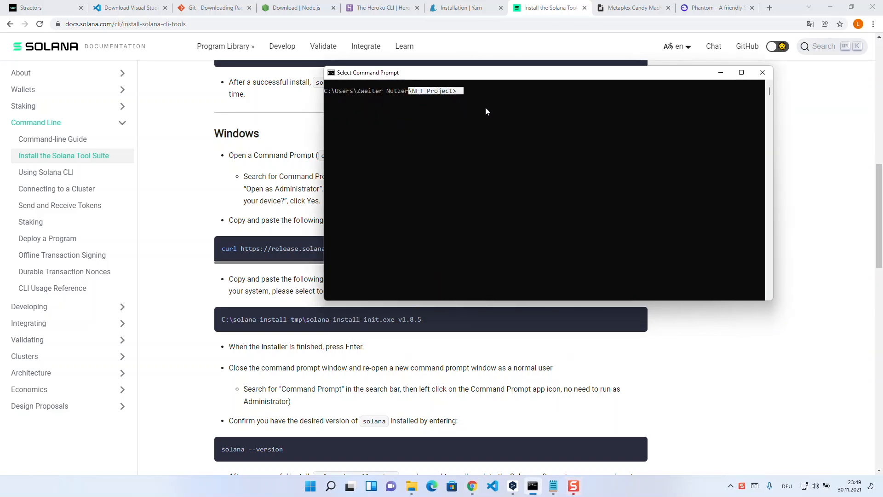
# - Run git clone for the metaplex repository in the NFT Project folder
pyautogui.click(487, 106)
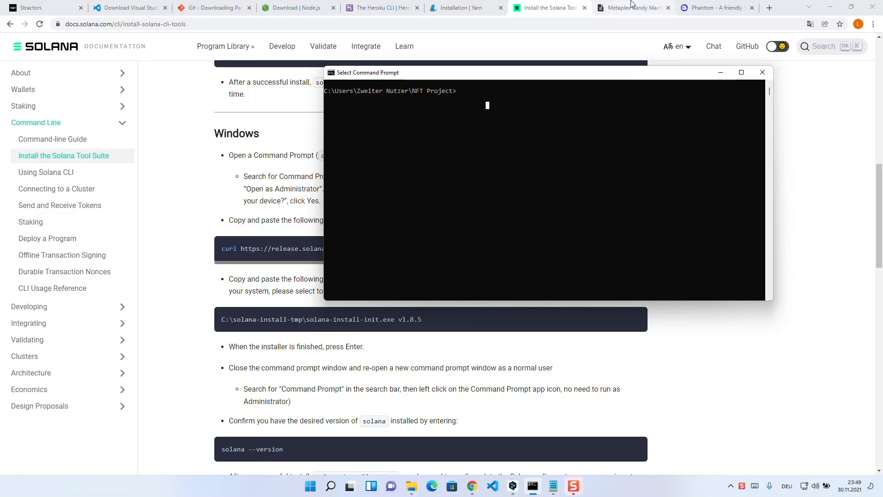
pyautogui.click(630, 7)
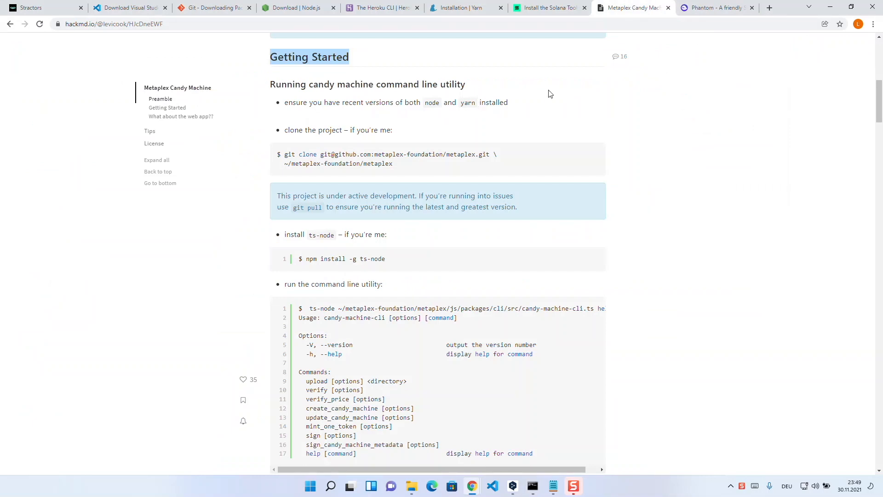
pyautogui.moveTo(378, 68)
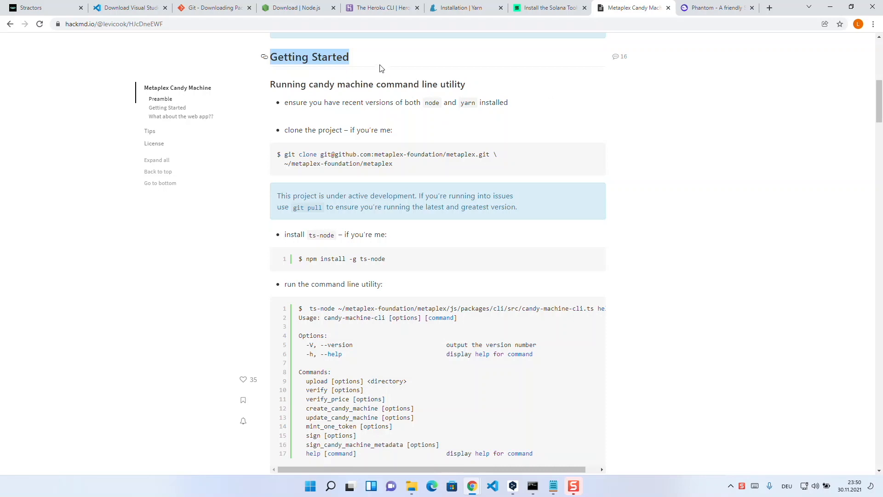
pyautogui.moveTo(417, 157)
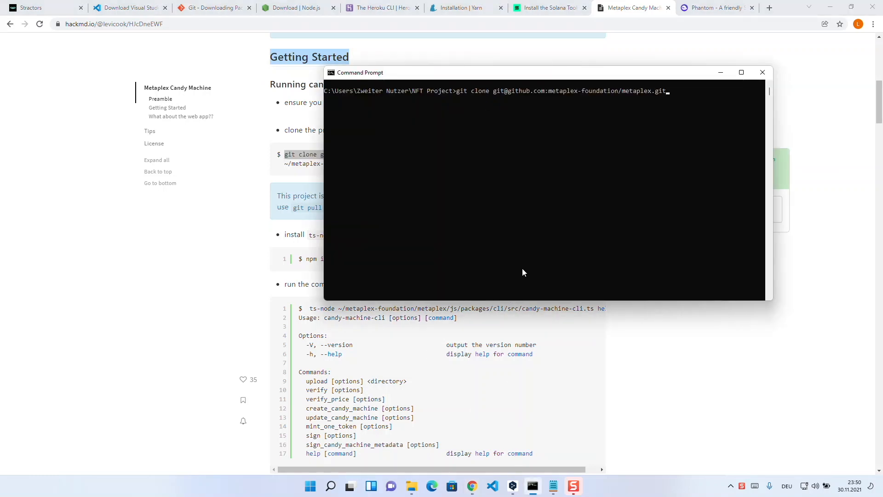
pyautogui.press('Return')
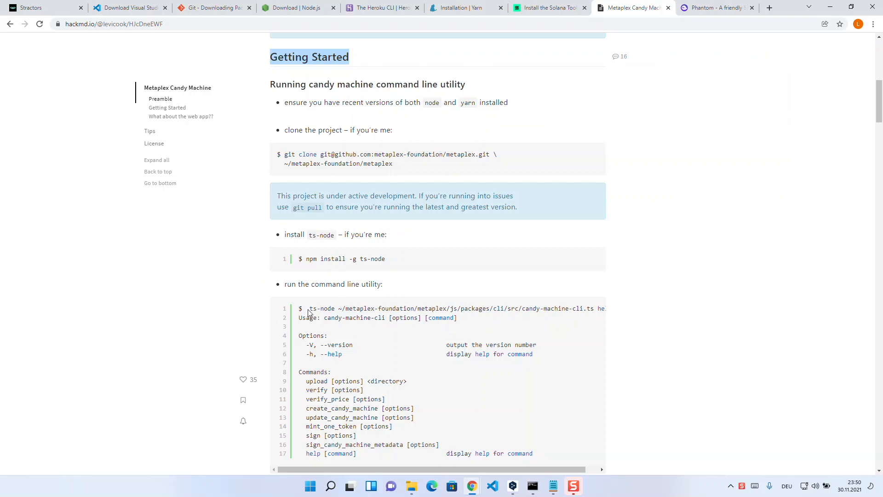
pyautogui.click(619, 56)
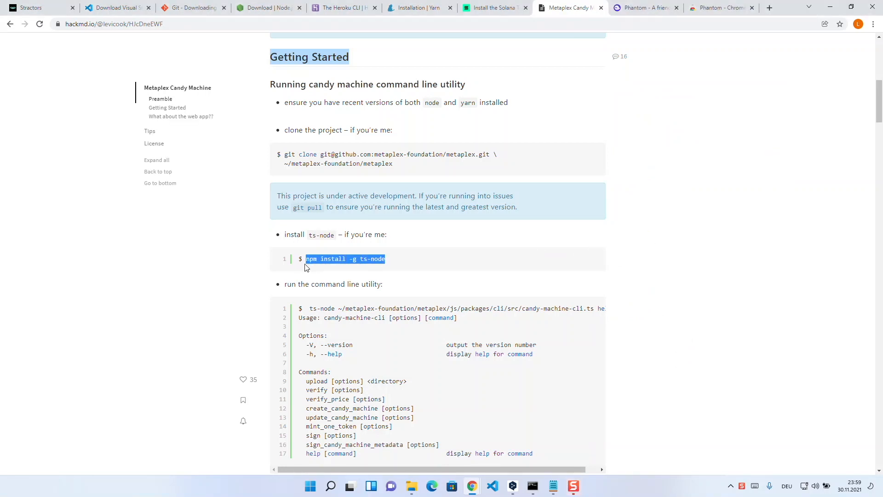
pyautogui.click(620, 56)
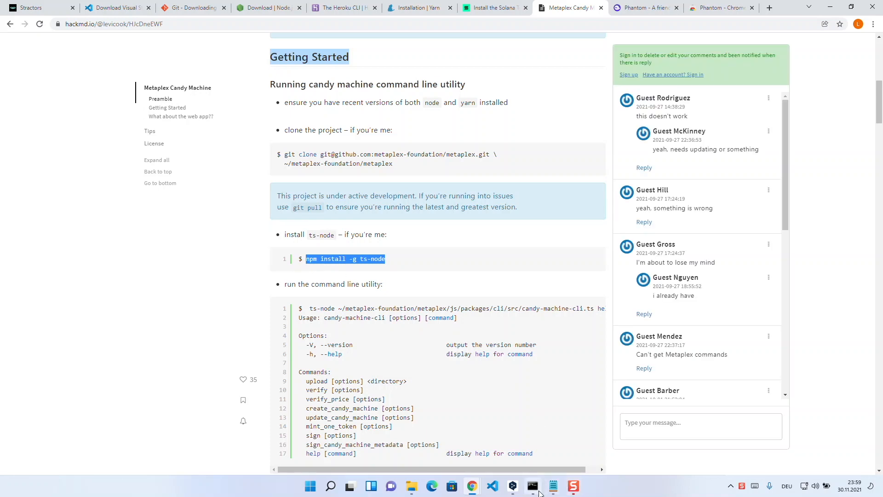
pyautogui.click(532, 486)
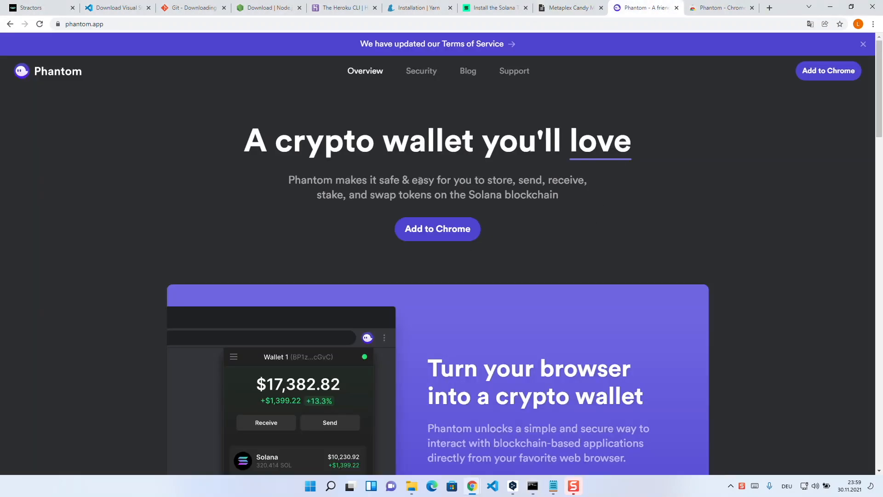
pyautogui.moveTo(584, 233)
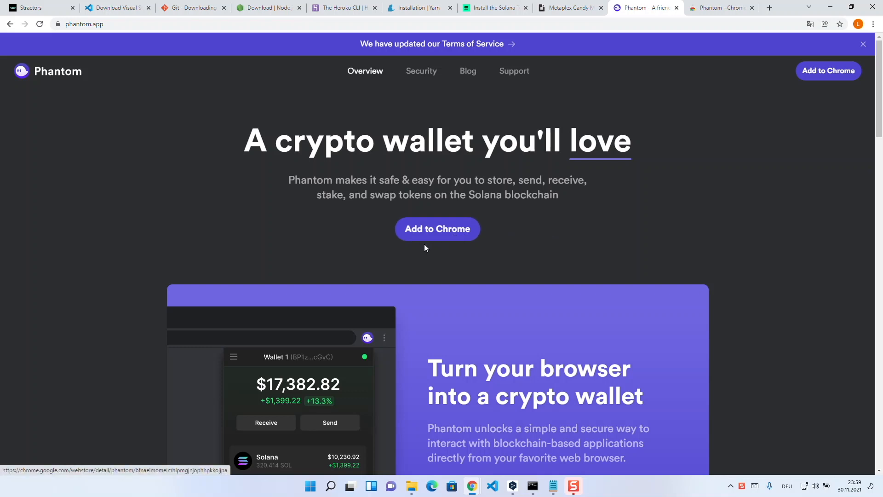
pyautogui.moveTo(369, 247)
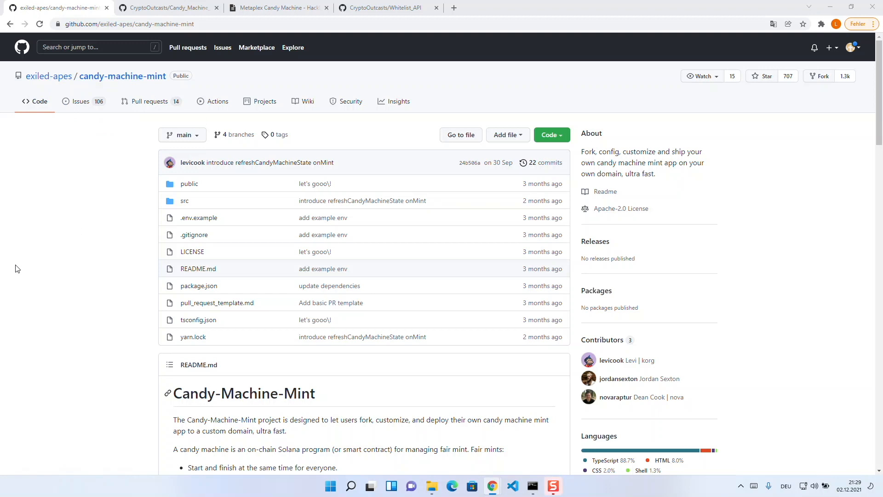
pyautogui.moveTo(176, 94)
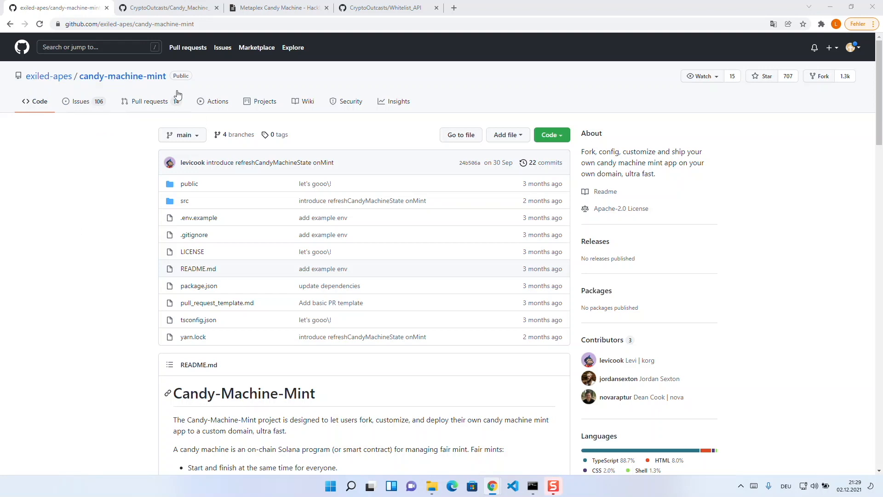
pyautogui.moveTo(84, 306)
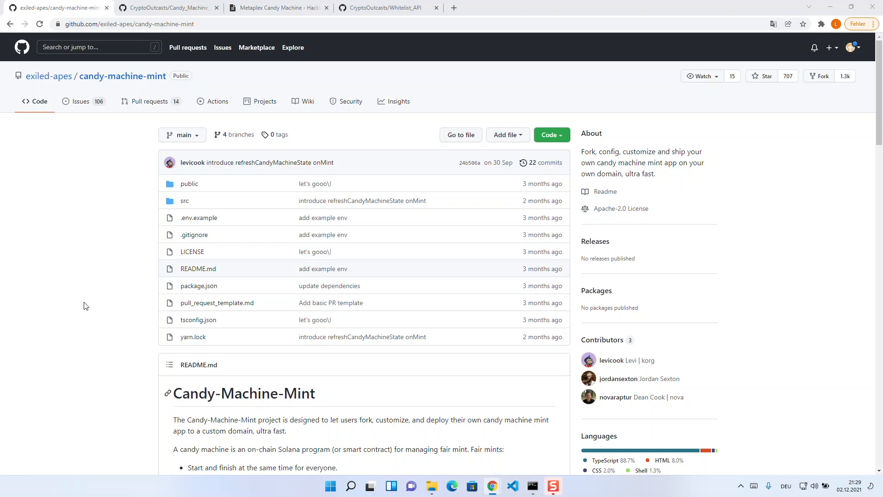
# - Switch to the CryptoOutcasts/Candy_Machine_Whitelist_Site repository tab and scroll its page
pyautogui.click(166, 8)
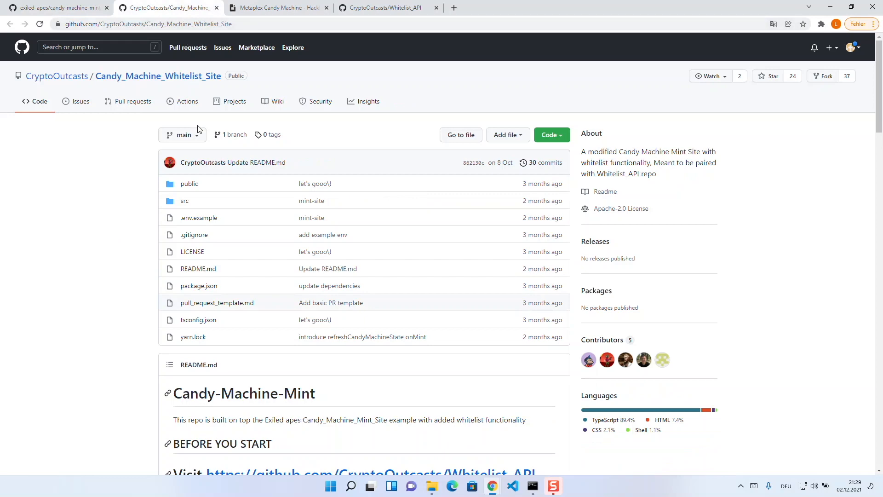
pyautogui.moveTo(206, 202)
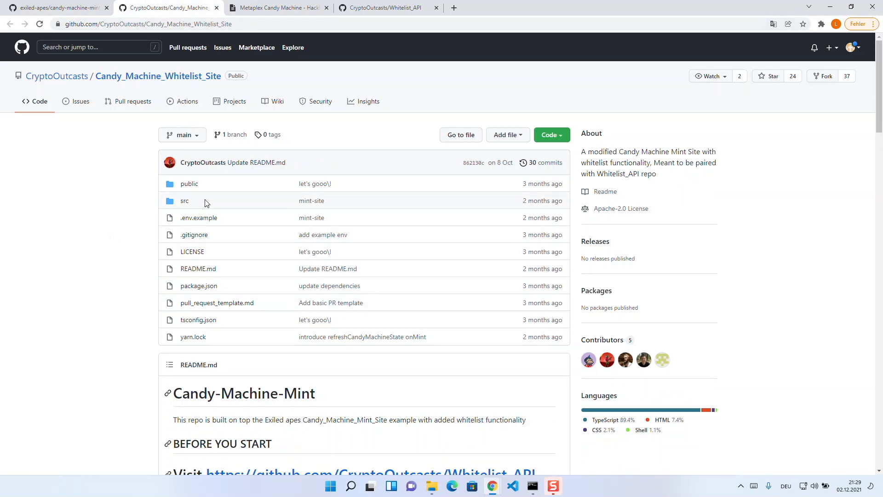
pyautogui.scroll(-3)
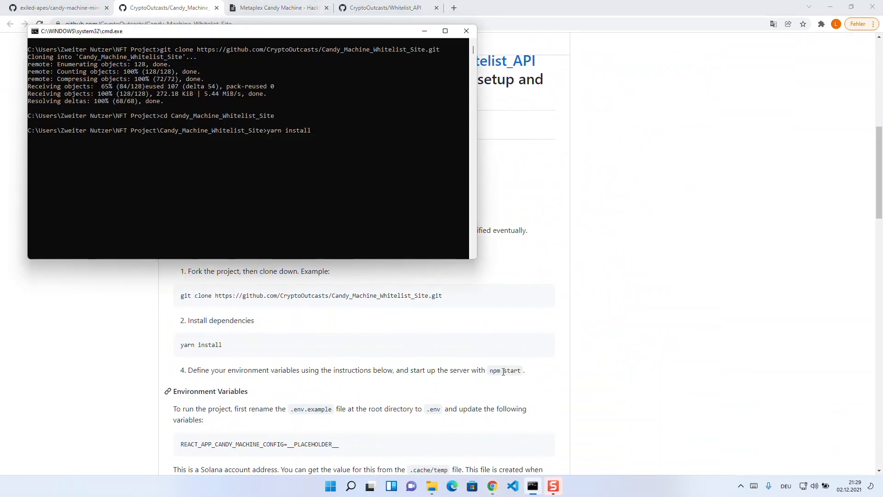
pyautogui.moveTo(361, 138)
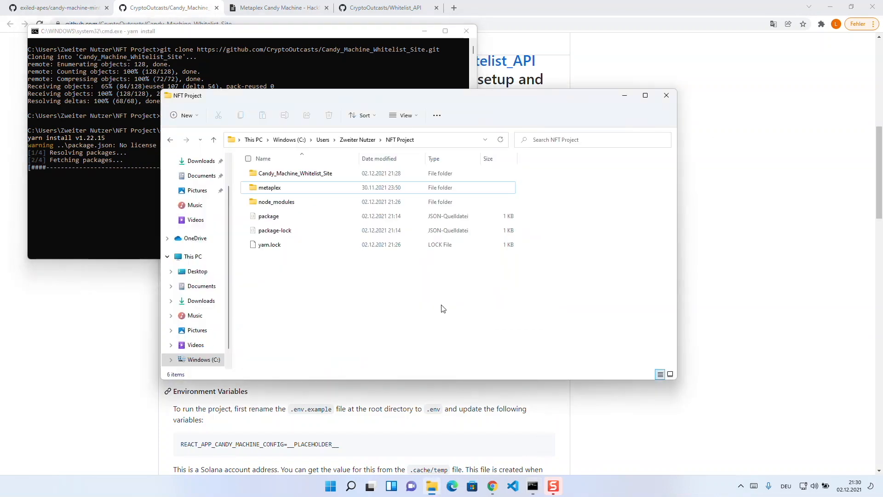
# - Open the Candy_Machine_Whitelist_Site folder and browse its src folder
pyautogui.doubleClick(295, 173)
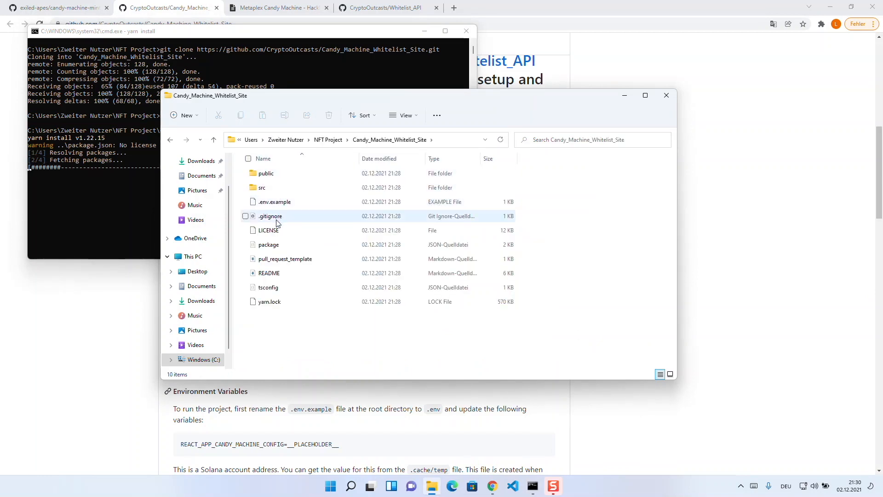
pyautogui.moveTo(271, 215)
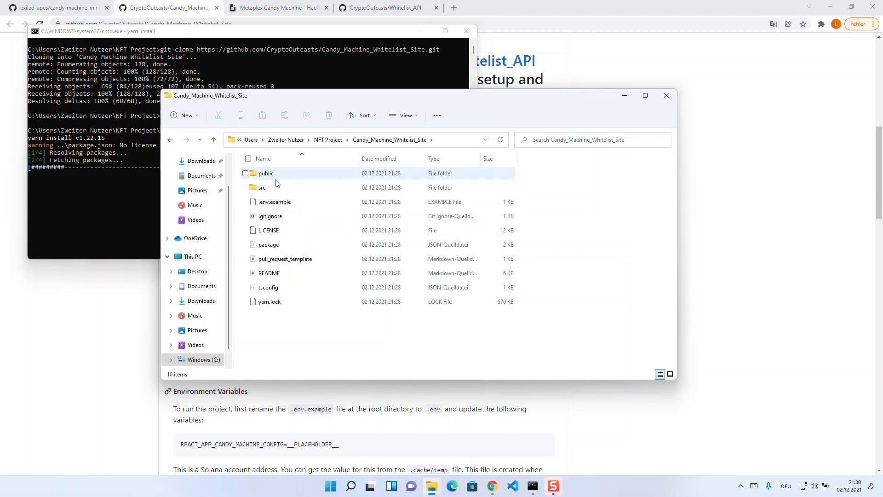
pyautogui.moveTo(266, 173)
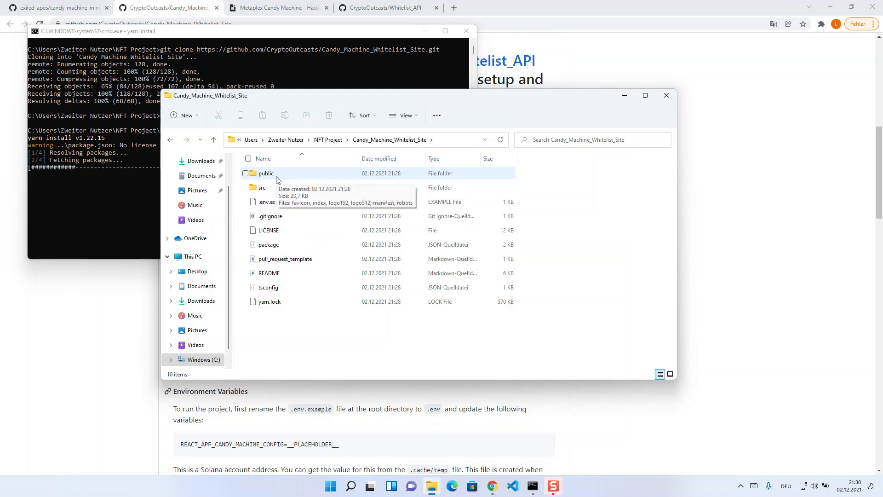
pyautogui.moveTo(262, 187)
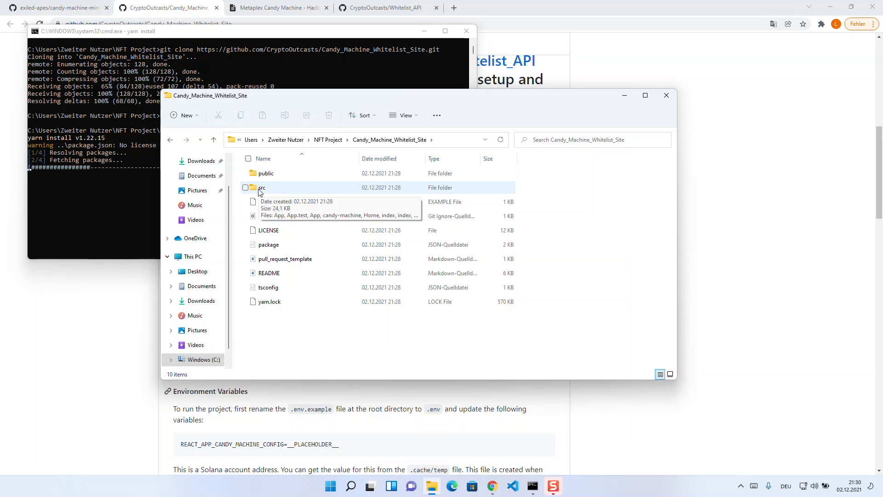
pyautogui.moveTo(270, 188)
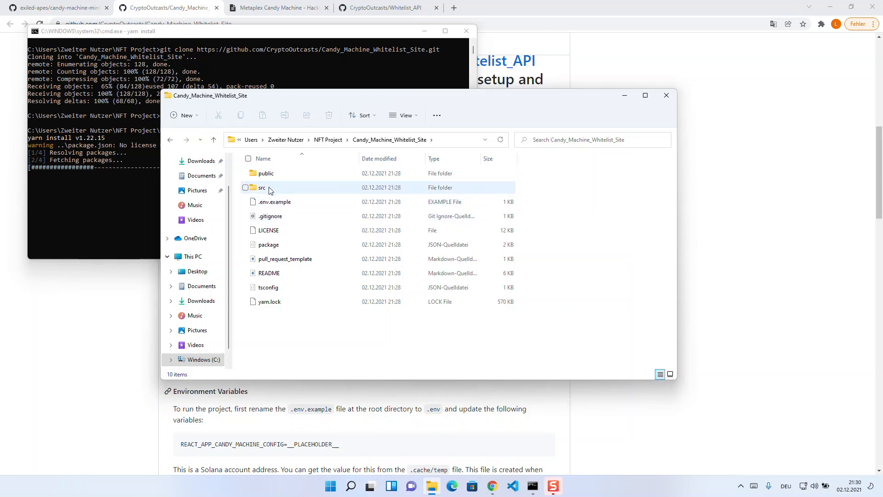
pyautogui.doubleClick(263, 187)
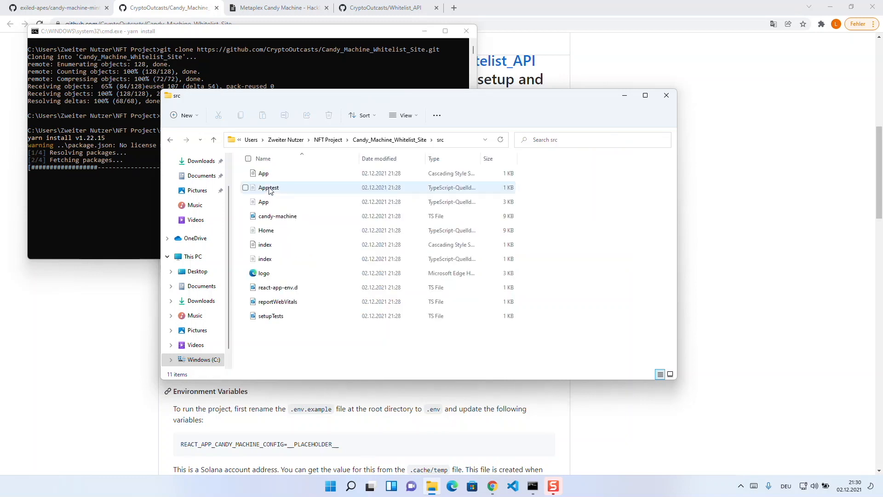
pyautogui.moveTo(263, 173)
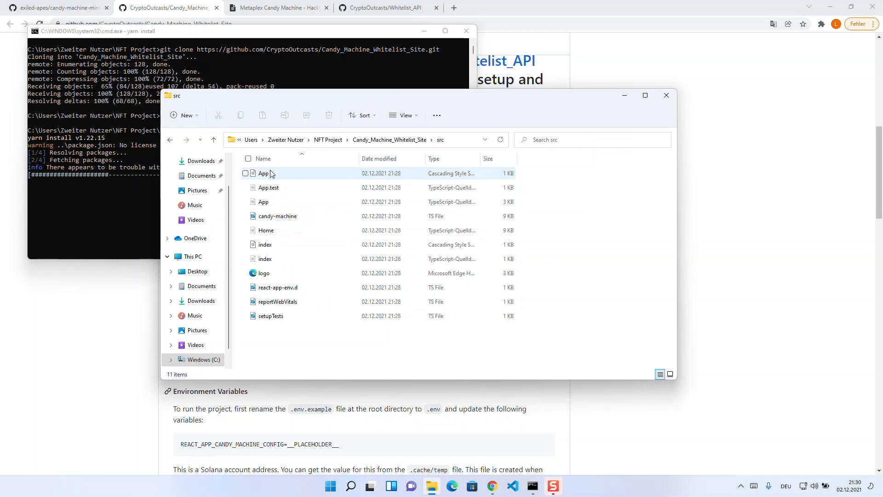
pyautogui.moveTo(270, 178)
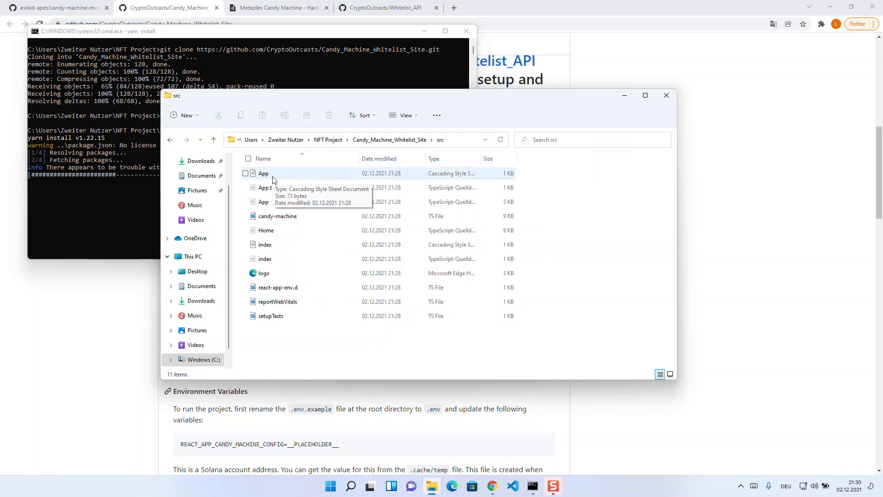
pyautogui.moveTo(350, 191)
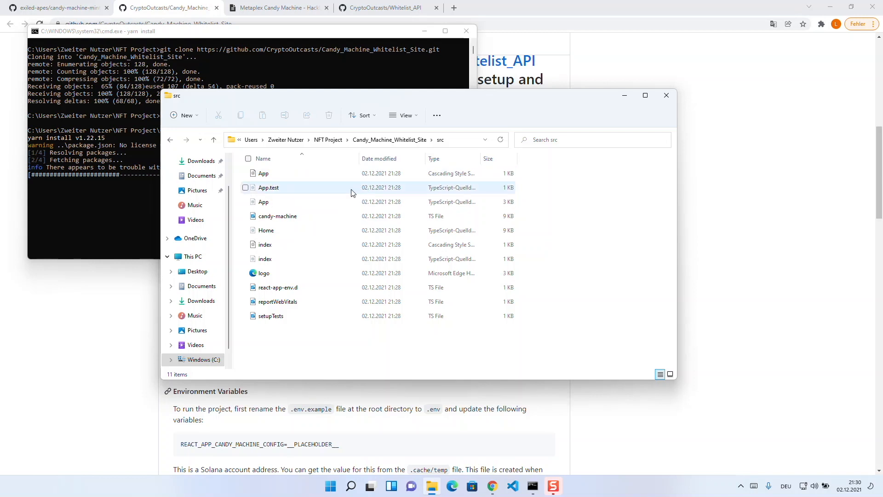
pyautogui.moveTo(328, 201)
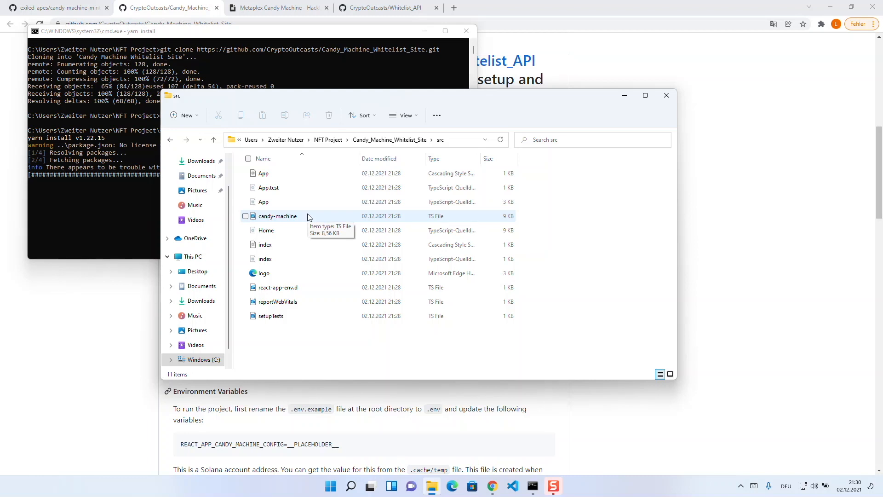
pyautogui.moveTo(304, 225)
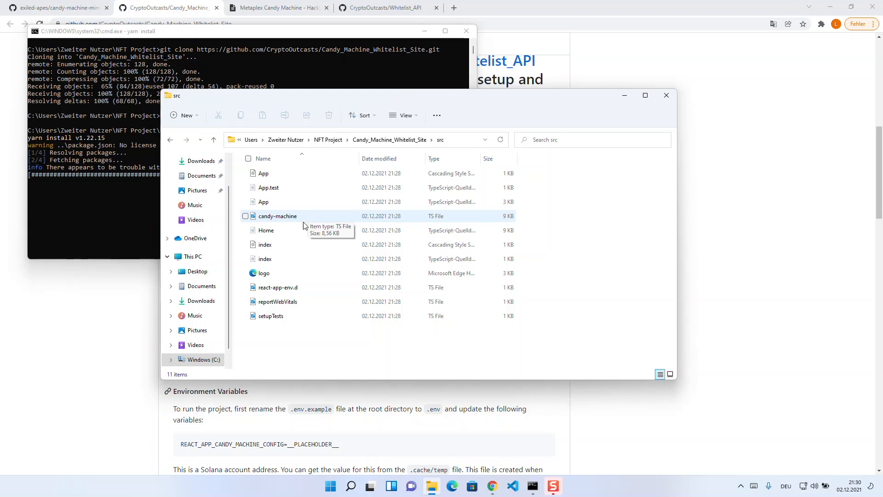
pyautogui.moveTo(276, 230)
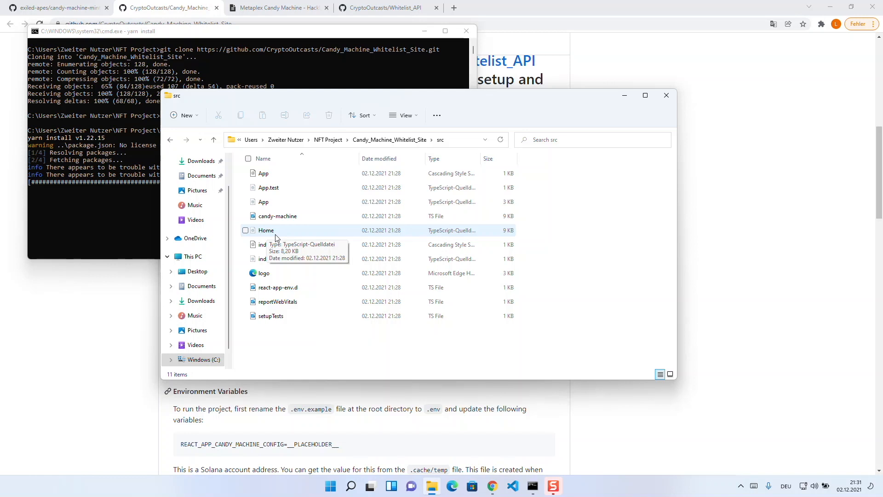
pyautogui.moveTo(575, 196)
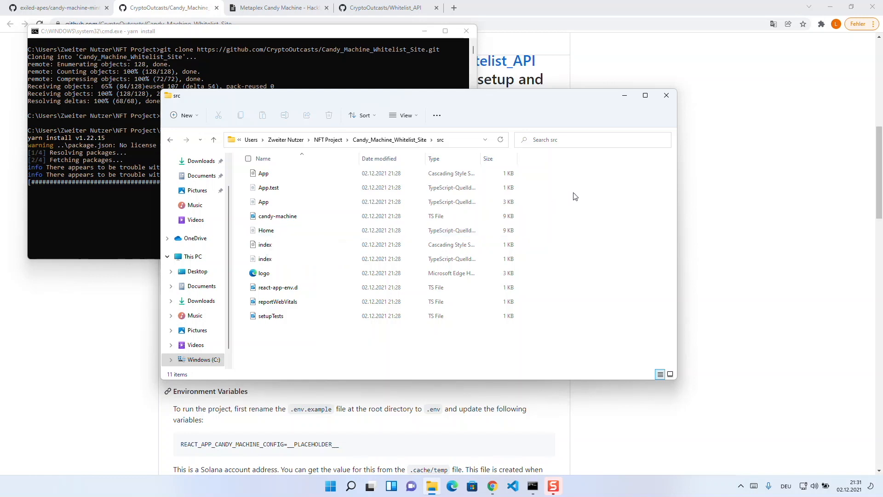
pyautogui.moveTo(521, 230)
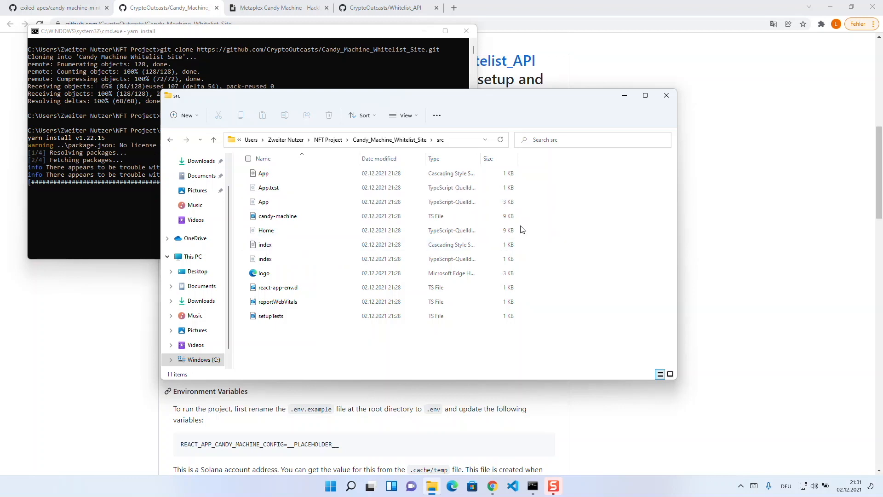
pyautogui.moveTo(545, 216)
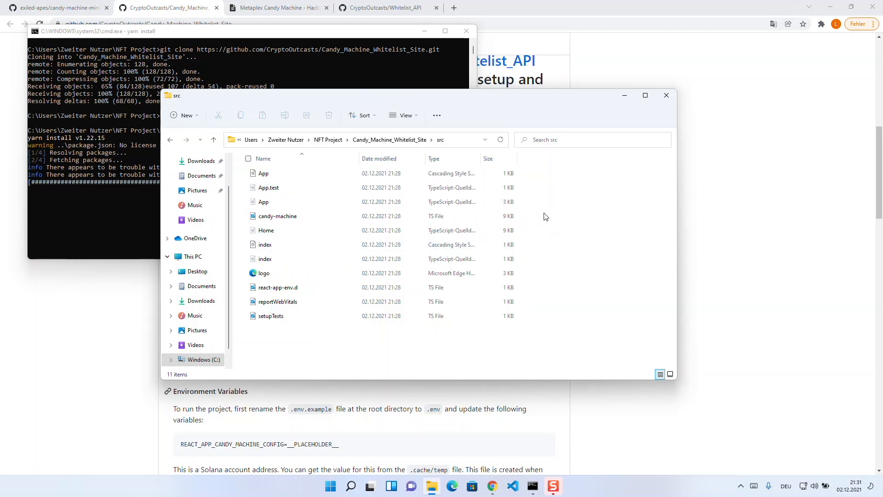
pyautogui.moveTo(539, 195)
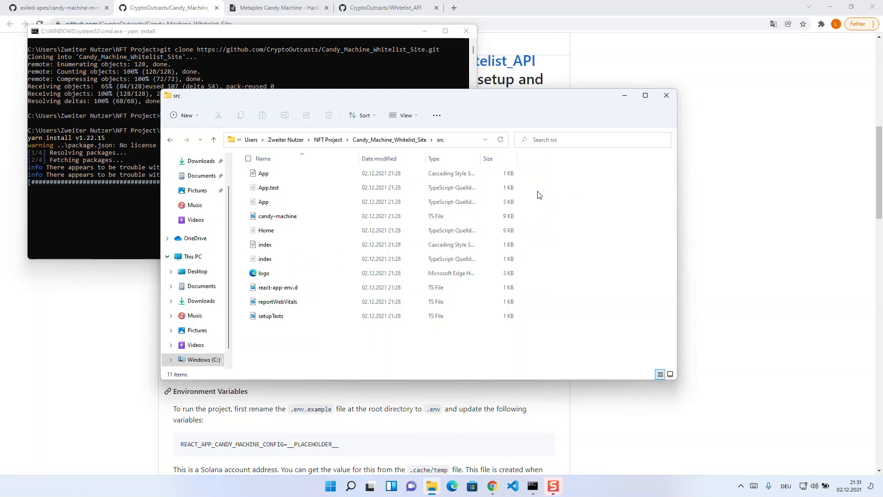
pyautogui.moveTo(389, 139)
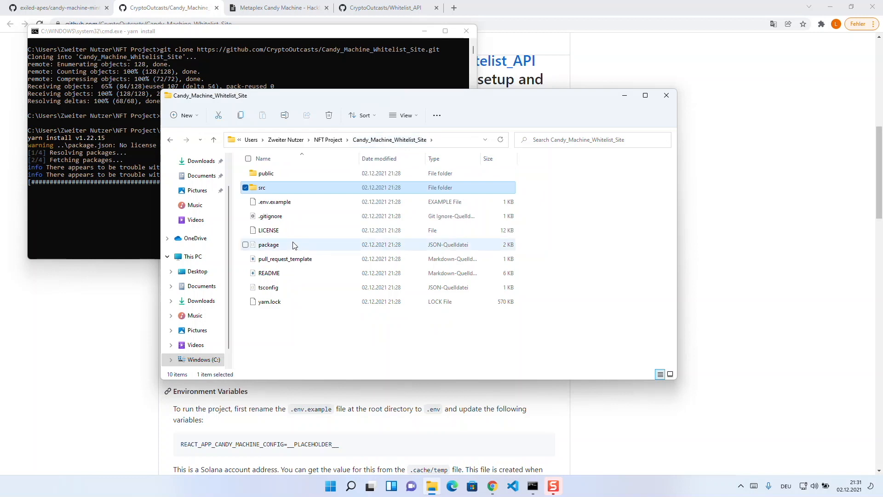
pyautogui.moveTo(292, 301)
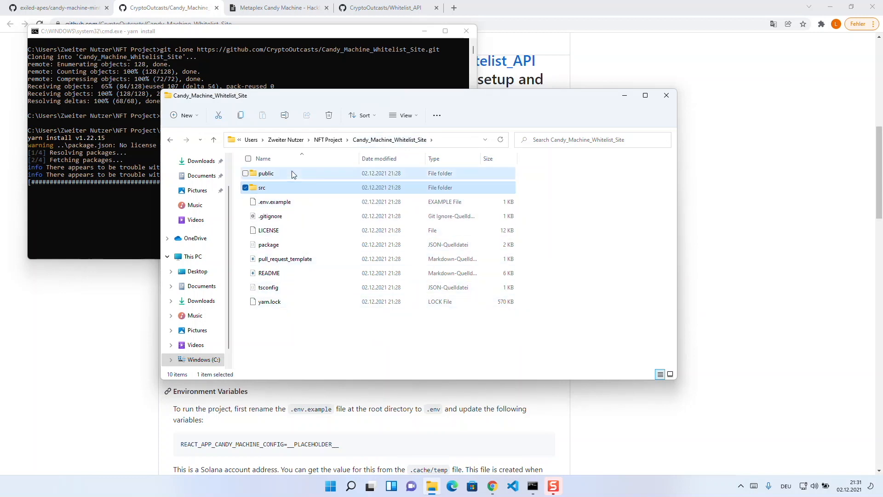
# - Look inside the public folder, then select .env.example in the project folder
pyautogui.doubleClick(265, 173)
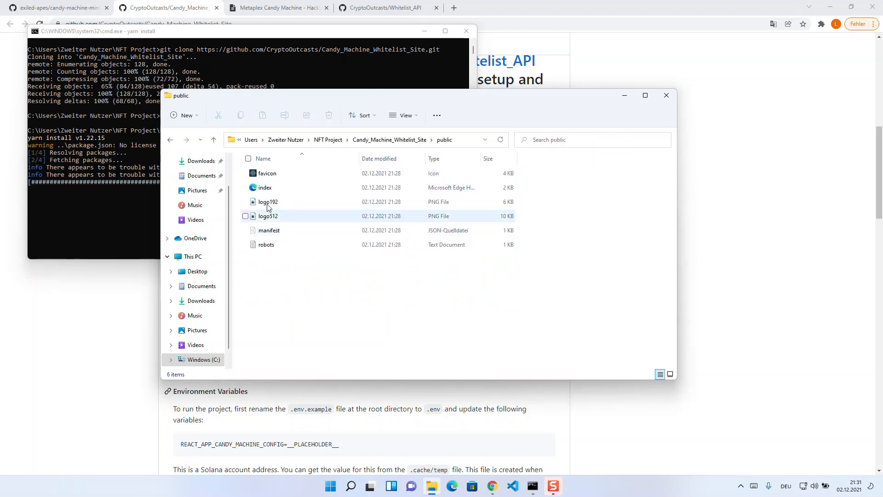
pyautogui.moveTo(276, 220)
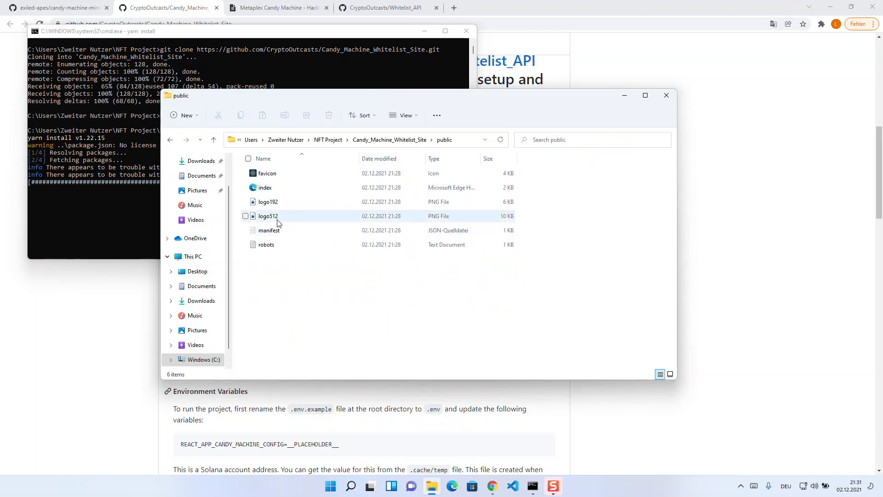
pyautogui.moveTo(267, 173)
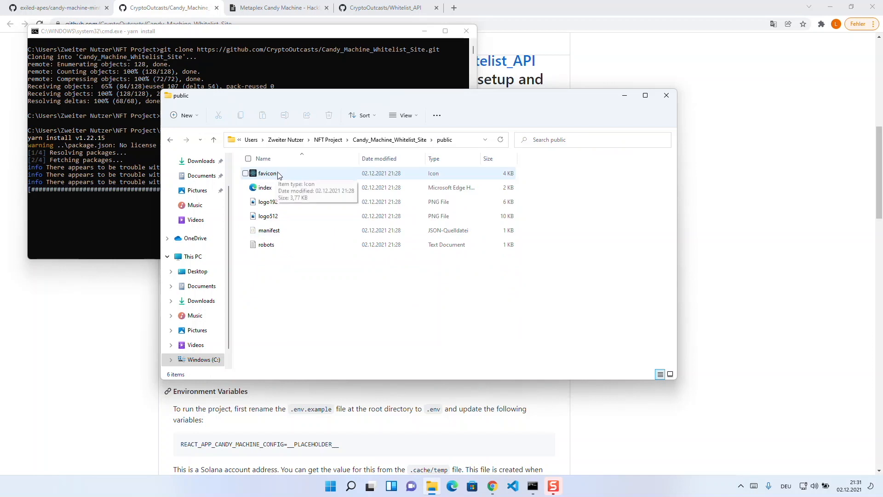
pyautogui.moveTo(292, 285)
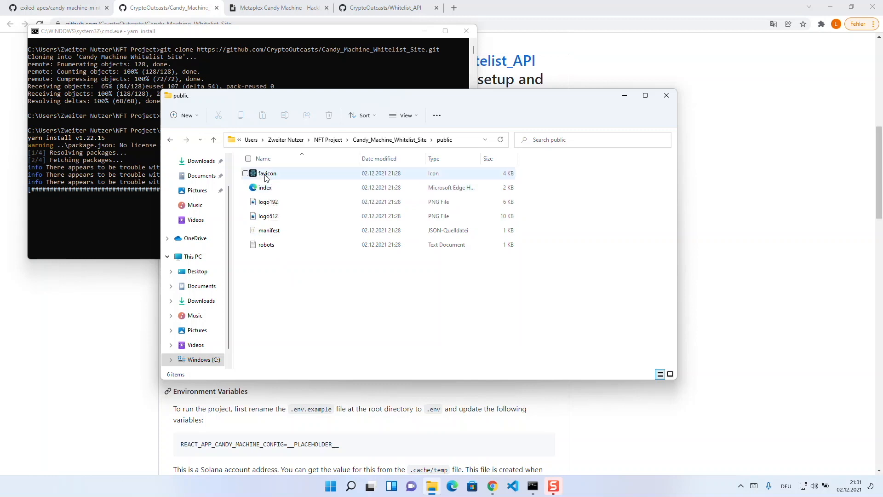
pyautogui.moveTo(304, 172)
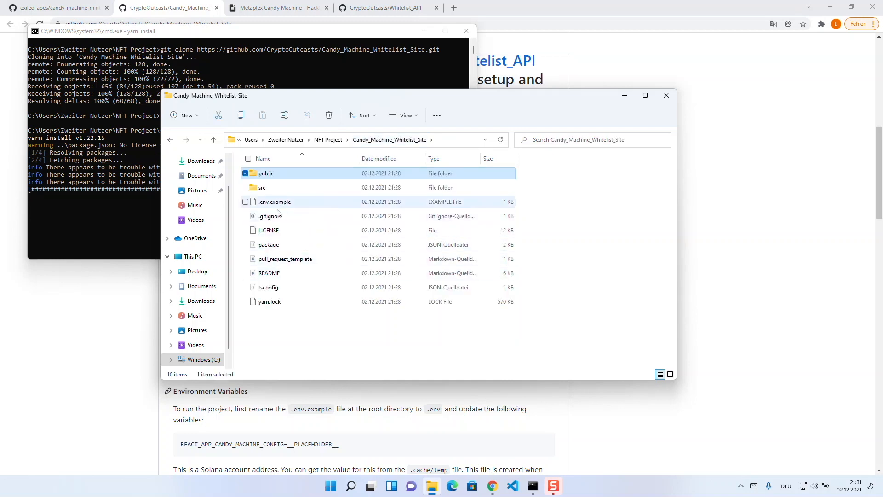
pyautogui.moveTo(288, 313)
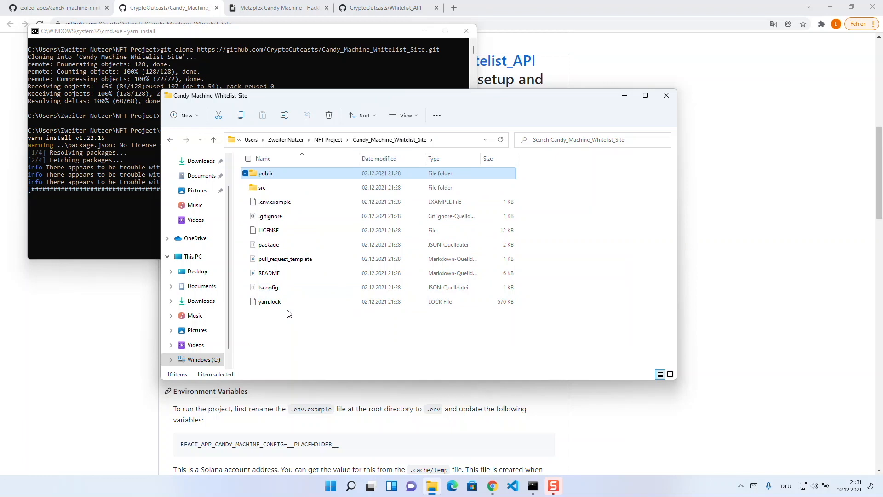
pyautogui.moveTo(274, 202)
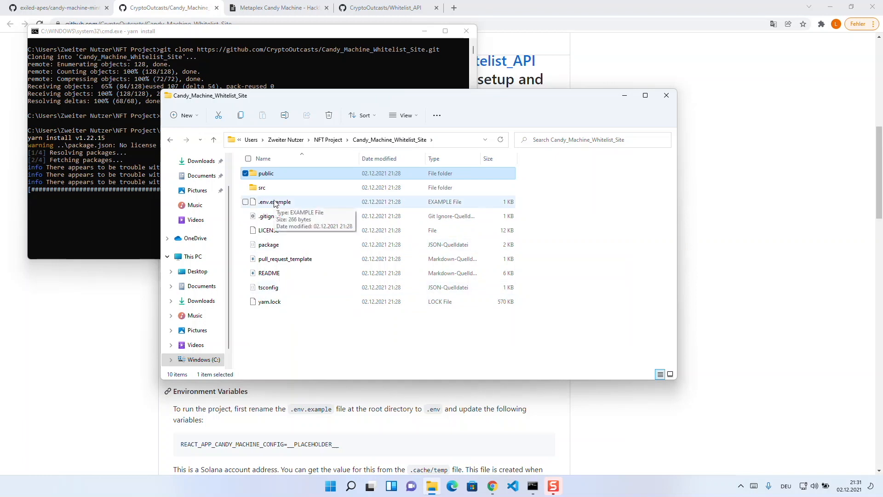
pyautogui.click(274, 202)
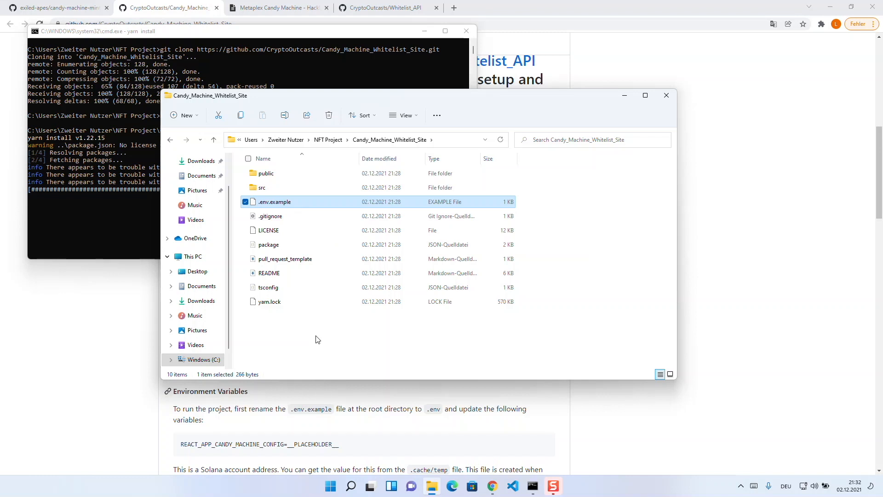
pyautogui.click(315, 338)
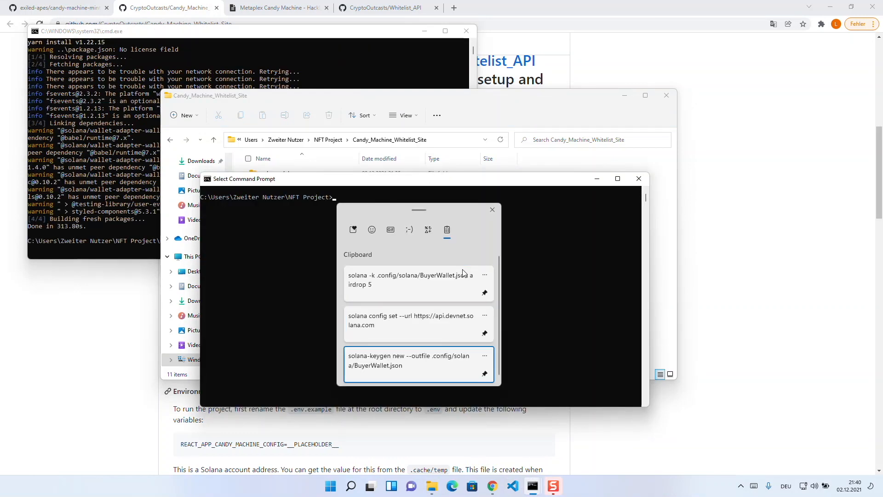
# - Generate the BuyerWallet.json keypair with solana-keygen new, skipping the passphrase
pyautogui.click(417, 364)
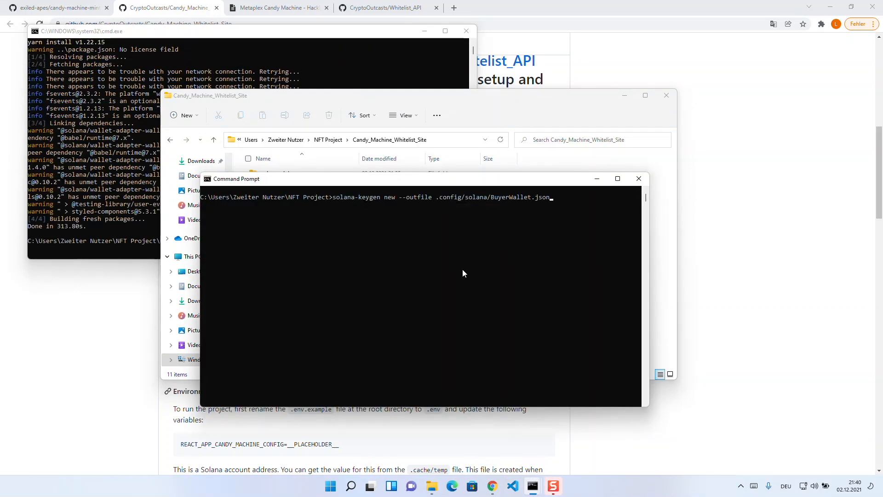
pyautogui.press('Return')
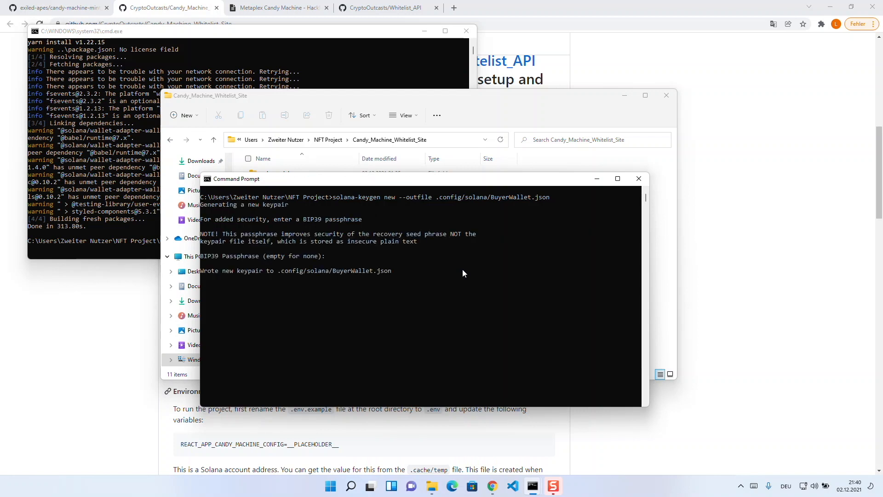
pyautogui.press('Return')
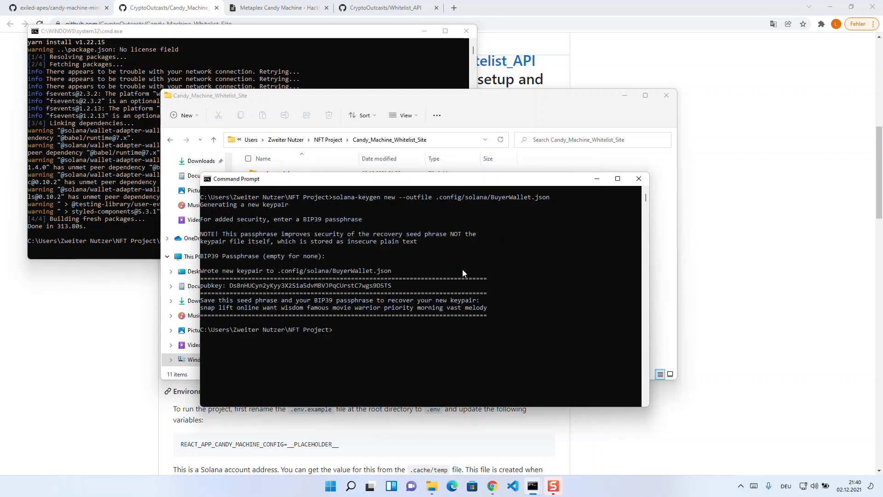
# - Point the Solana CLI at devnet and request a 5 SOL airdrop
pyautogui.press('Win+v')
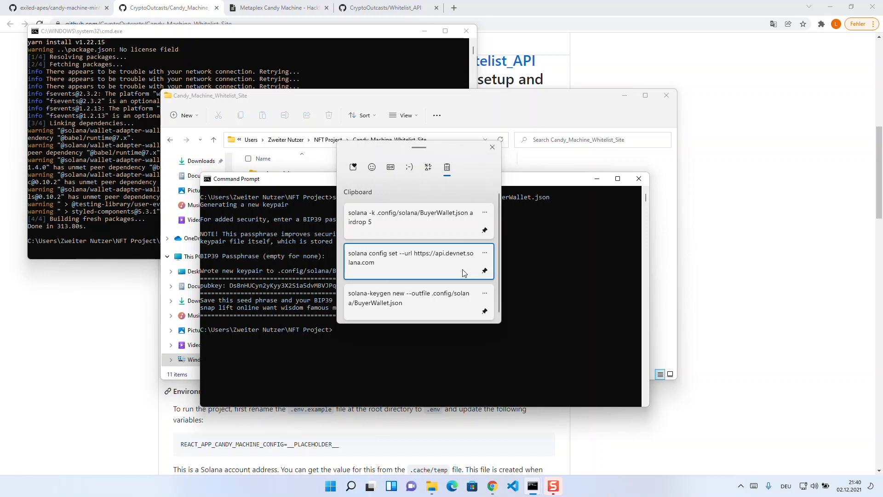
pyautogui.click(413, 258)
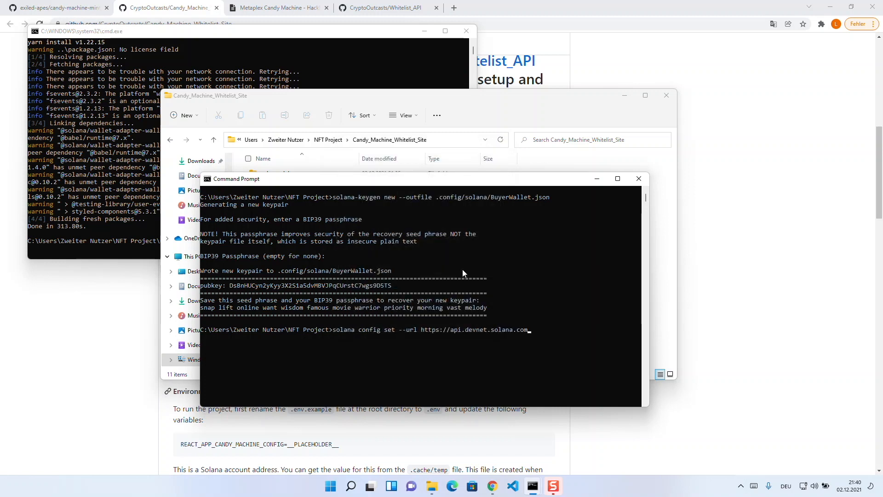
pyautogui.press('Return')
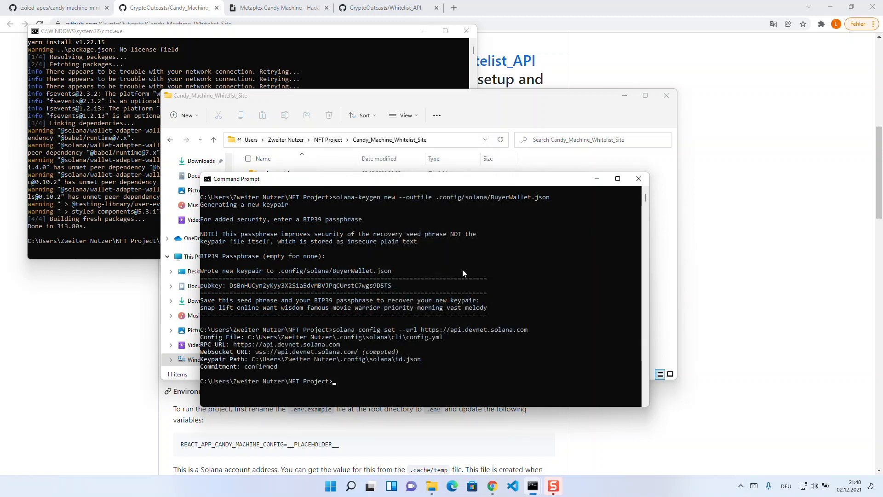
pyautogui.press('Win+v')
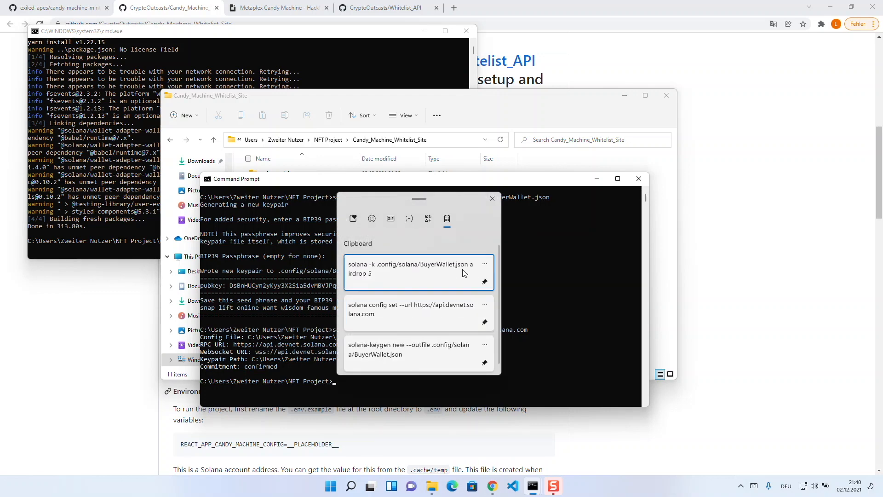
pyautogui.click(409, 268)
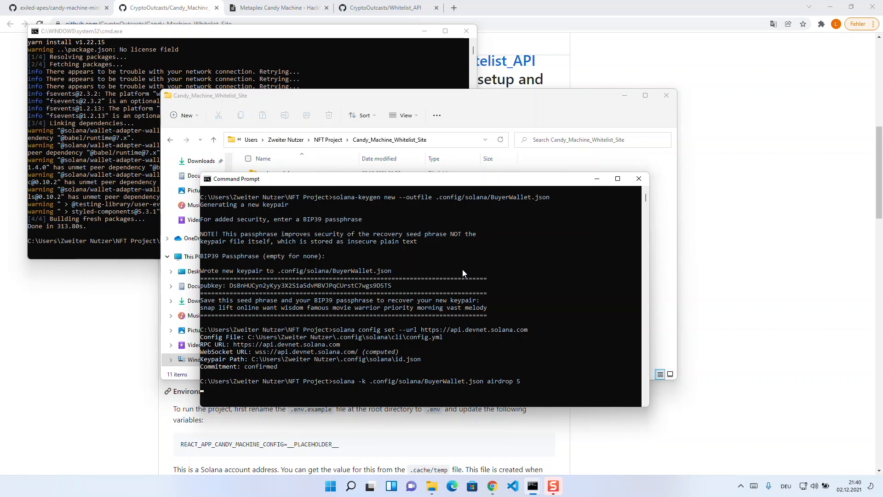
pyautogui.press('Return')
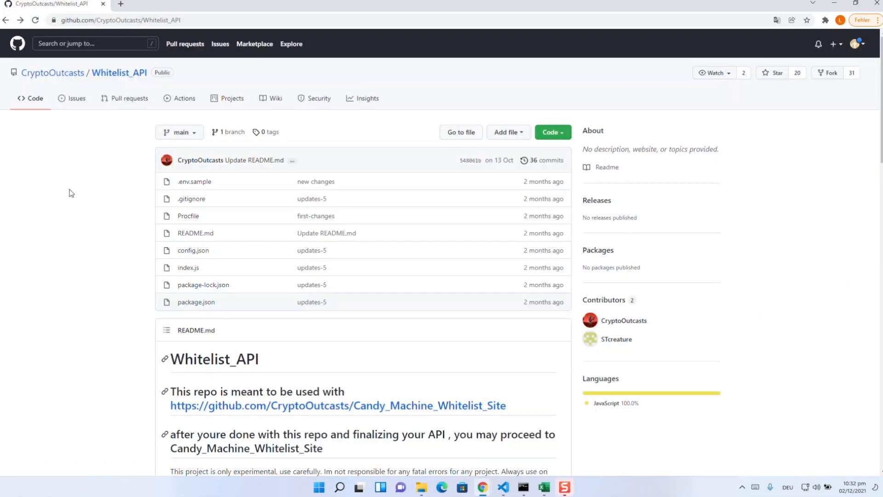
pyautogui.moveTo(97, 198)
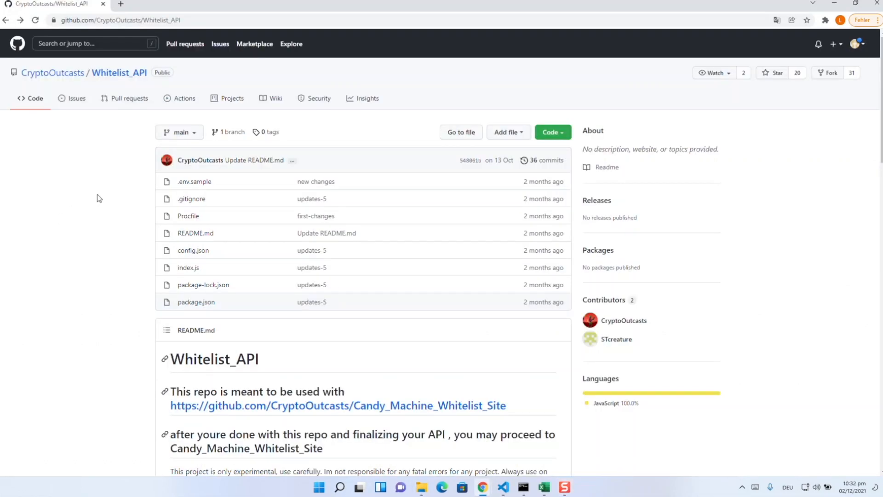
pyautogui.moveTo(52, 72)
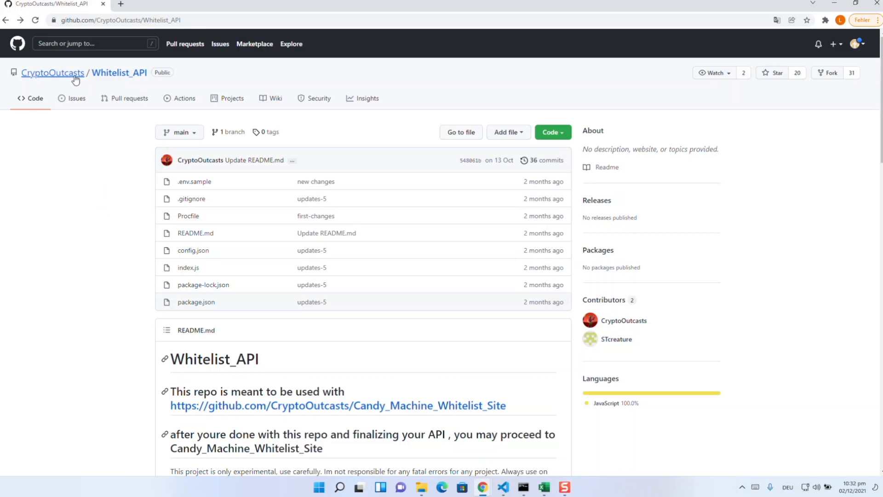
pyautogui.moveTo(131, 269)
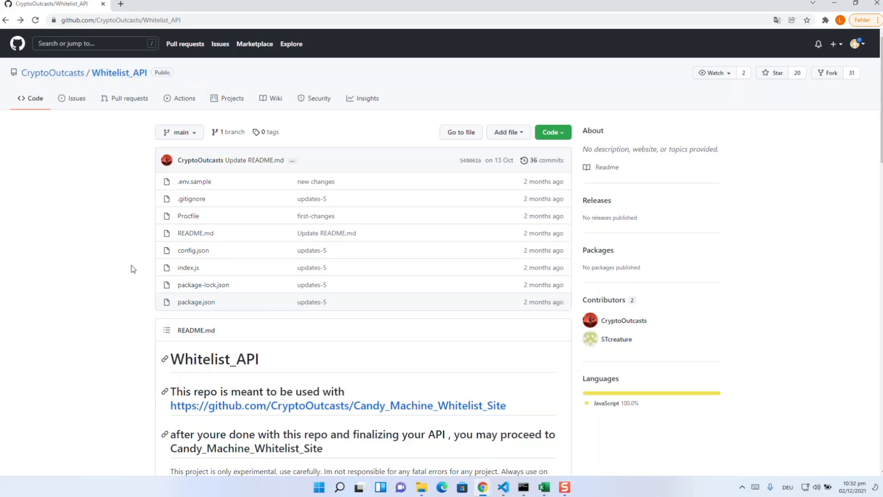
pyautogui.moveTo(143, 329)
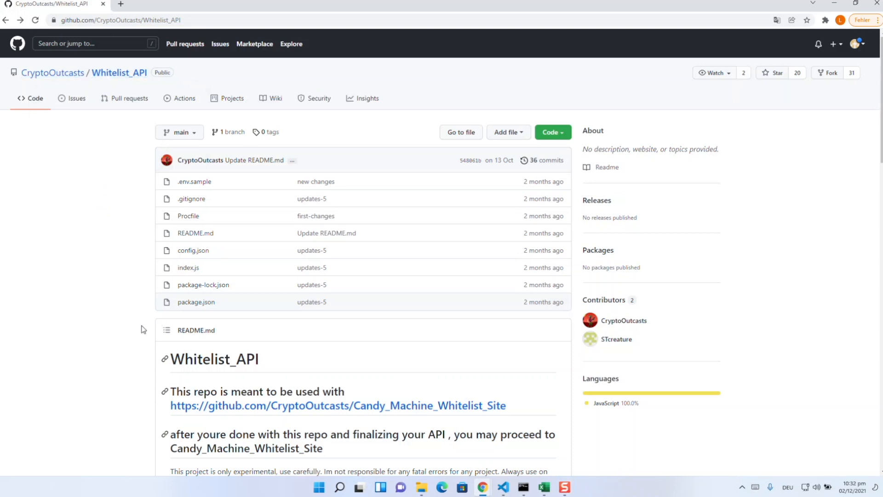
pyautogui.moveTo(249, 289)
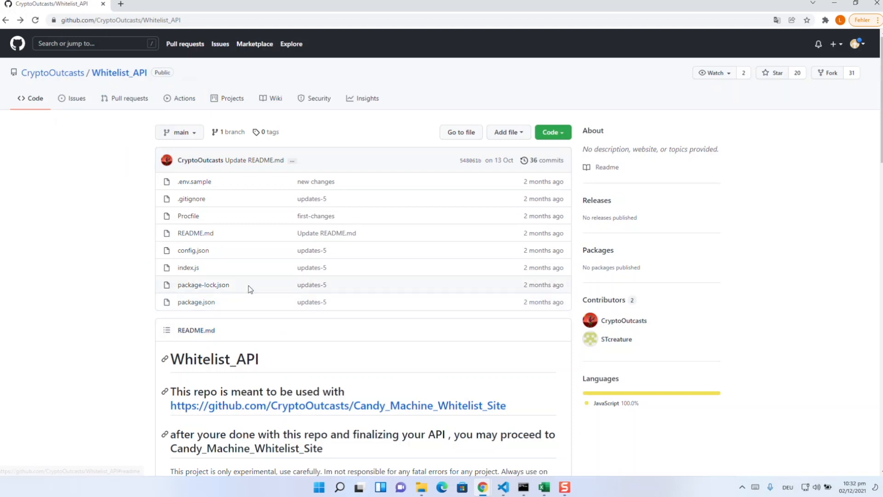
pyautogui.moveTo(233, 343)
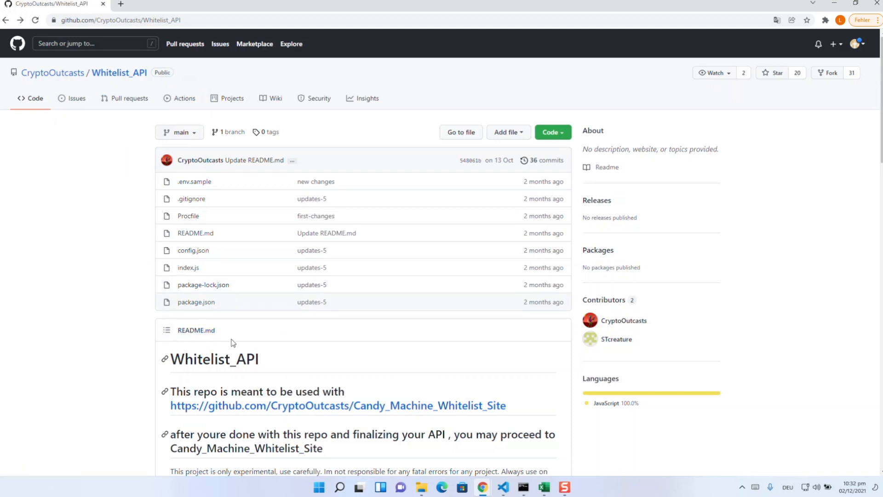
pyautogui.click(522, 486)
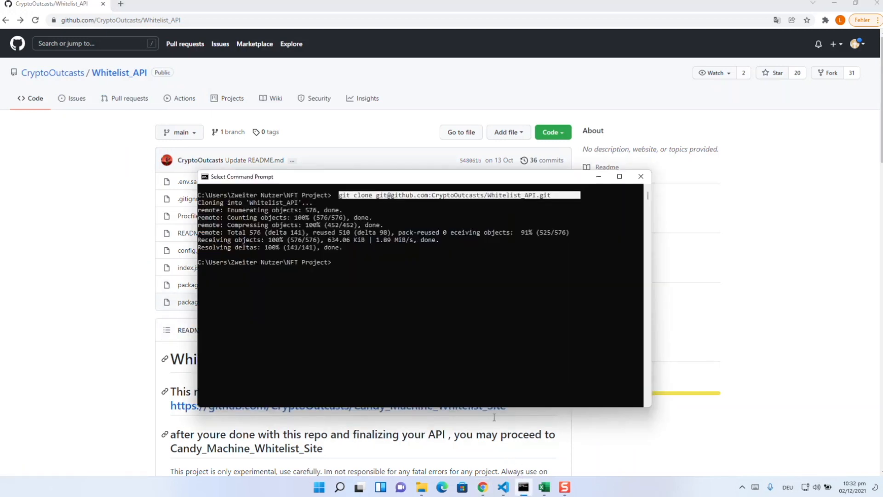
pyautogui.moveTo(542, 202)
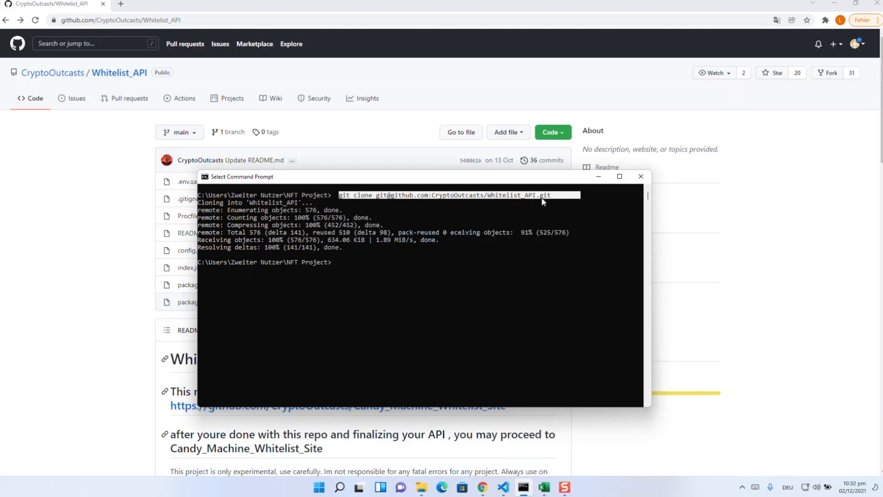
pyautogui.moveTo(467, 406)
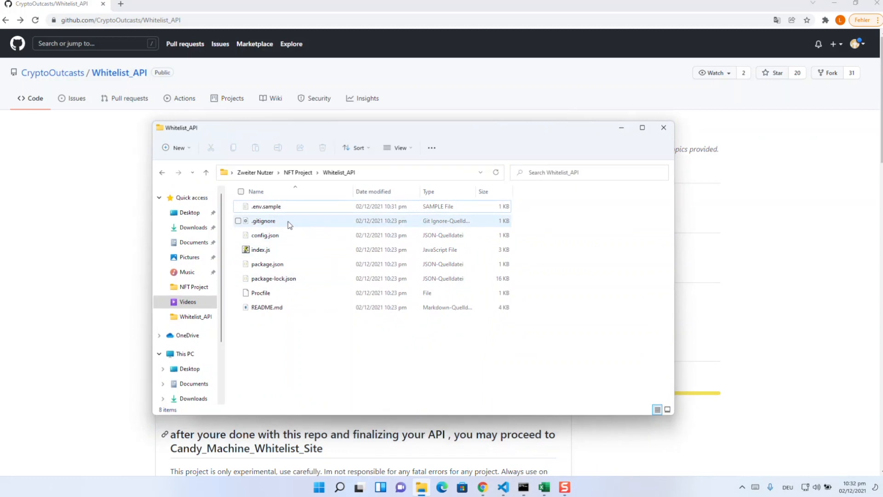
# - Rename Whitelist_API's .env.sample to .env and open it in VS Code
pyautogui.click(273, 278)
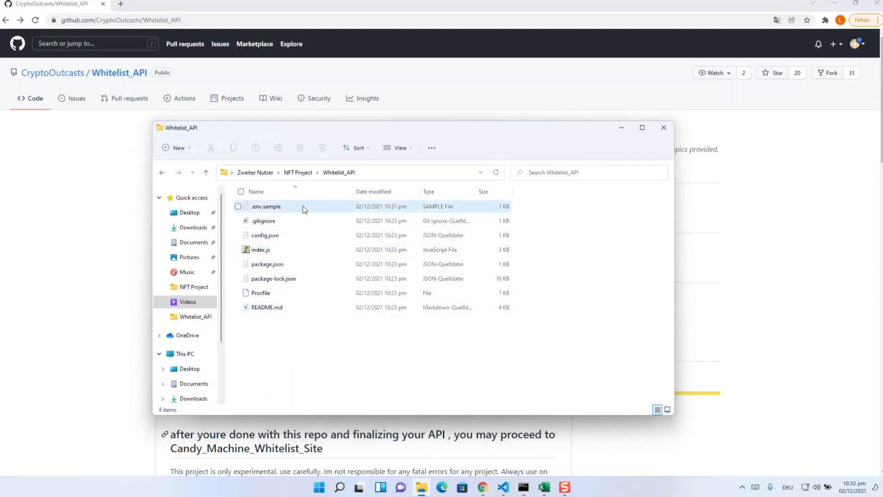
pyautogui.rightClick(266, 206)
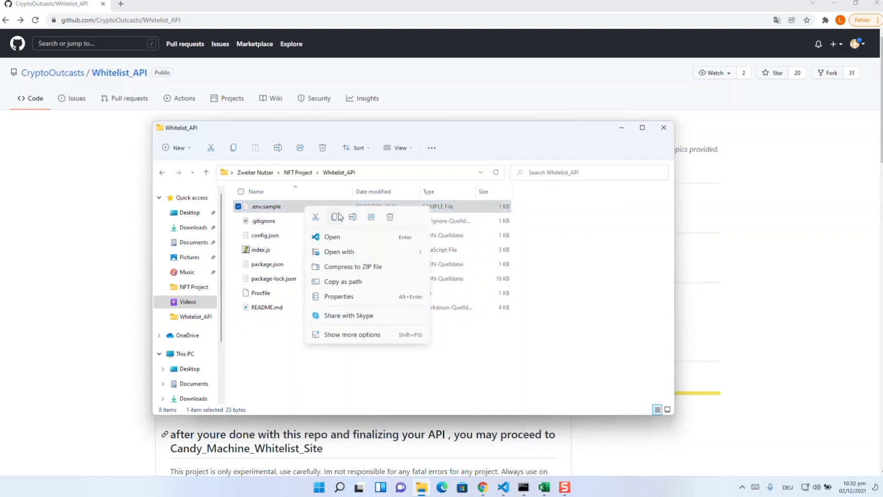
pyautogui.click(352, 216)
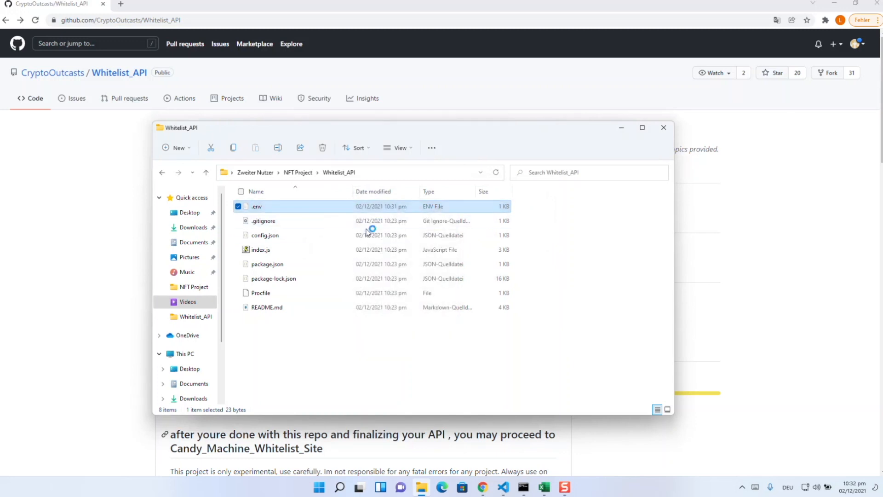
pyautogui.doubleClick(257, 206)
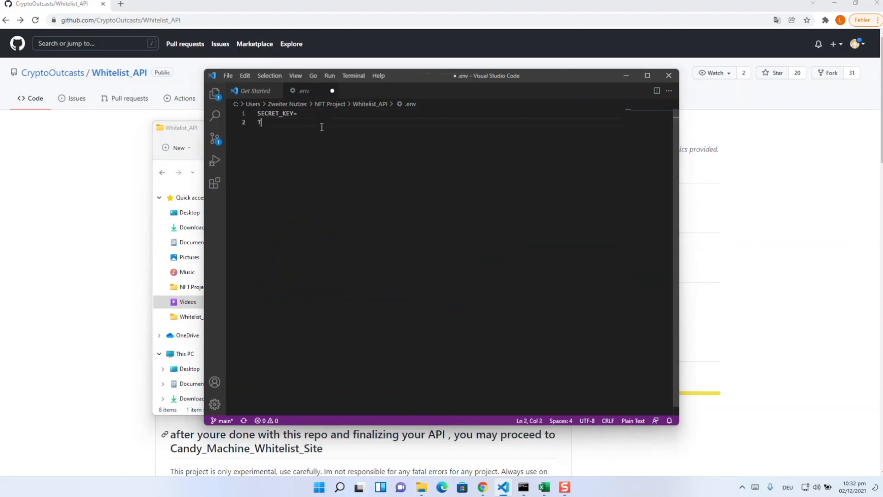
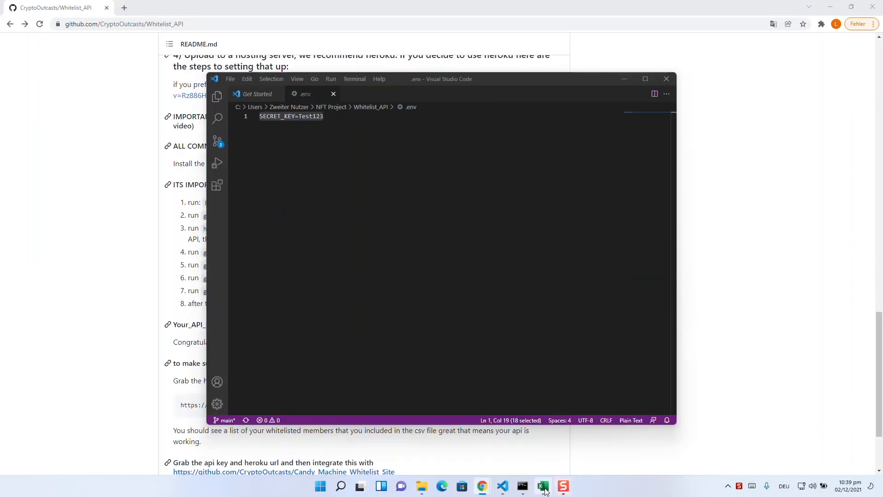
pyautogui.click(542, 486)
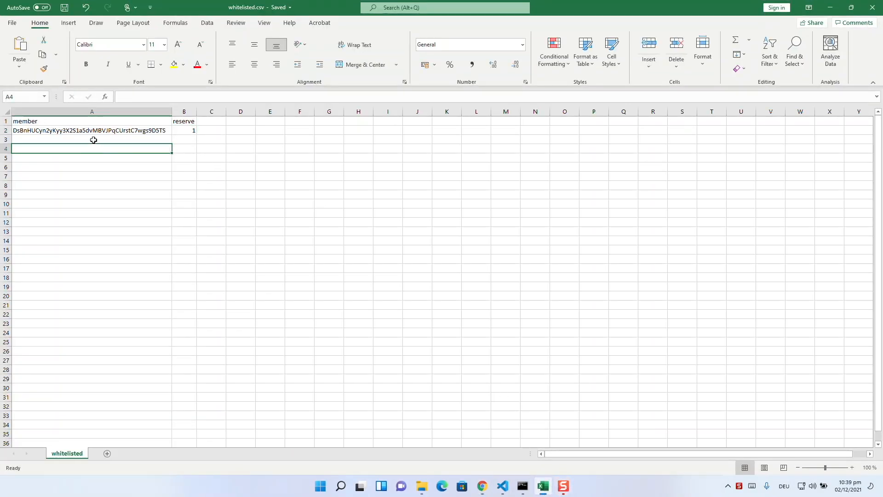
# - Check the member and reserve header cells and their values in whitelisted.csv
pyautogui.click(92, 121)
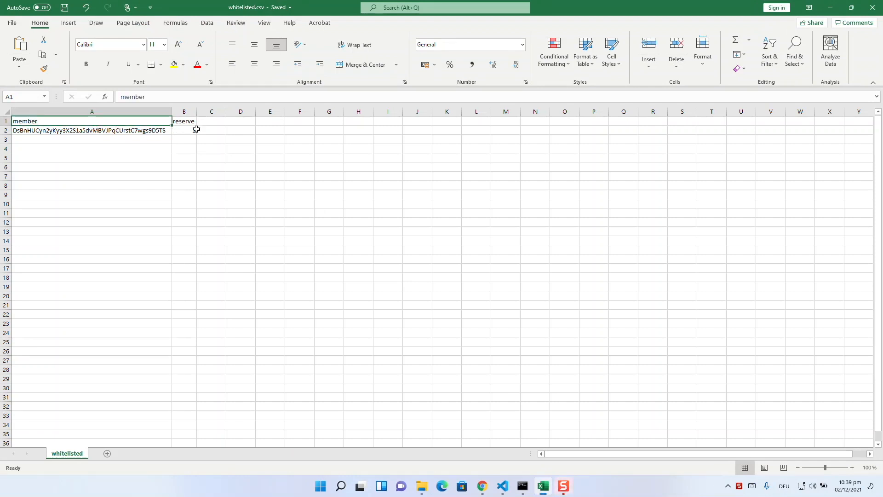
pyautogui.click(183, 120)
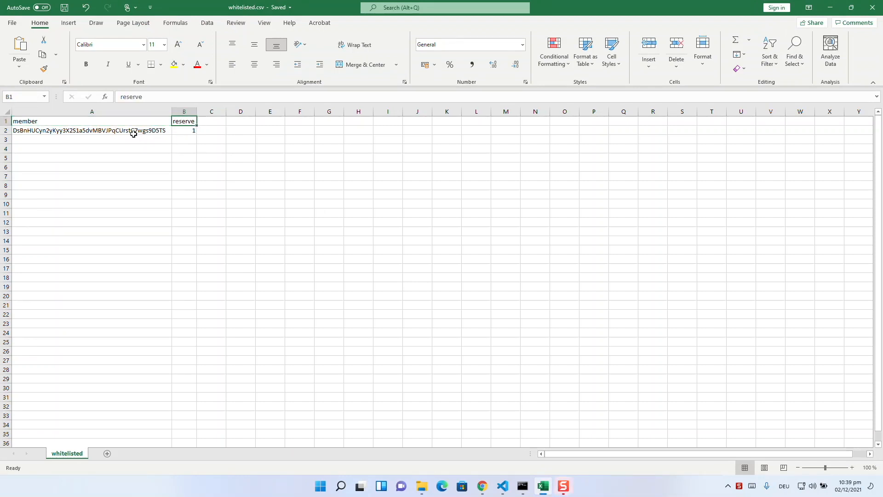
pyautogui.click(91, 130)
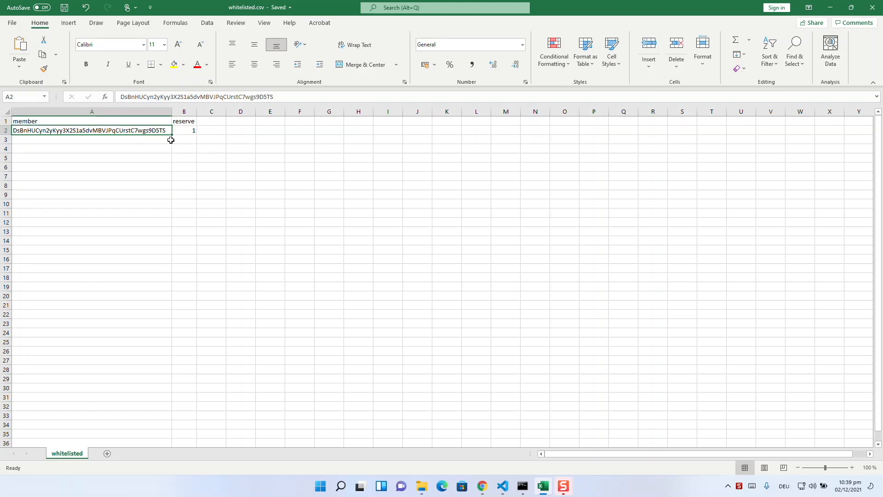
pyautogui.click(184, 130)
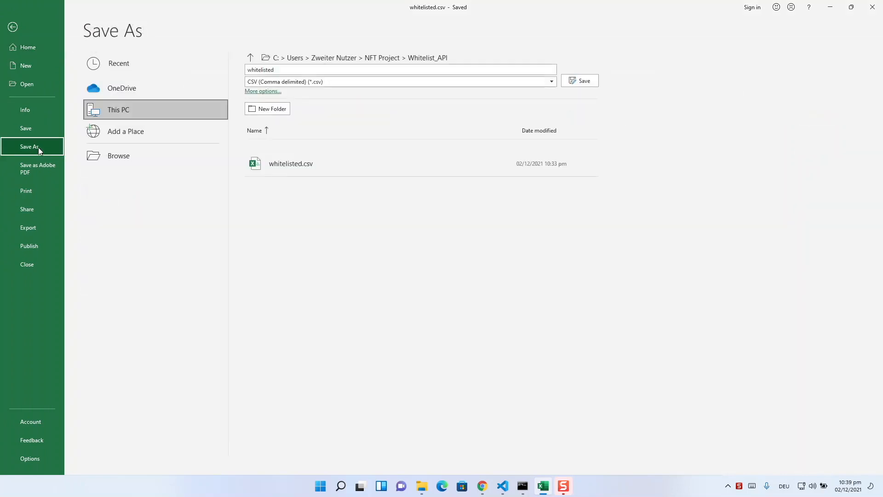
pyautogui.moveTo(402, 93)
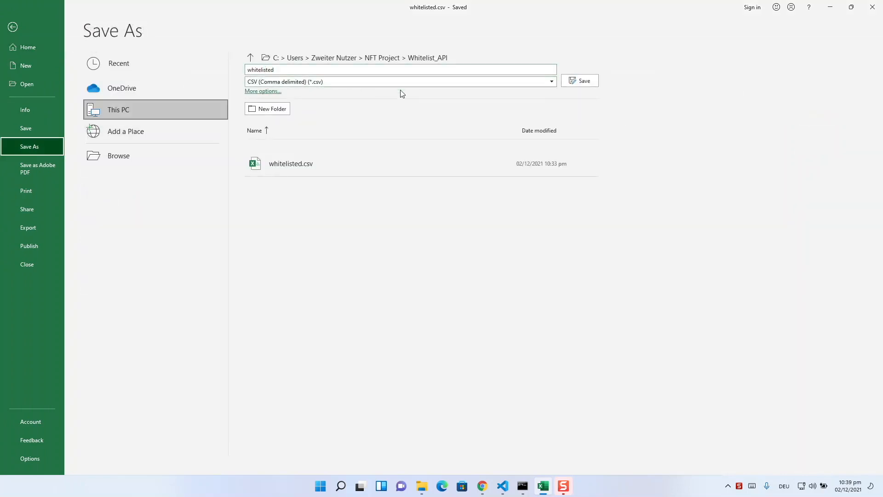
# - Save as CSV over the existing whitelisted.csv and bring up the Whitelist_API folder
pyautogui.click(584, 81)
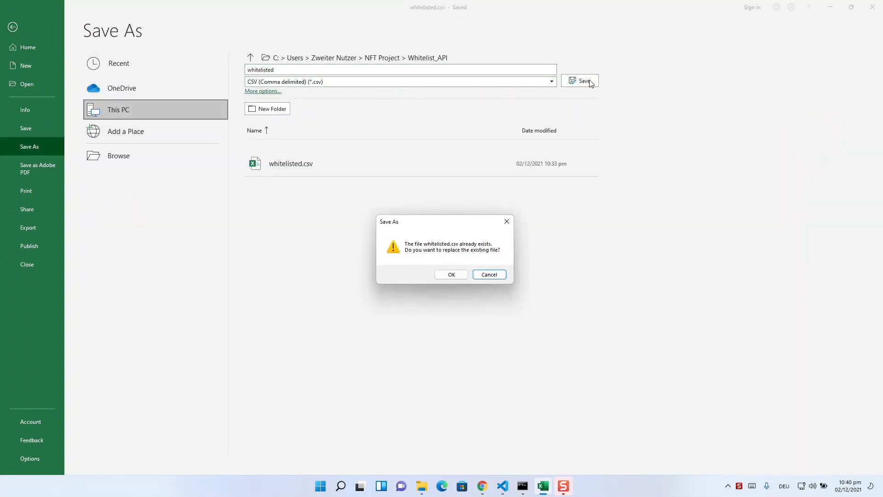
pyautogui.click(450, 274)
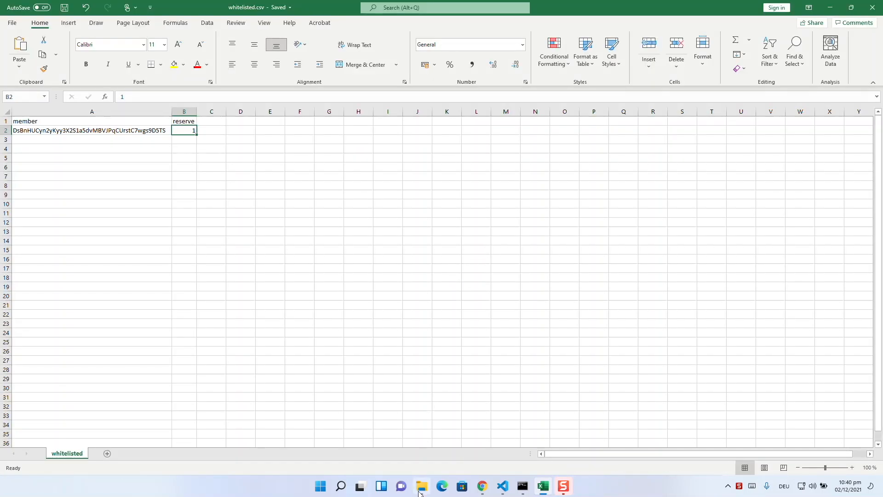
pyautogui.click(421, 485)
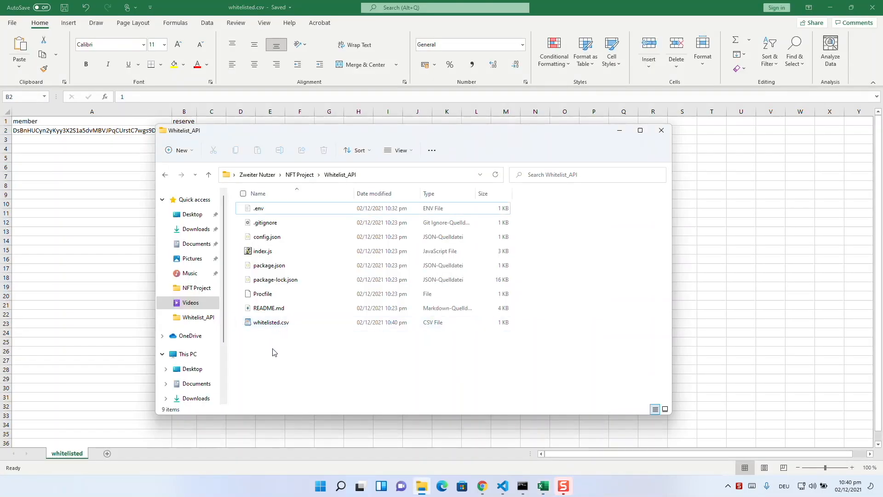
pyautogui.moveTo(533, 479)
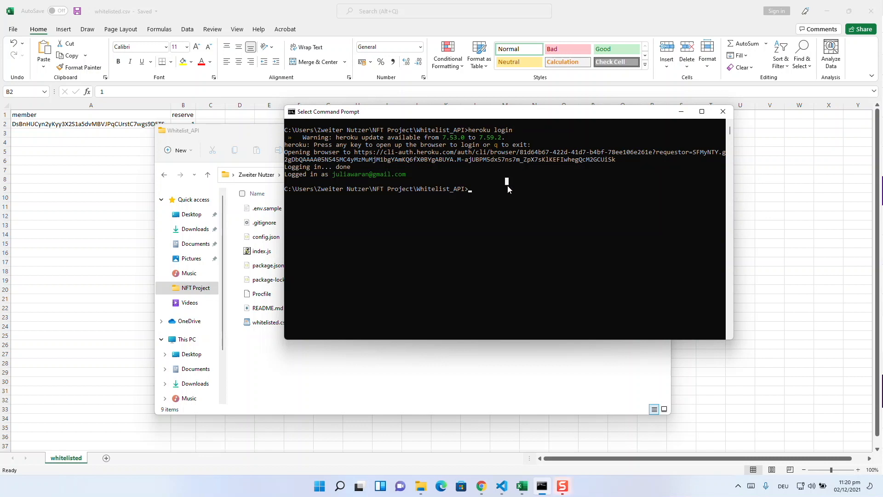
# - Initialize a git repository and create the Heroku app from the clipboard command
pyautogui.write('git init')
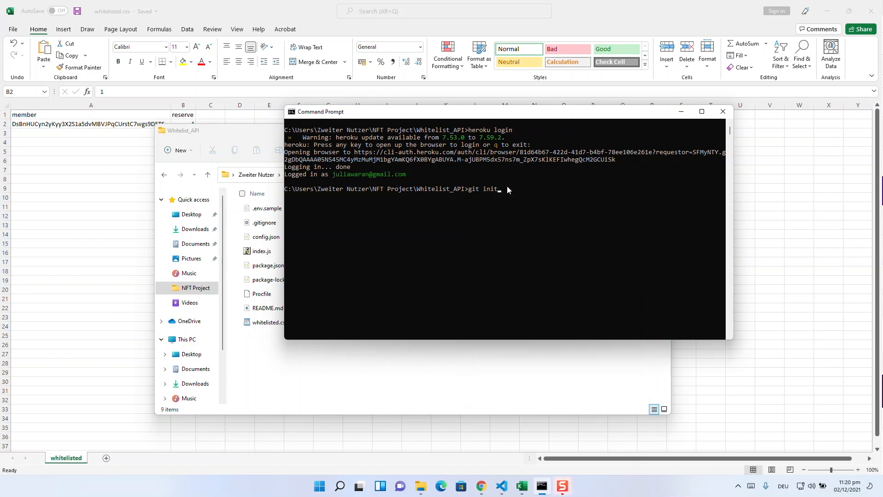
pyautogui.press('Return')
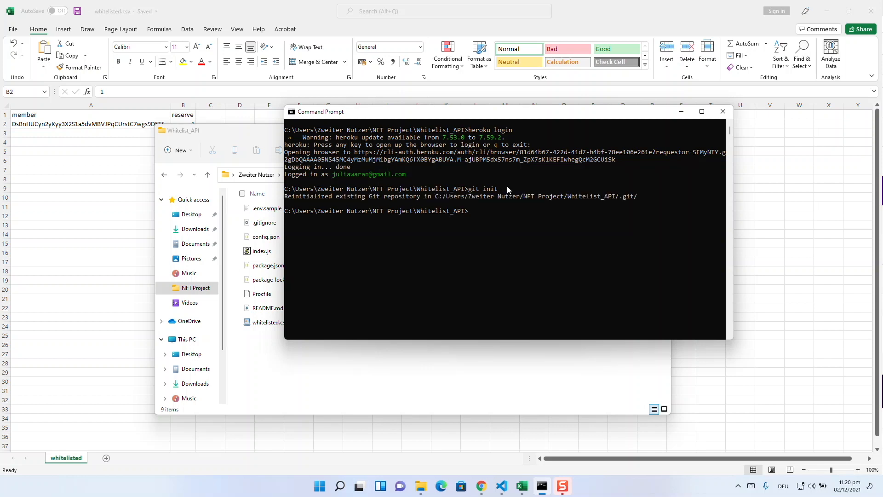
pyautogui.press('Win+V')
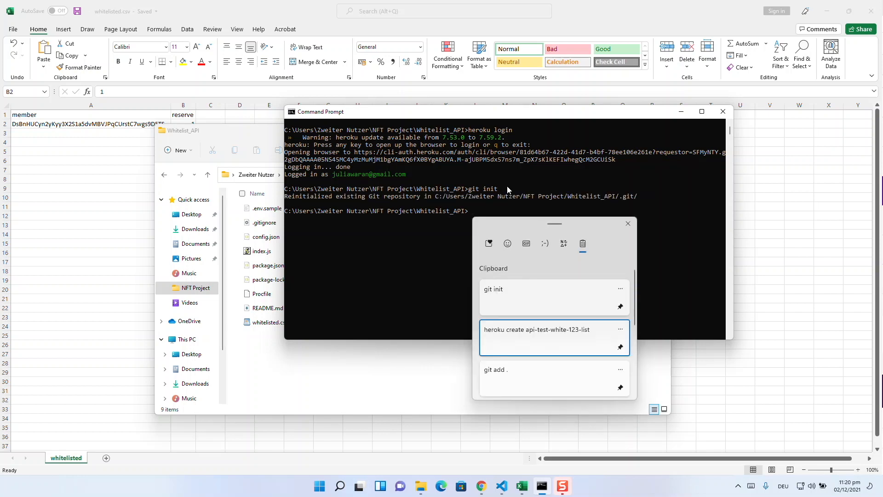
pyautogui.click(536, 328)
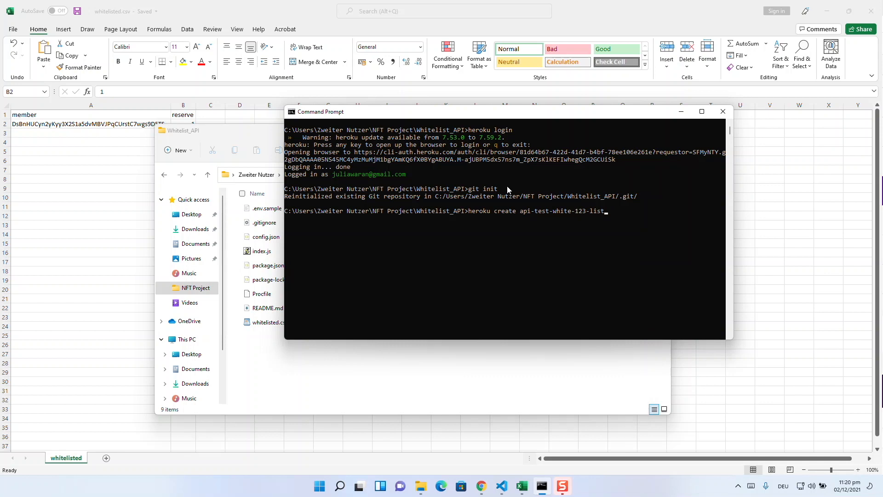
pyautogui.press('Return')
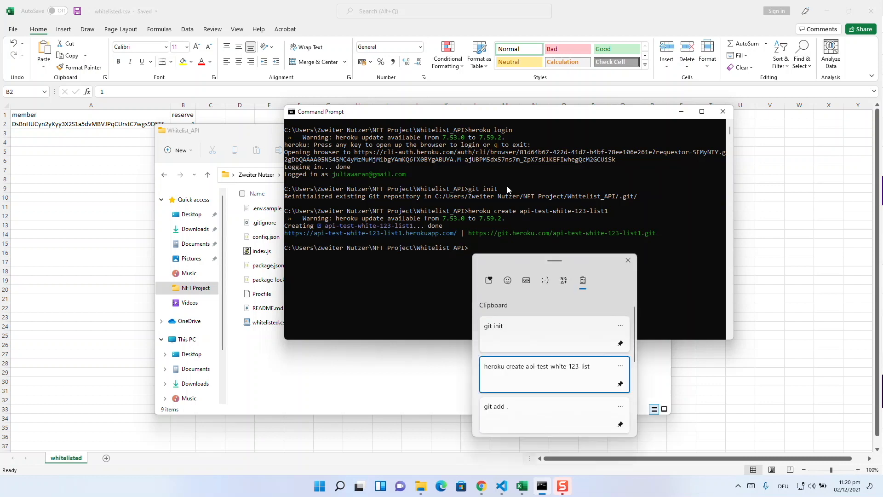
# - Stage all files, commit as 'first-commit', and rename the branch to master
pyautogui.click(494, 406)
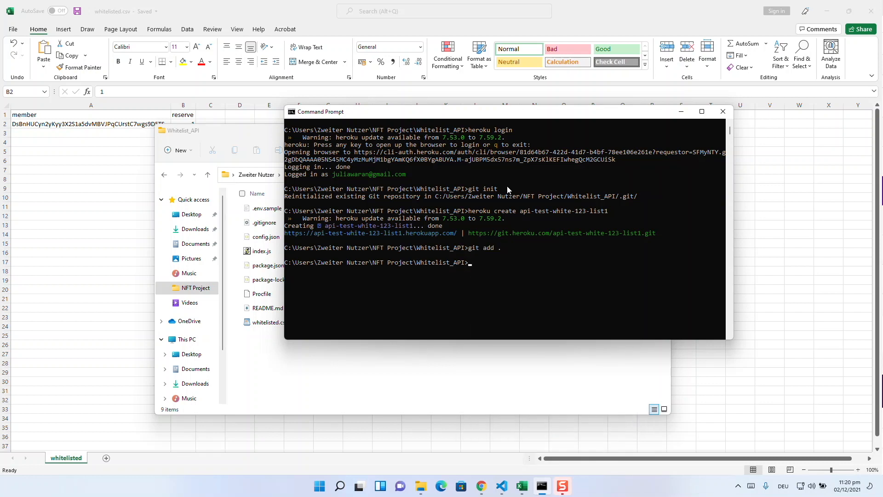
pyautogui.press('Win+V')
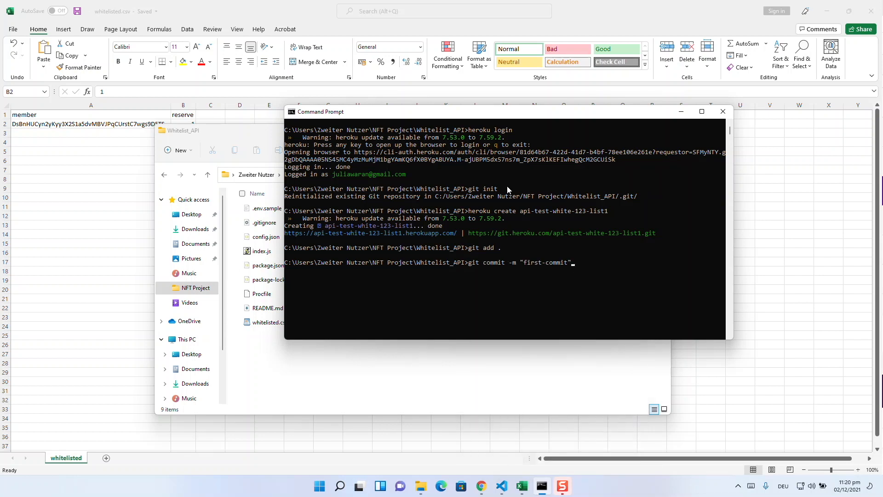
pyautogui.press('Return')
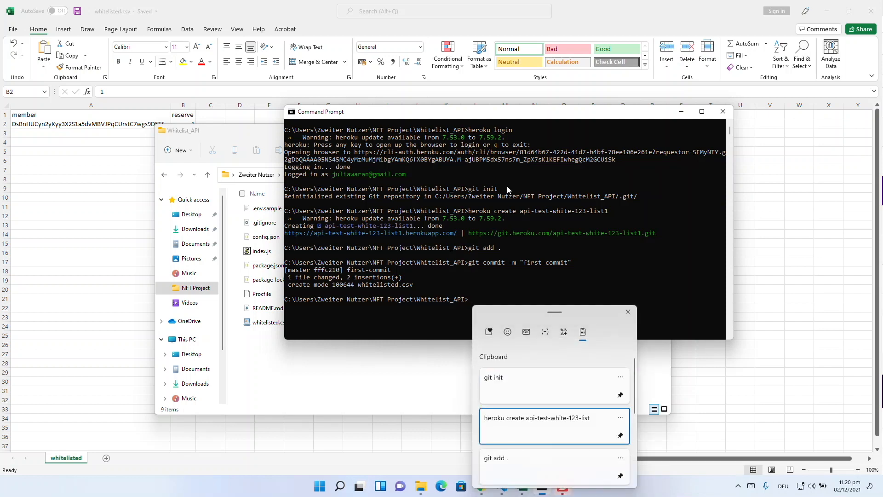
pyautogui.write('git branch -M master')
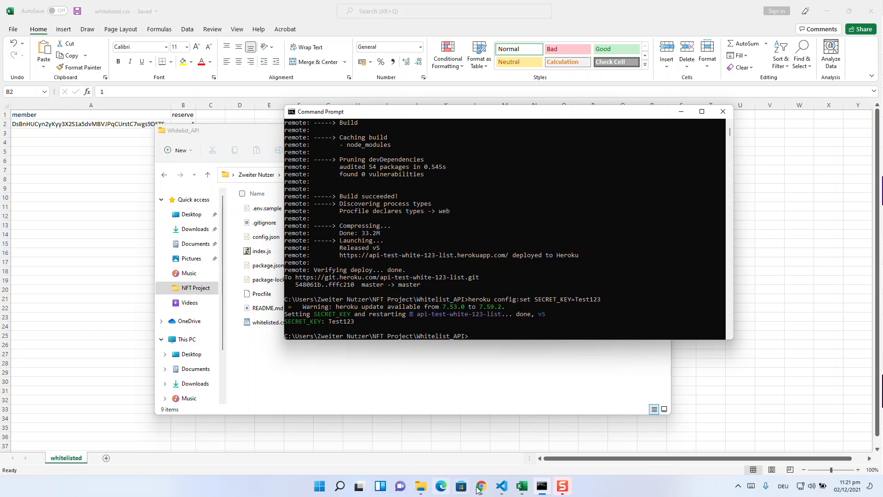
pyautogui.click(480, 486)
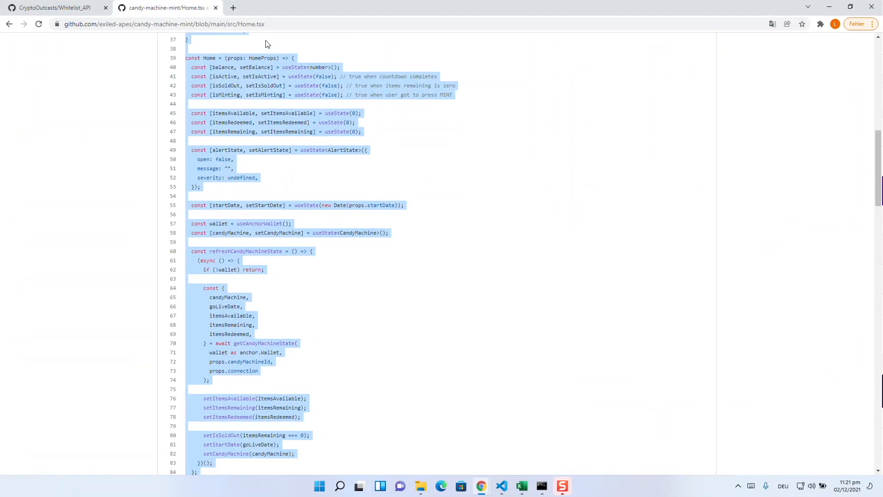
# - In a new tab, load the app's /whitelisted endpoint showing the member address with reserve 1
pyautogui.click(343, 8)
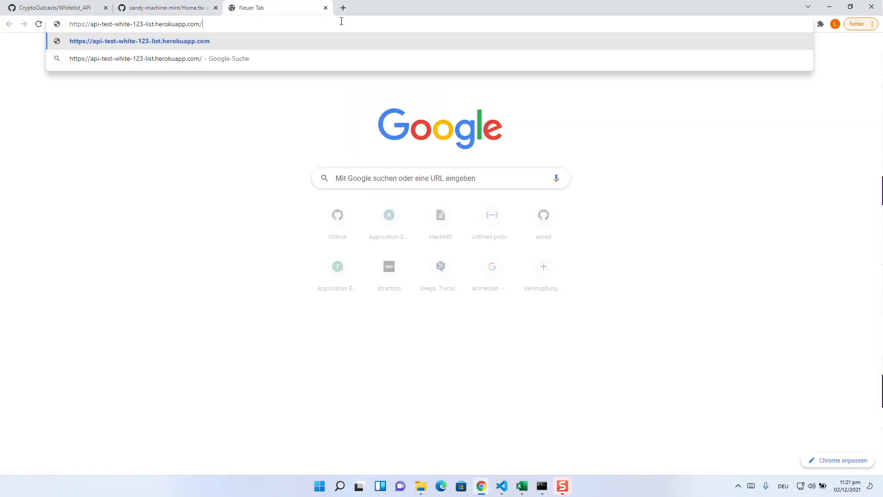
pyautogui.write('whitelisted')
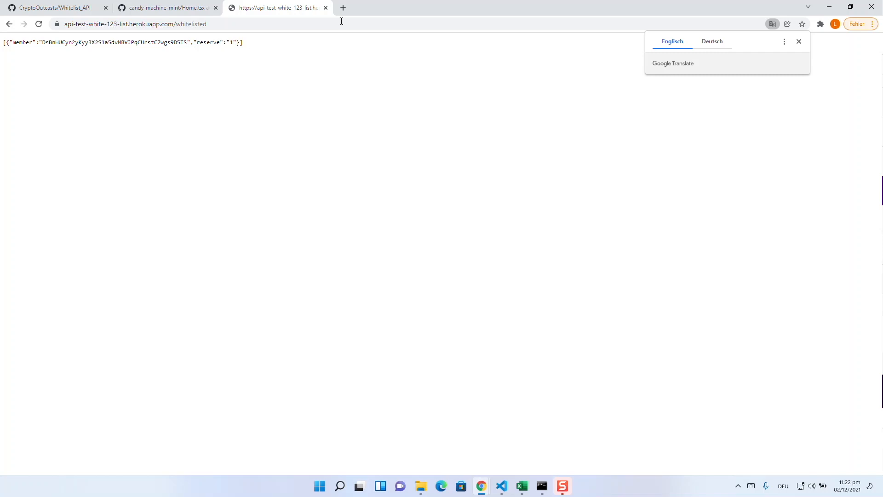
pyautogui.moveTo(501, 486)
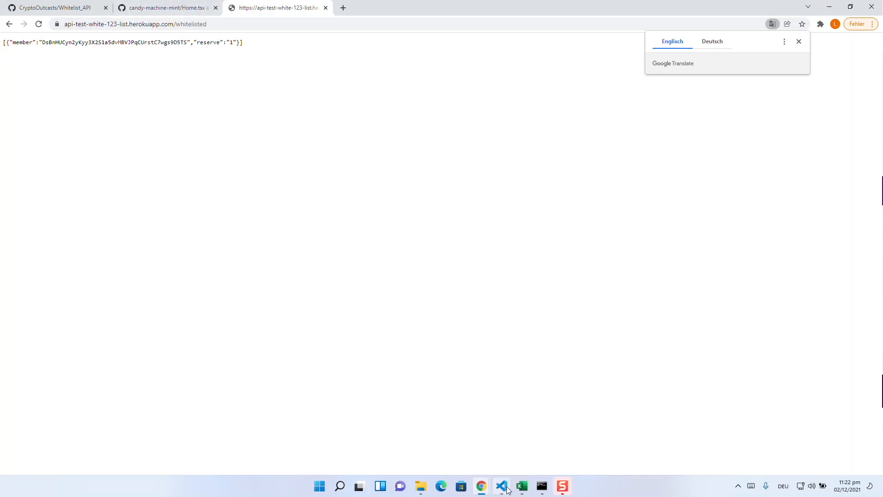
pyautogui.moveTo(502, 485)
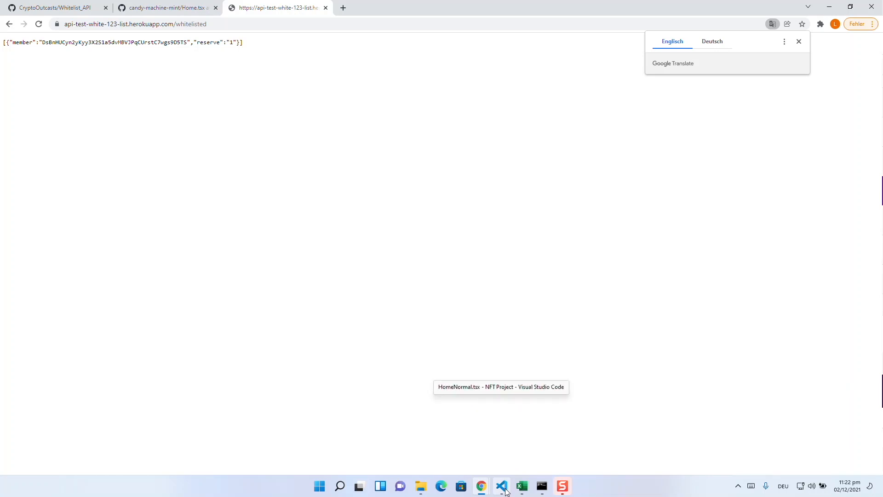
# - Expand Candy_Machine_Whitelist_Site > src and compare HomeNormal.tsx against Home.tsx
pyautogui.click(501, 485)
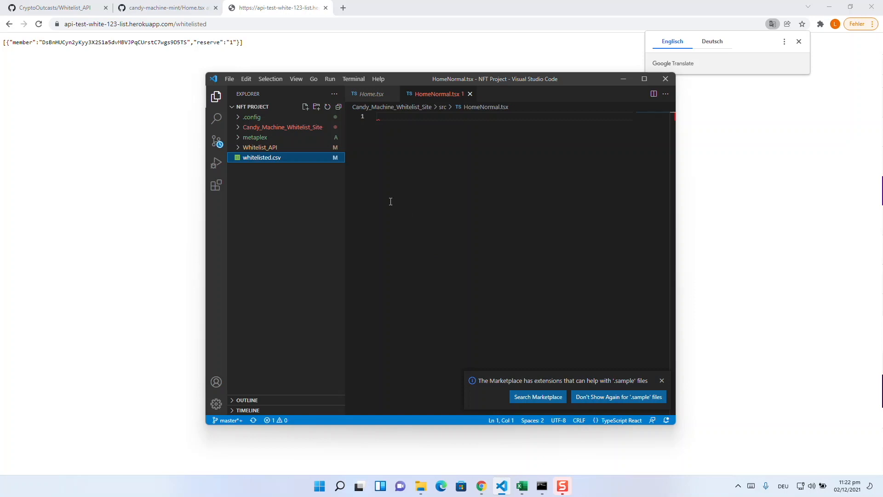
pyautogui.click(283, 127)
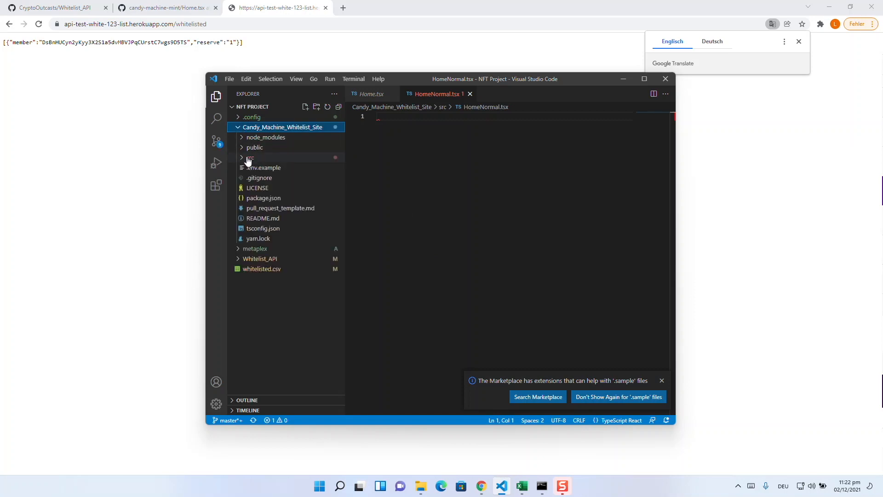
pyautogui.click(250, 157)
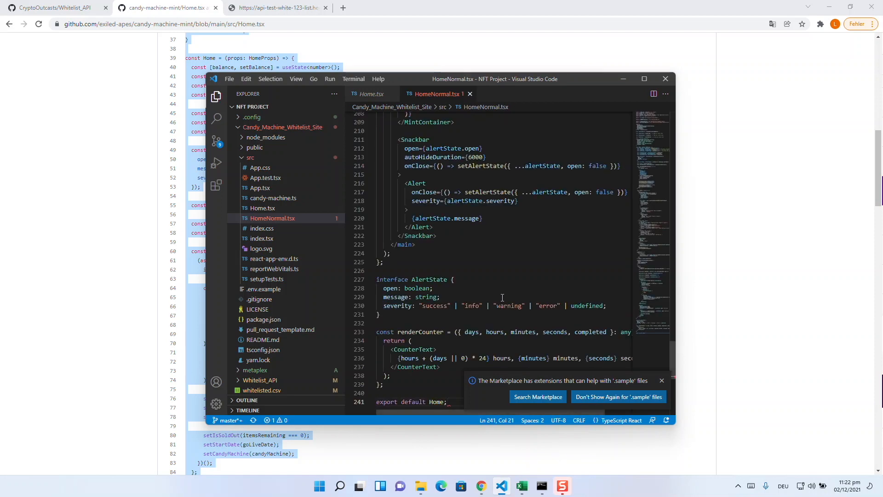
pyautogui.click(272, 218)
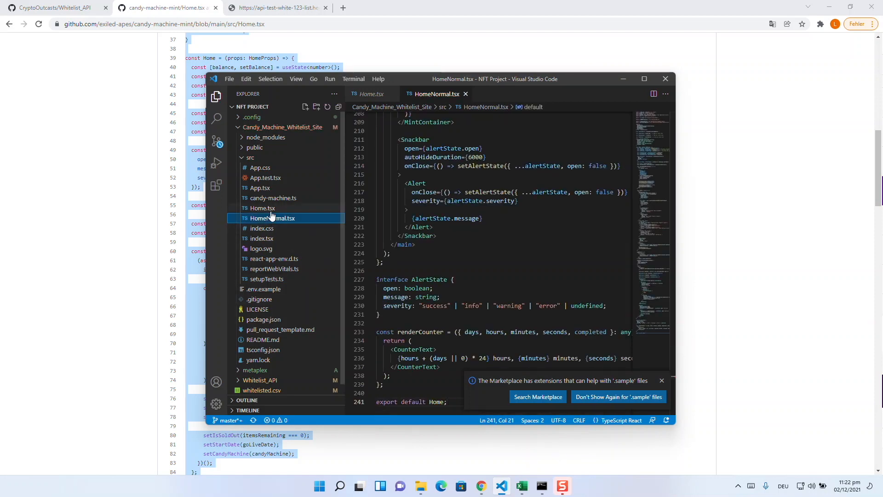
pyautogui.moveTo(262, 208)
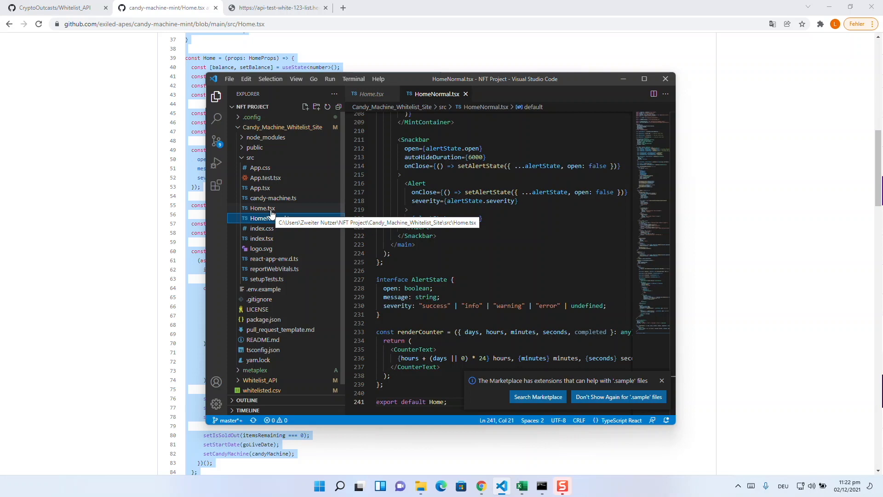
pyautogui.click(261, 208)
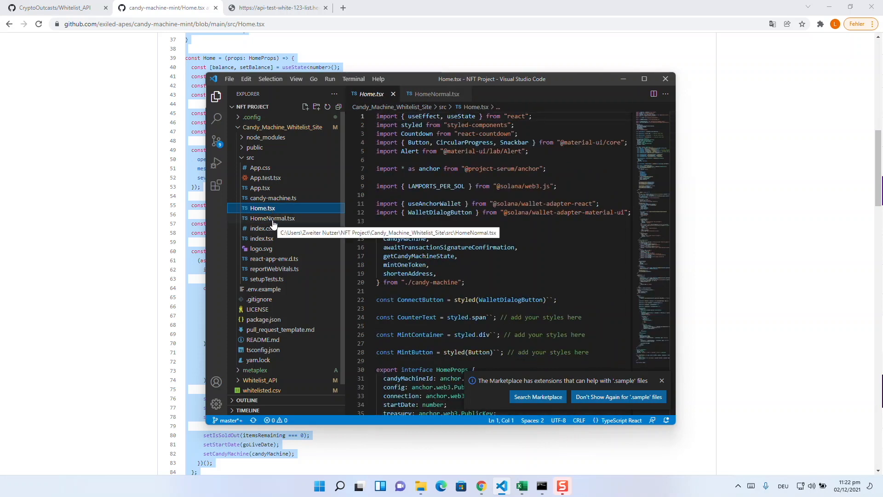
pyautogui.click(272, 218)
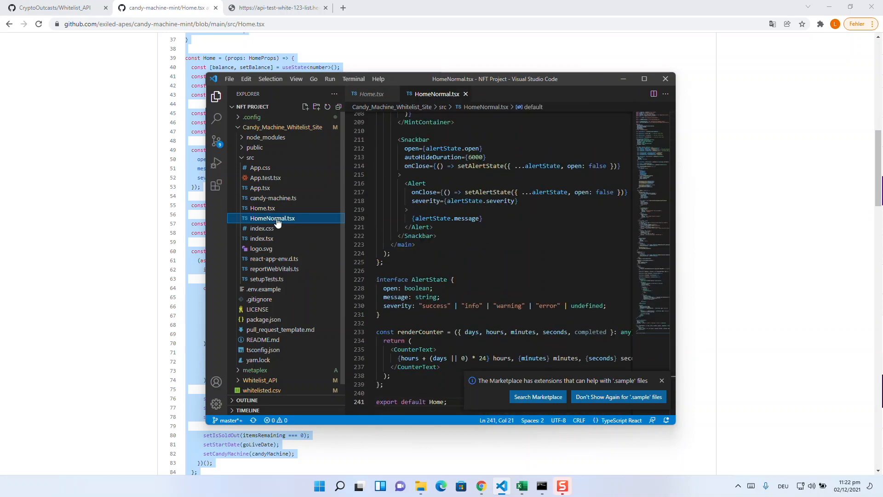
pyautogui.moveTo(248, 225)
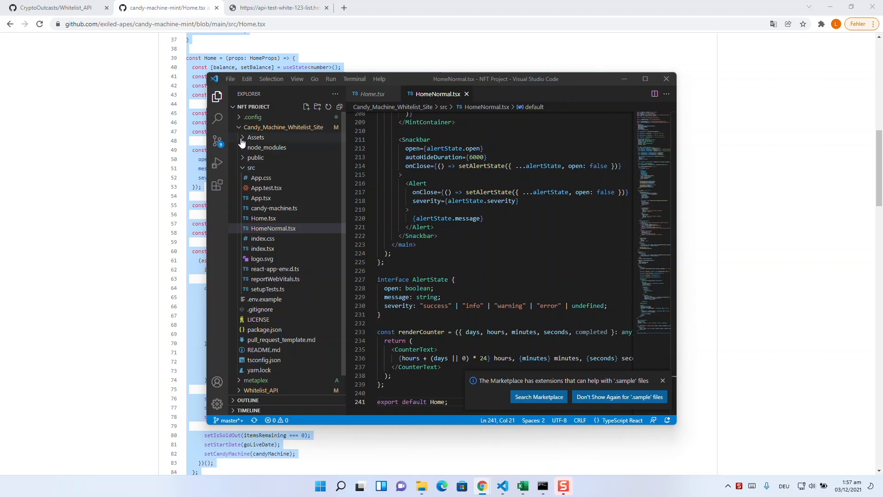
# - Expand the Assets folder and preview artwork images 0.png through 4.png
pyautogui.click(256, 137)
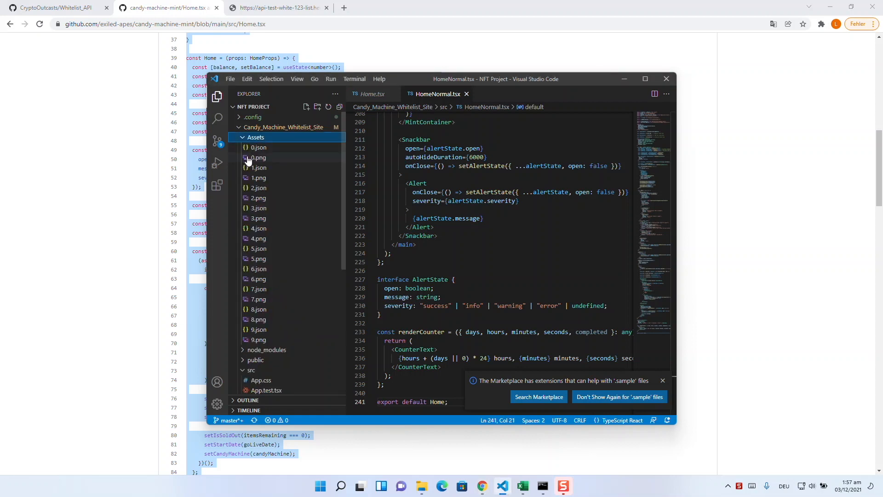
pyautogui.moveTo(258, 158)
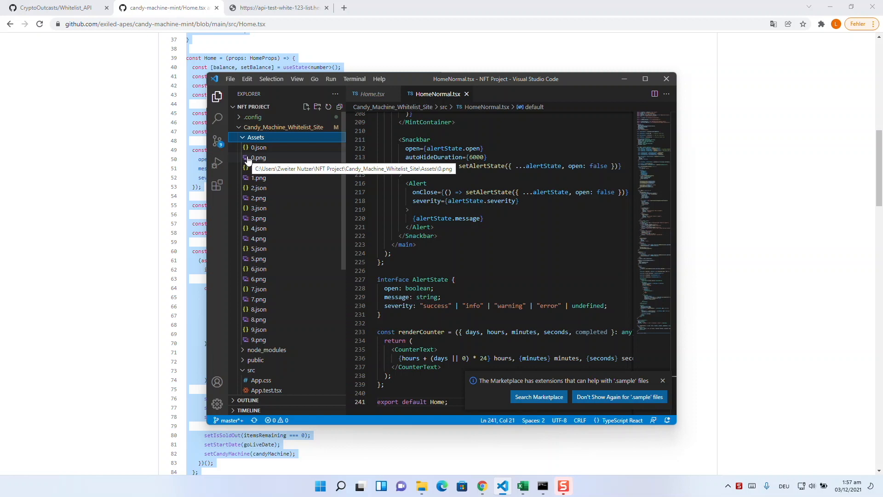
pyautogui.click(259, 157)
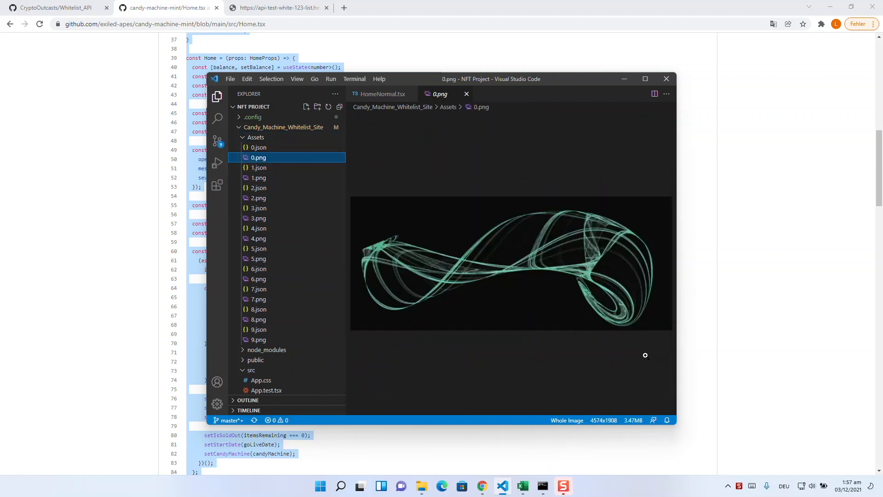
pyautogui.moveTo(300, 182)
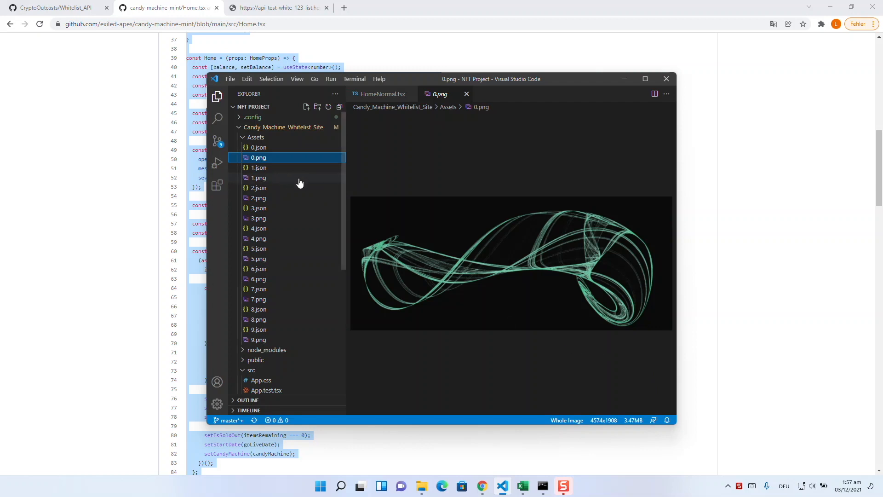
pyautogui.click(258, 178)
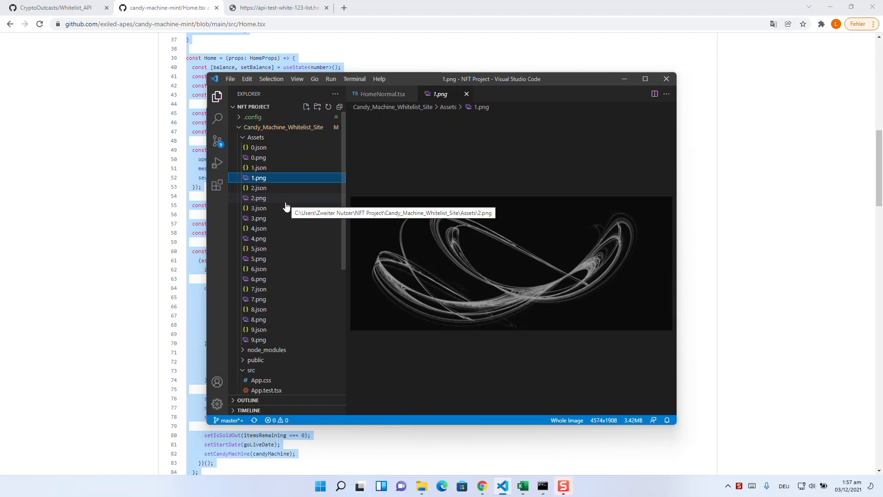
pyautogui.click(258, 197)
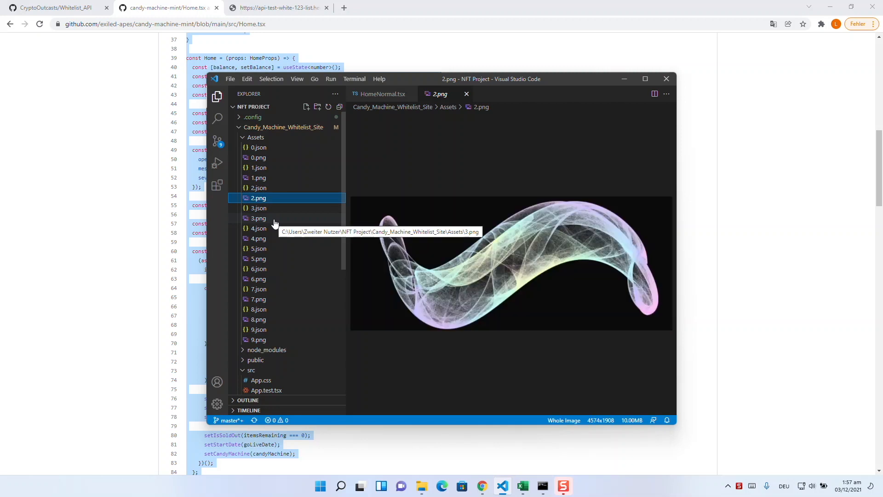
pyautogui.moveTo(253, 238)
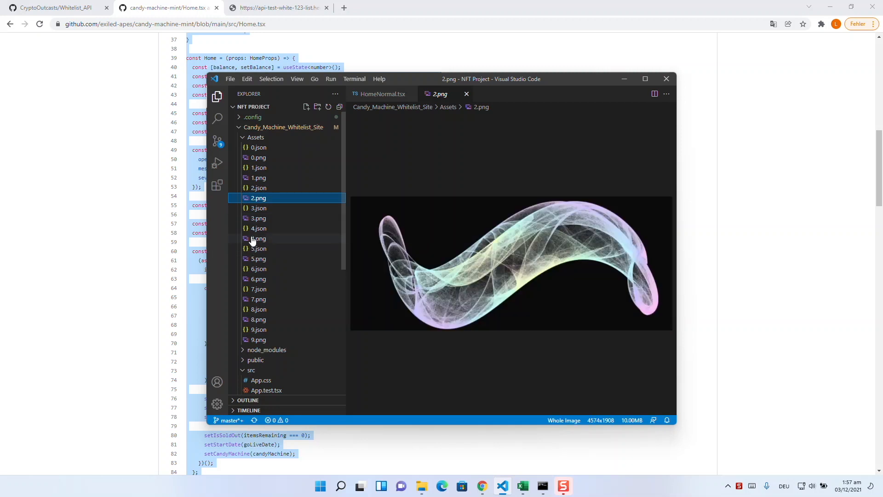
pyautogui.click(259, 218)
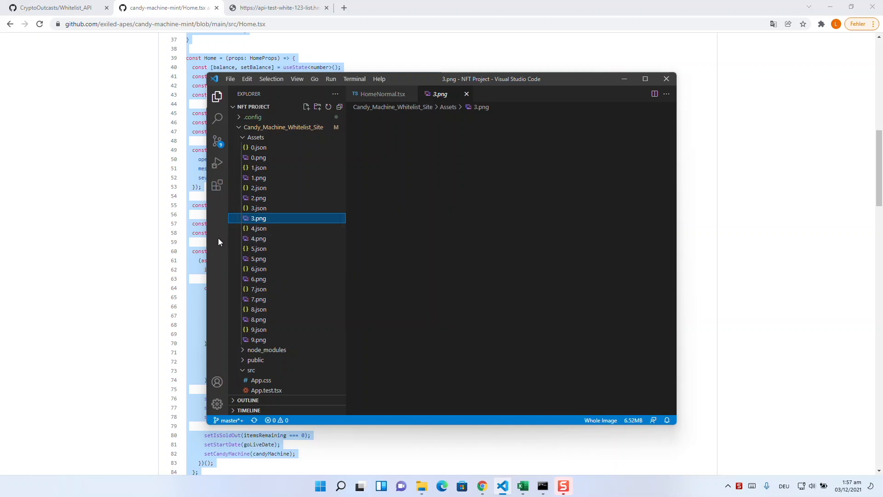
pyautogui.click(257, 218)
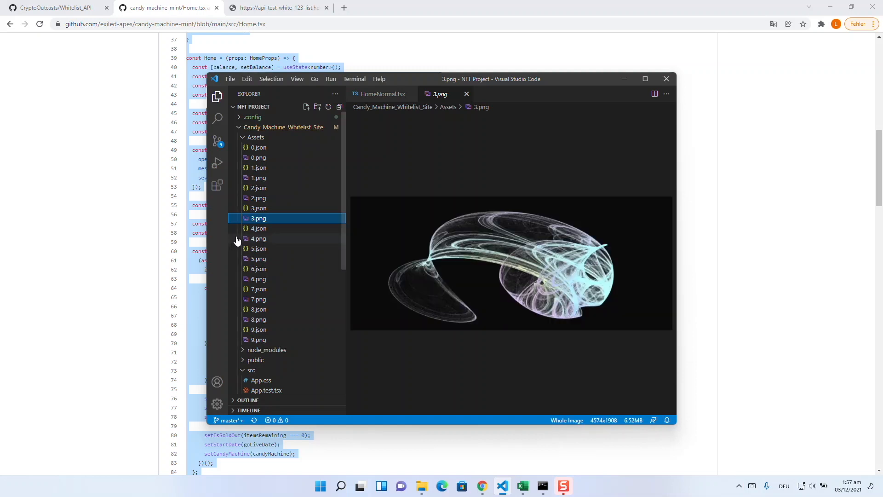
pyautogui.click(258, 239)
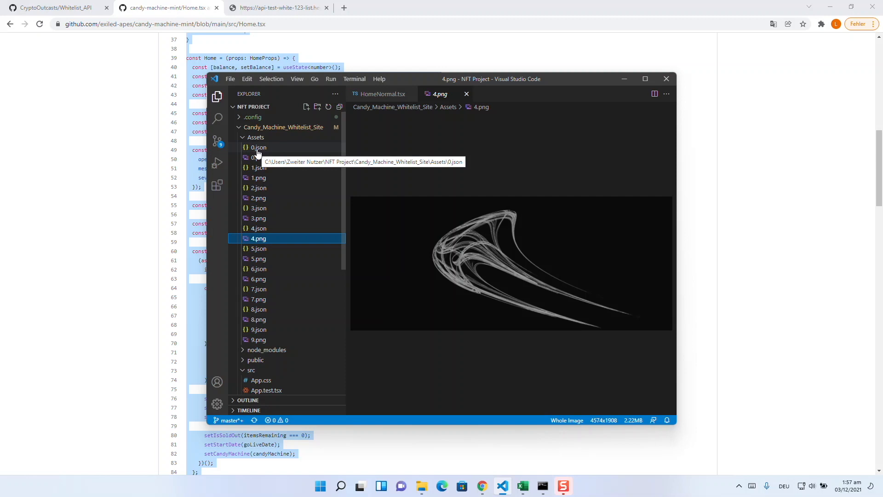
pyautogui.moveTo(258, 151)
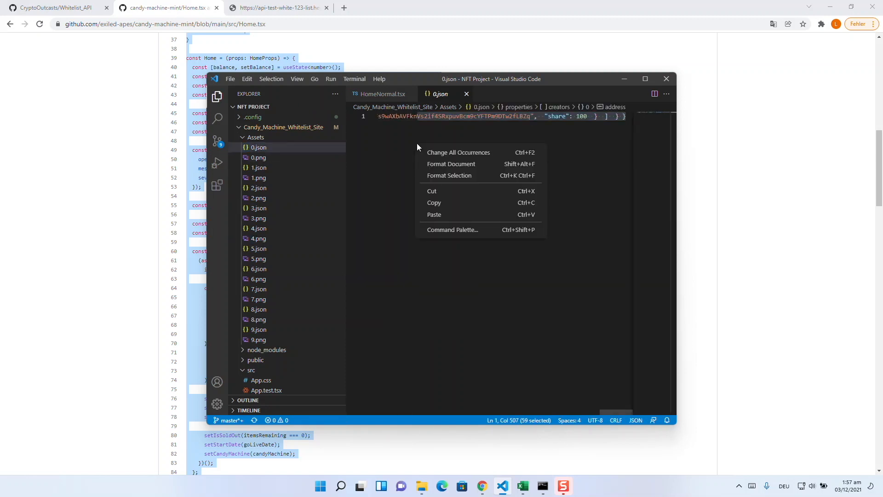
# - Maximize the editor and review 0.json's image, external_url, attributes, collection and 100 creator share
pyautogui.click(450, 163)
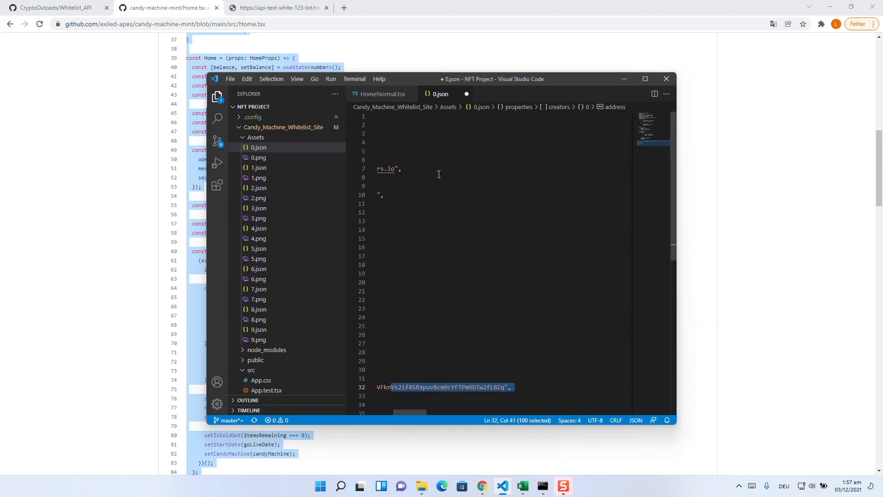
pyautogui.click(645, 78)
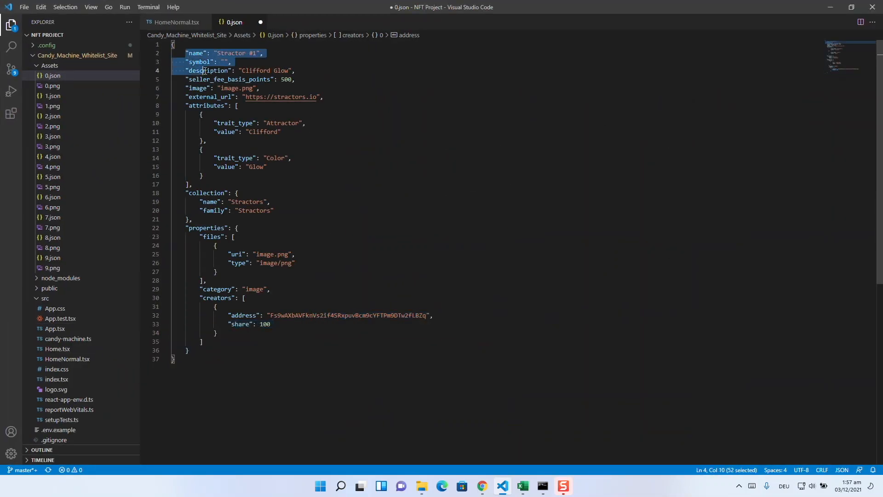
pyautogui.click(301, 82)
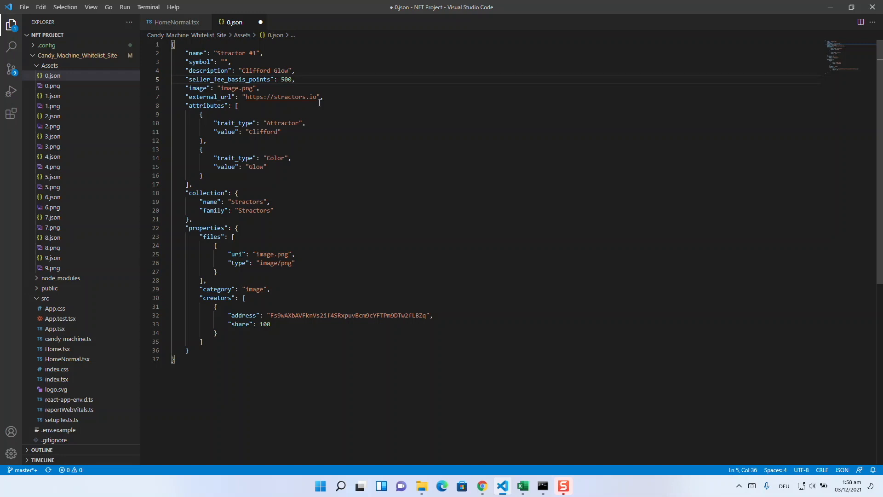
pyautogui.moveTo(288, 89)
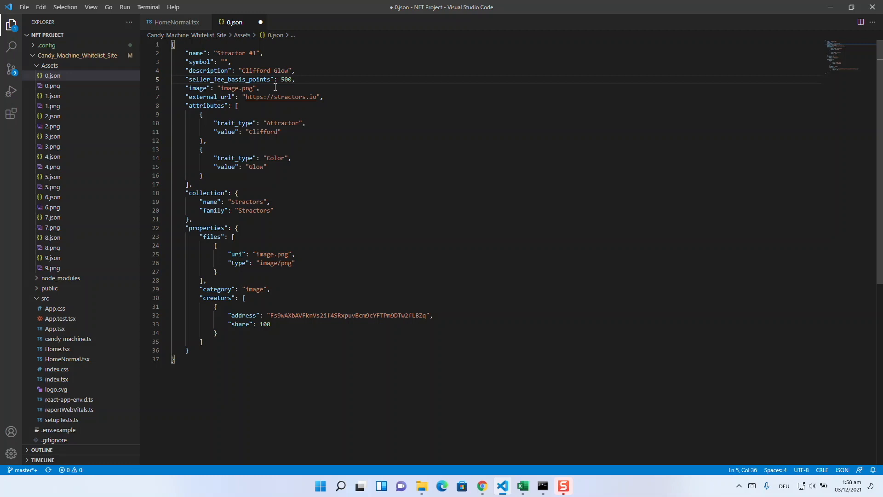
pyautogui.click(318, 91)
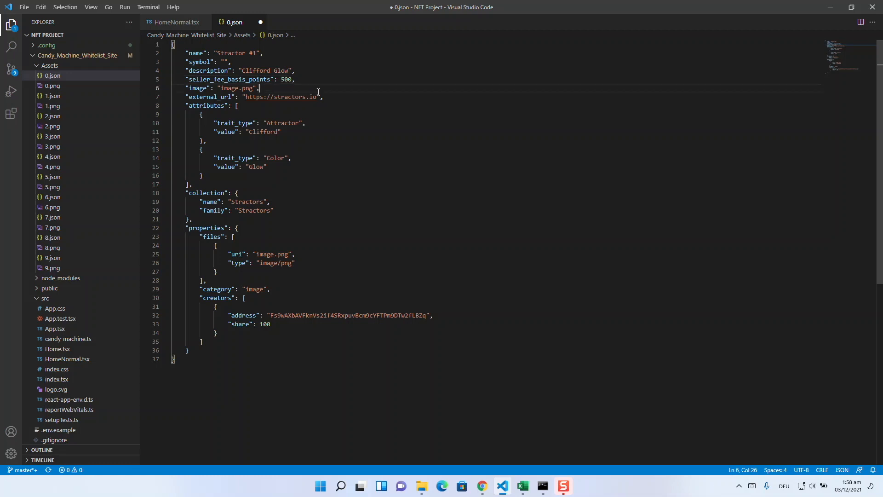
pyautogui.click(321, 97)
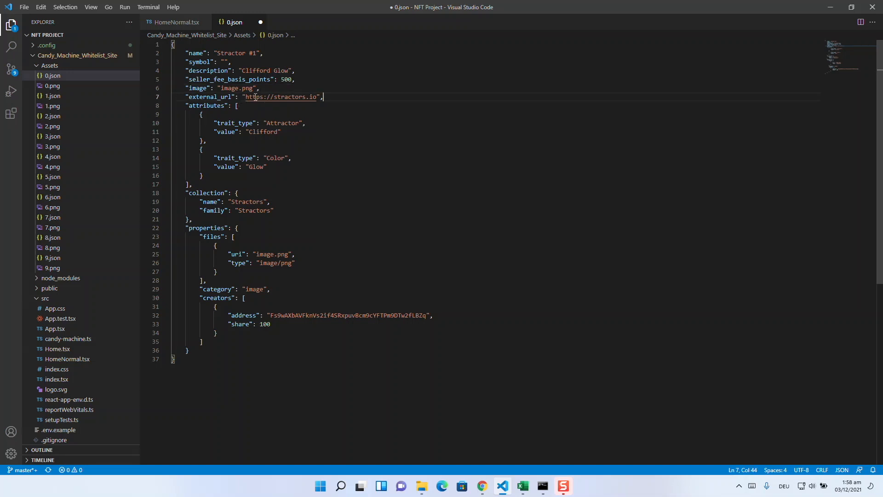
pyautogui.moveTo(354, 103)
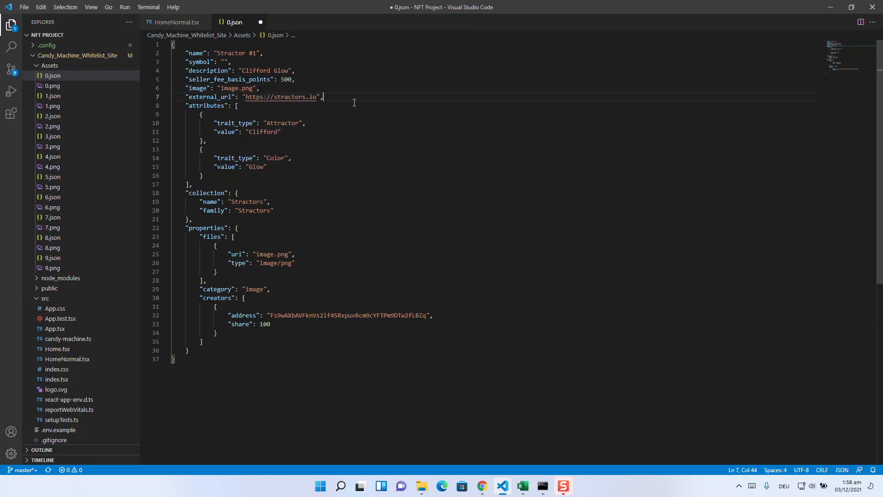
pyautogui.moveTo(193, 107)
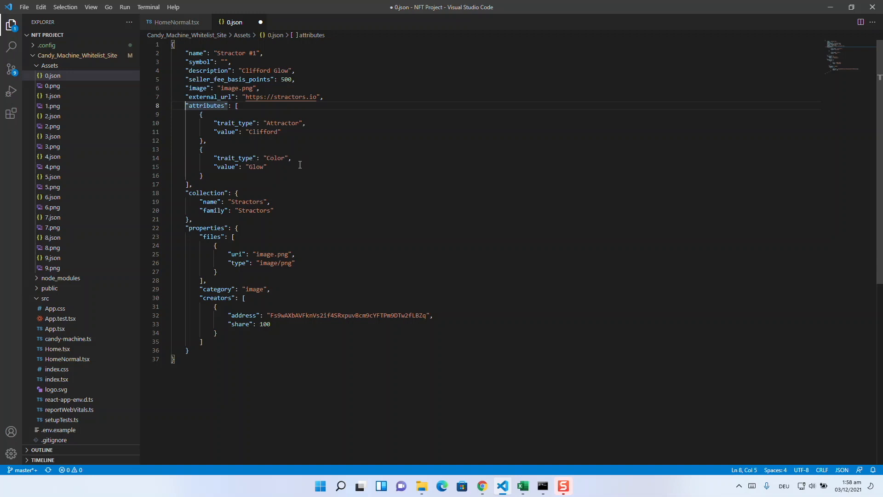
pyautogui.click(210, 202)
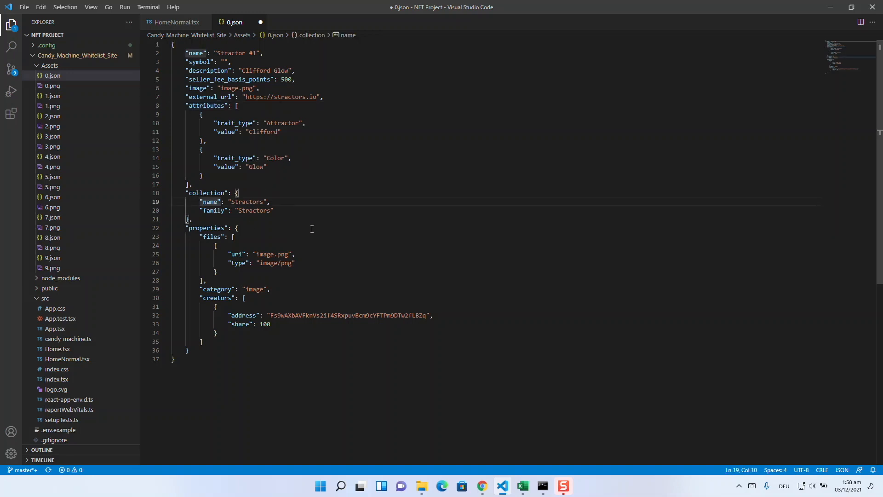
pyautogui.click(254, 210)
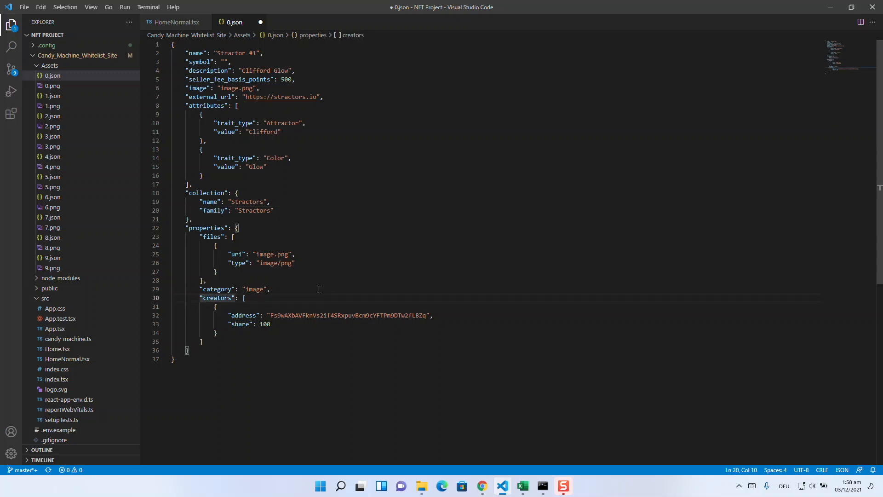
pyautogui.doubleClick(348, 315)
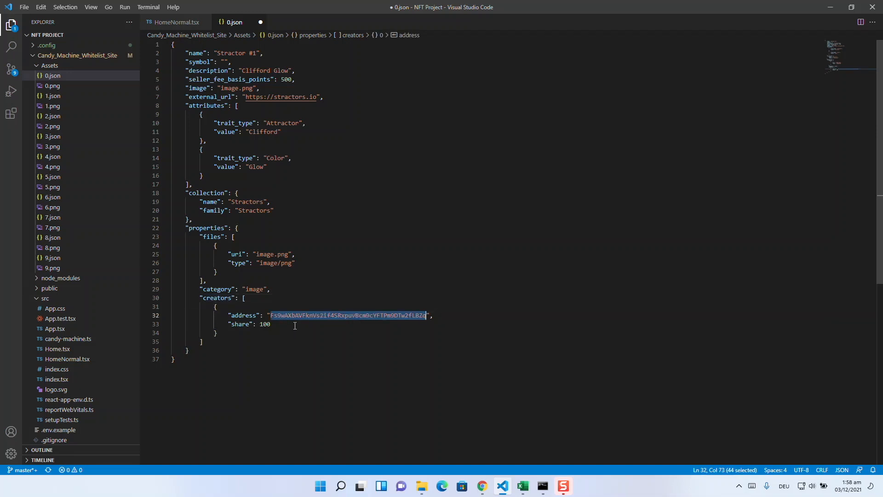
pyautogui.click(269, 324)
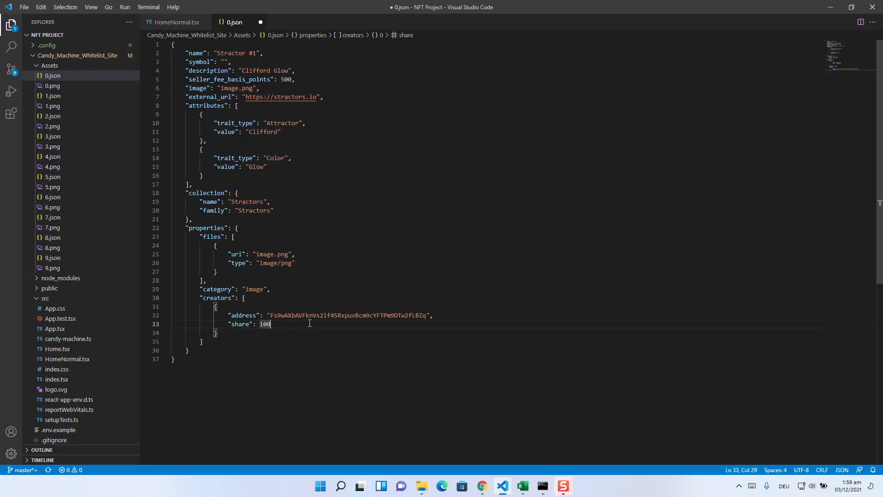
pyautogui.moveTo(644, 416)
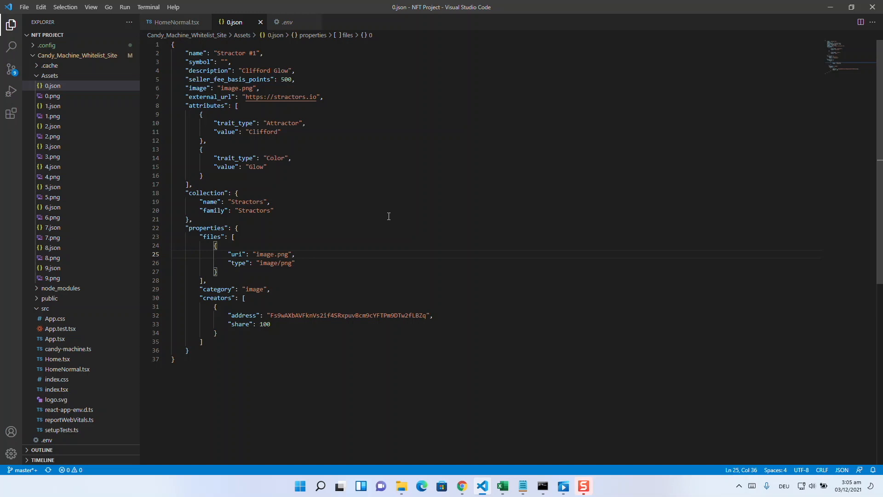
# - Run candy-machine-cli to create the candy machine at price 0.69 and copy its public key
pyautogui.click(542, 485)
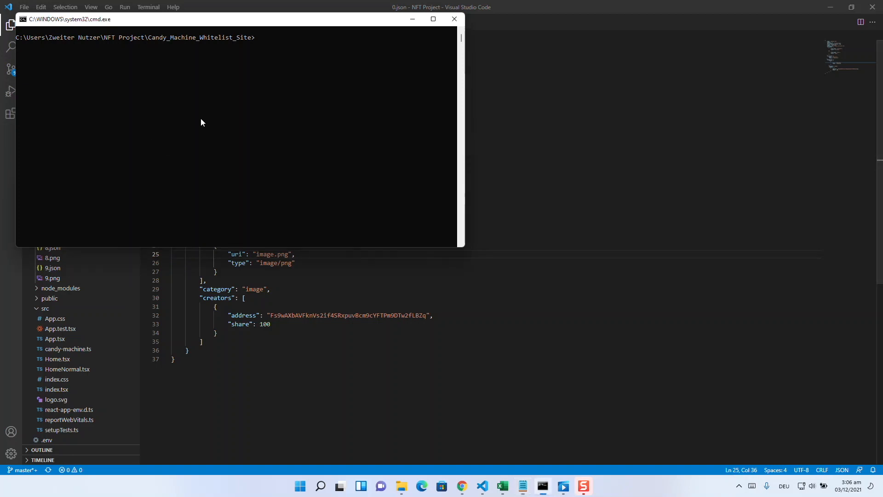
pyautogui.write('ts-node C:/Users/"Zweiter Nutzer"/"NFT Project"/metaplex/js/packages/cli/src/candy-machine-cli.ts upload ./Assets -k C:/Users/"Zweiter Nutzer"/"NFT Project"/.config/solana/SellerWallet.json')
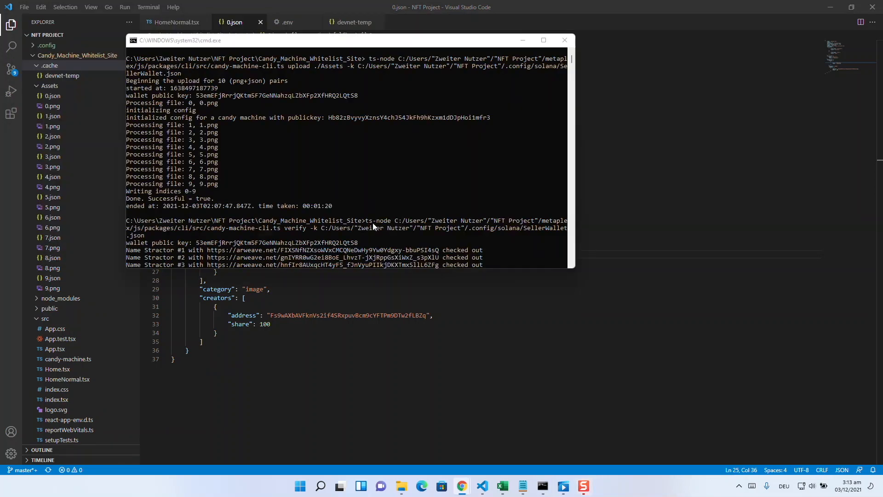
pyautogui.moveTo(285, 234)
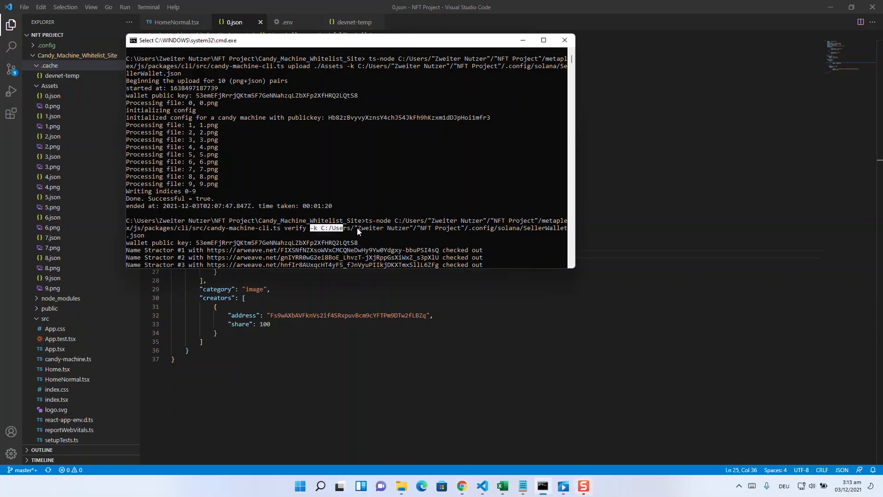
pyautogui.scroll(-3)
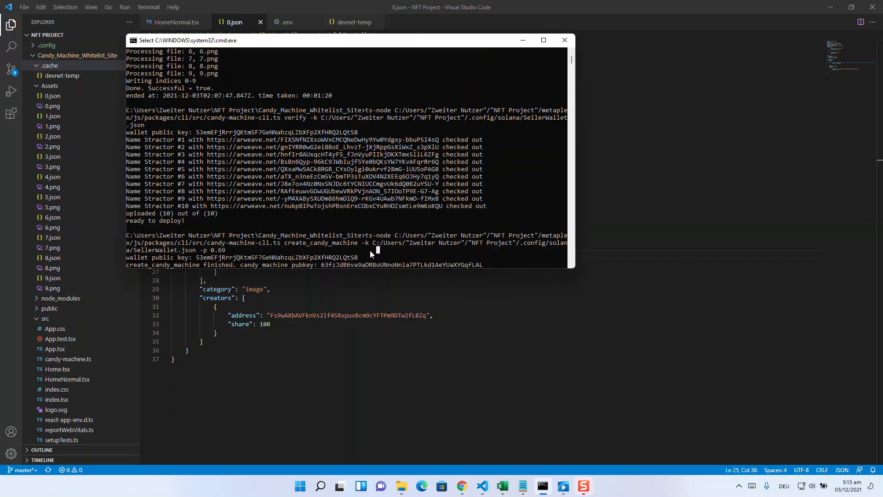
pyautogui.doubleClick(321, 242)
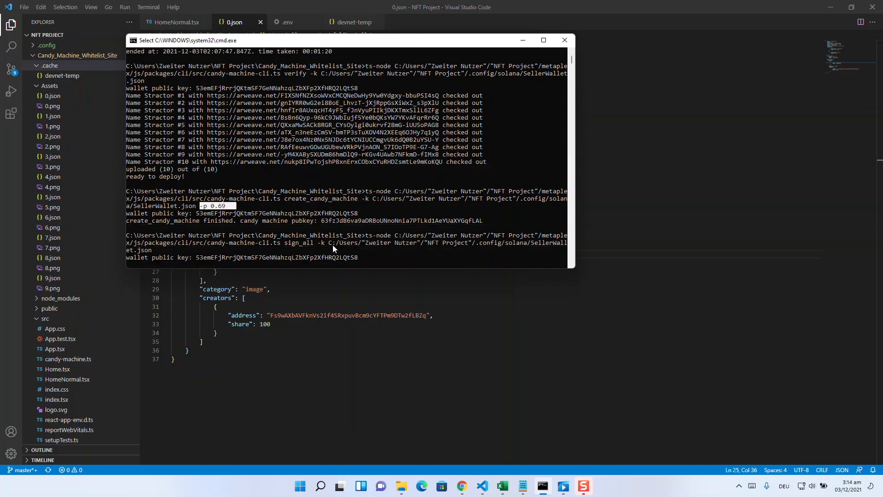
pyautogui.moveTo(322, 224)
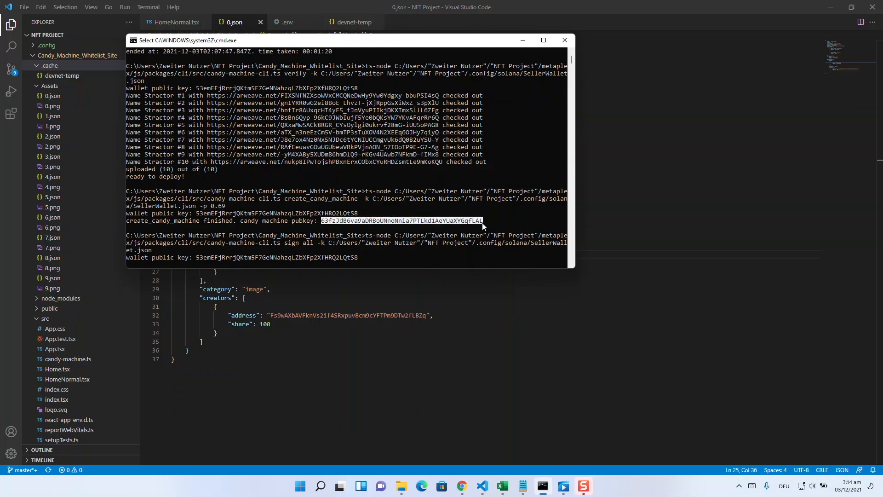
pyautogui.click(444, 254)
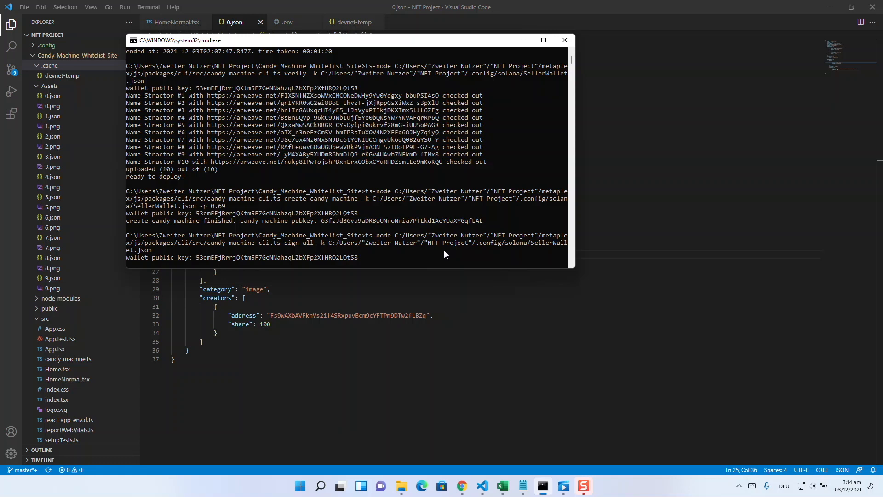
pyautogui.moveTo(259, 251)
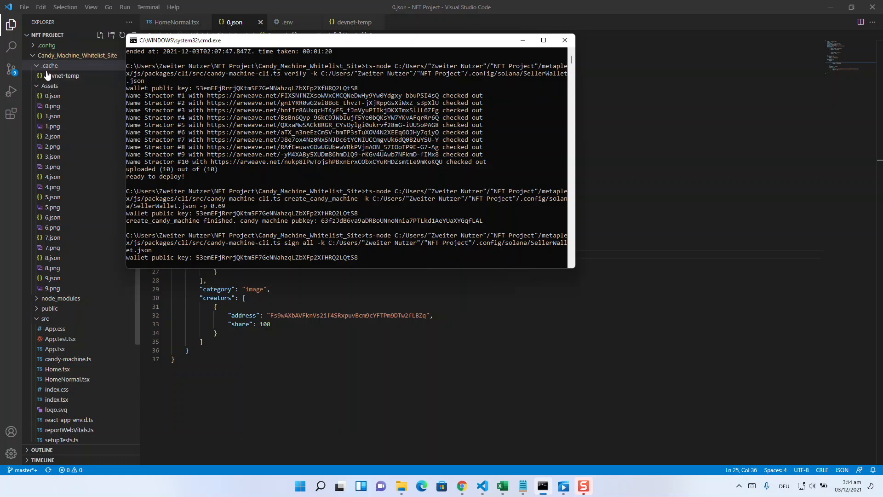
pyautogui.moveTo(66, 83)
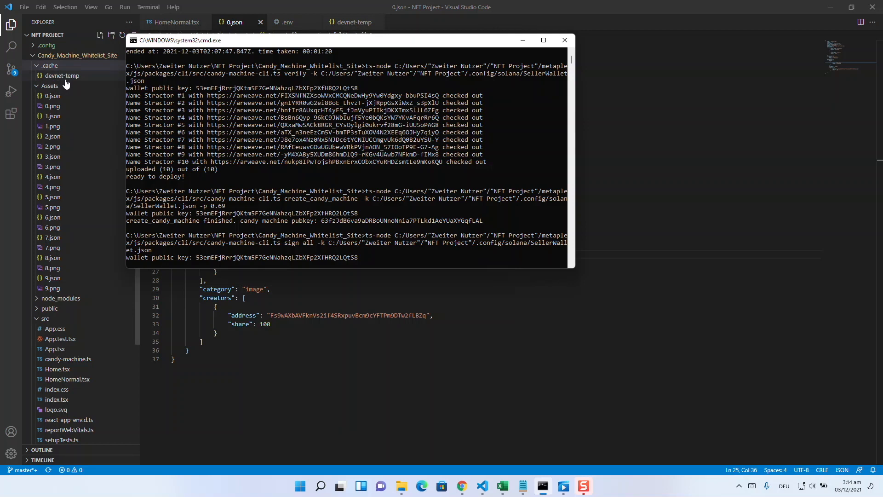
pyautogui.moveTo(246, 166)
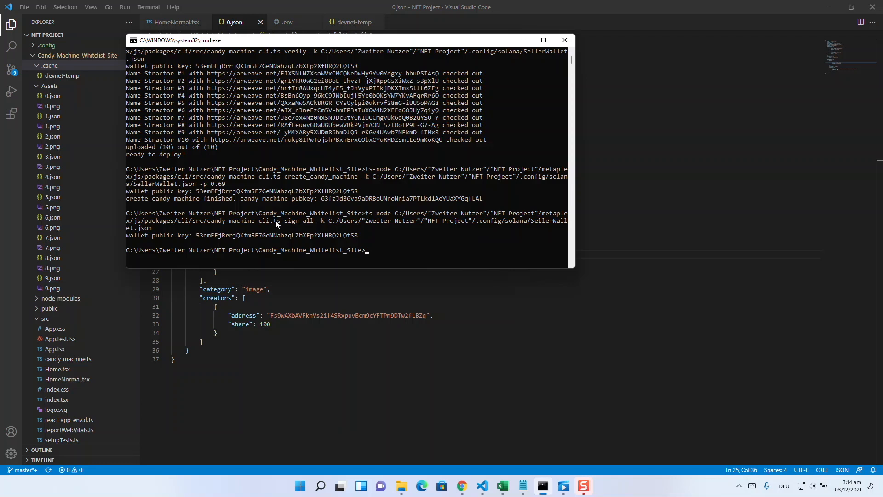
pyautogui.moveTo(296, 209)
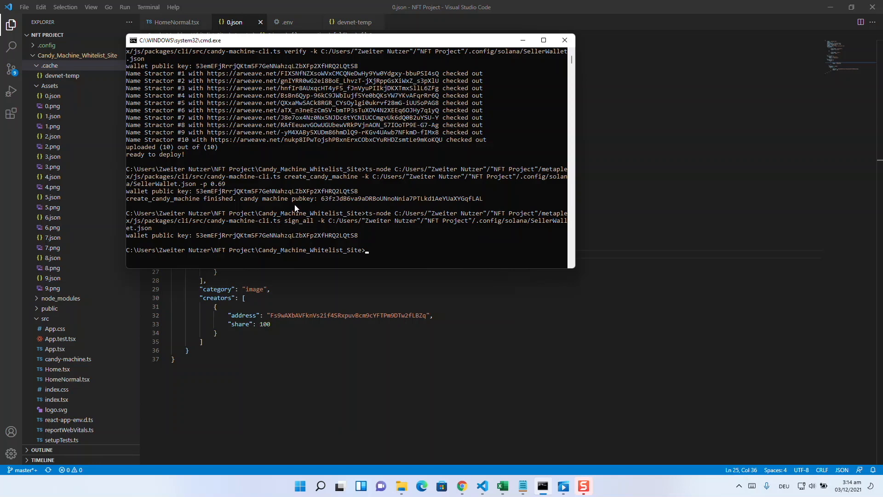
pyautogui.moveTo(286, 226)
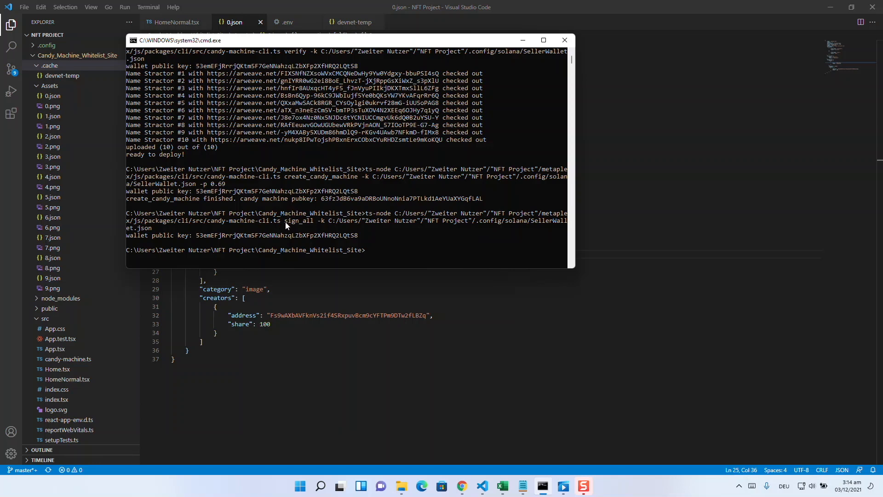
pyautogui.doubleClick(298, 221)
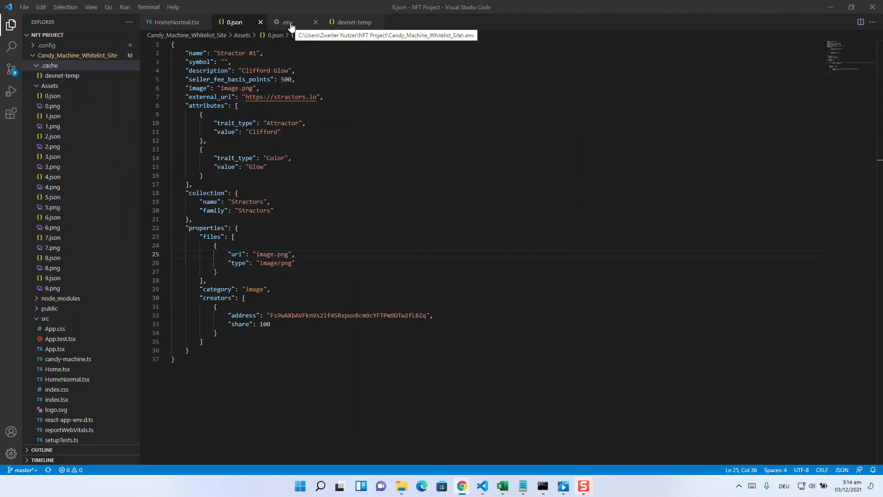
pyautogui.click(286, 22)
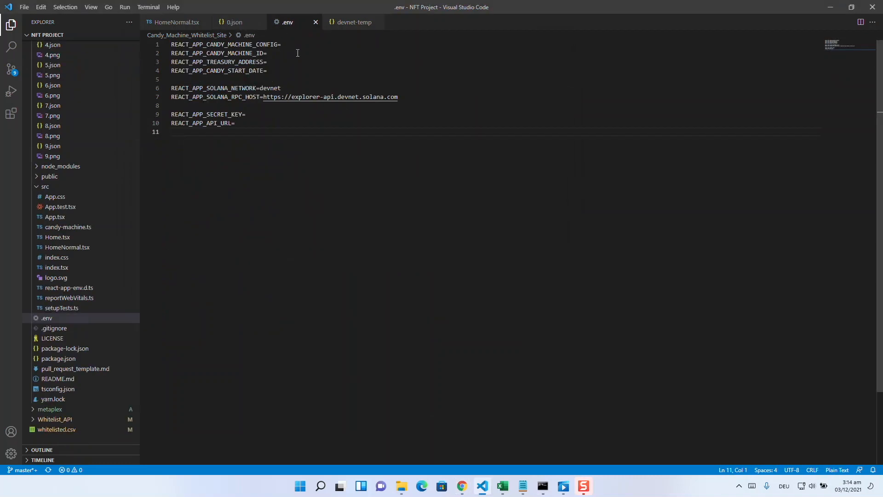
pyautogui.moveTo(349, 22)
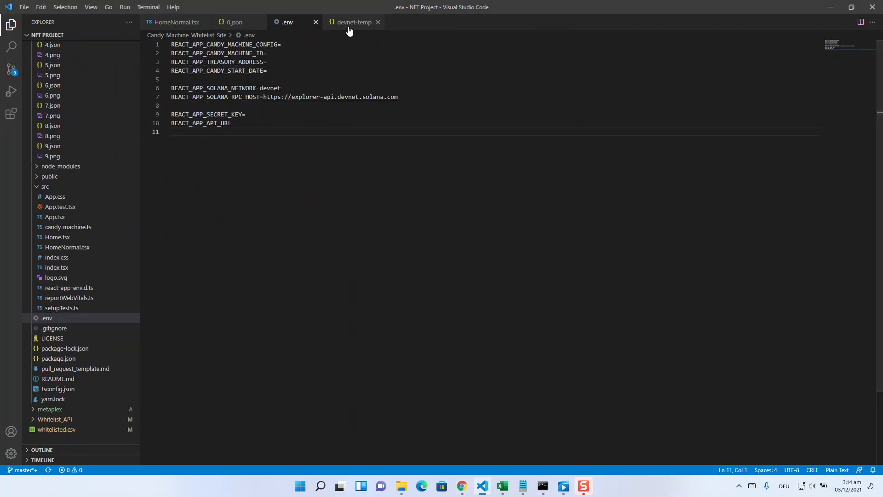
pyautogui.moveTo(351, 22)
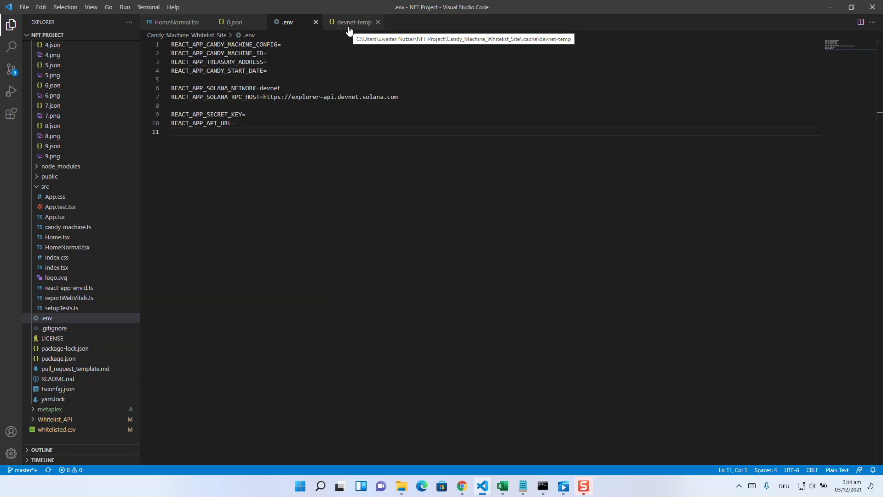
pyautogui.moveTo(242, 44)
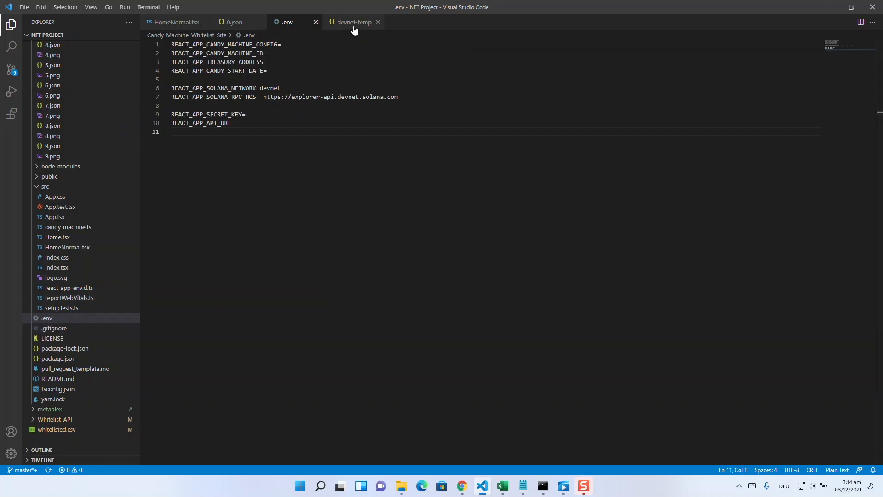
pyautogui.click(353, 22)
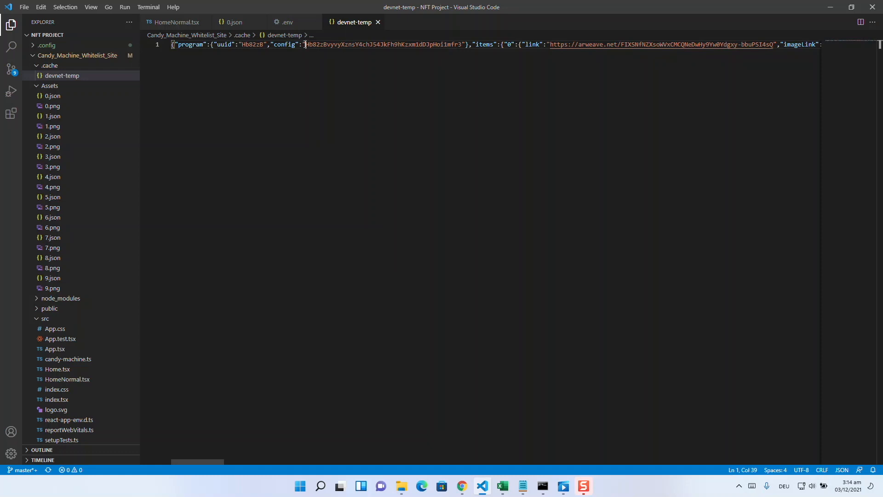
pyautogui.doubleClick(383, 44)
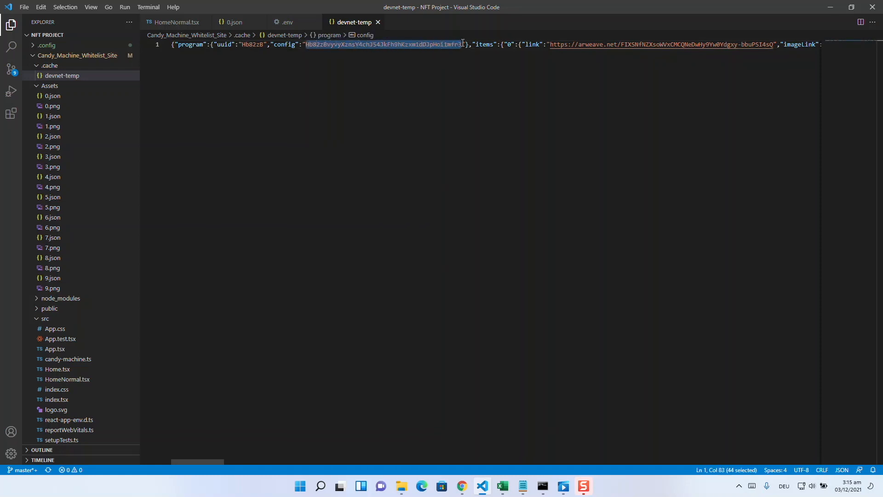
pyautogui.click(287, 22)
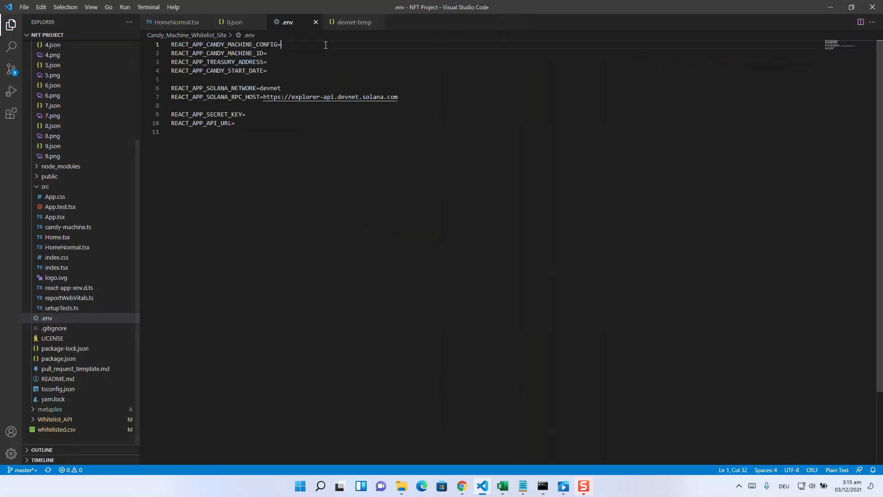
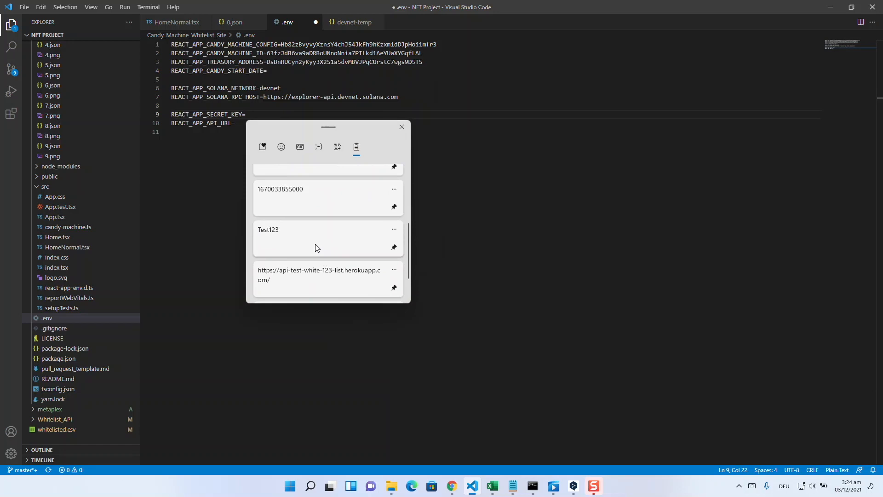
pyautogui.click(289, 486)
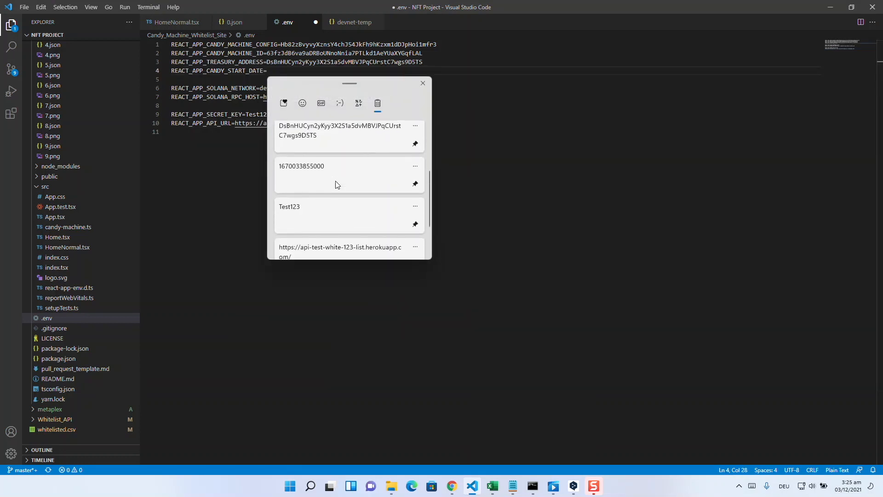
pyautogui.click(335, 165)
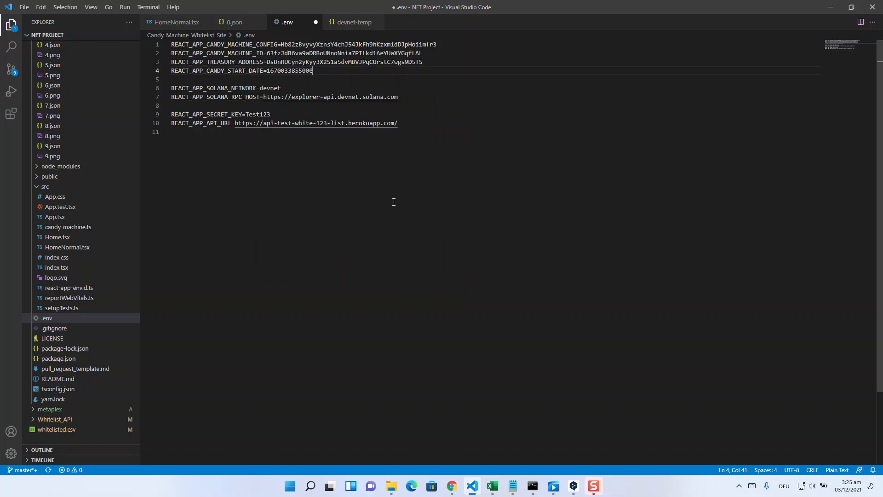
pyautogui.press('ctrl+s')
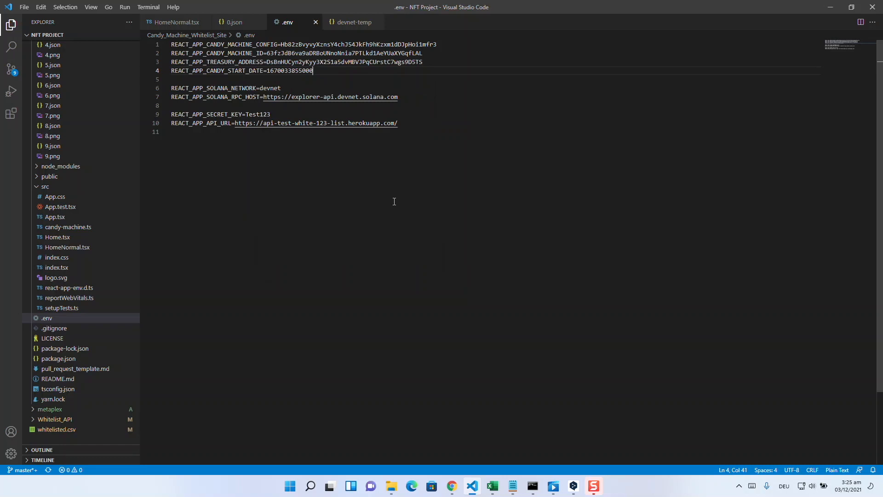
pyautogui.click(532, 485)
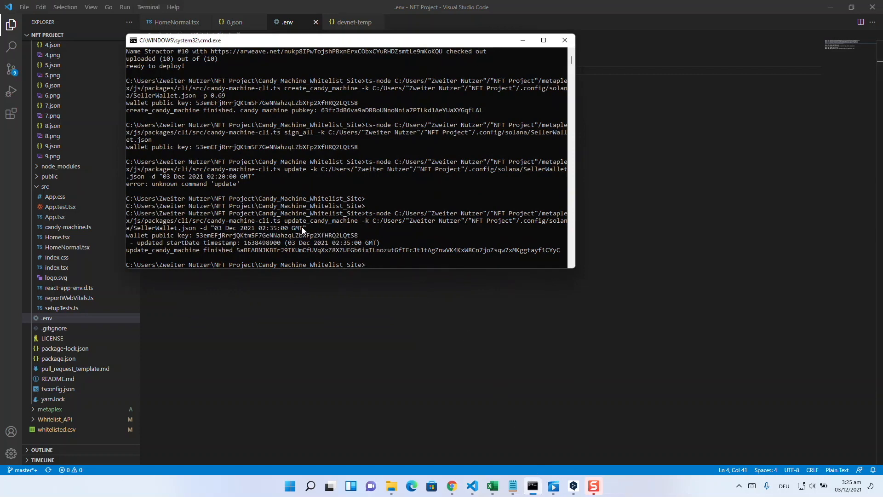
# - Run yarn start to launch the mint site and view its React App page in Chrome
pyautogui.doubleClick(319, 220)
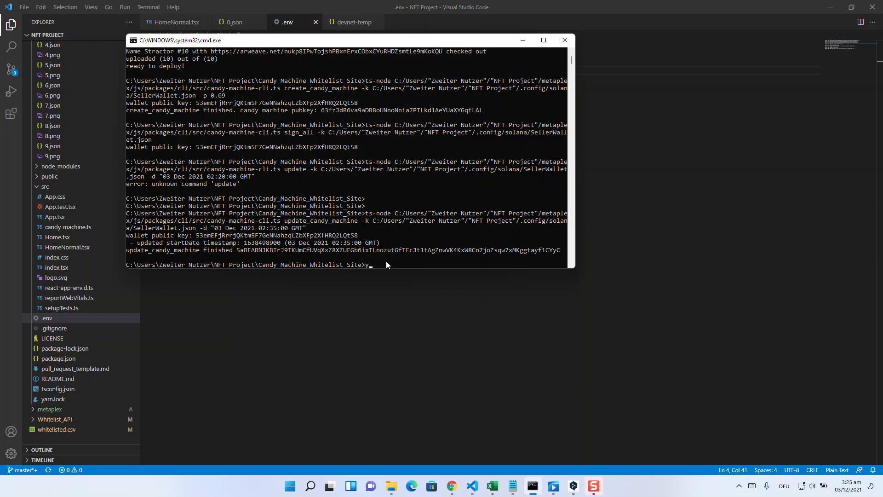
pyautogui.write('arn start')
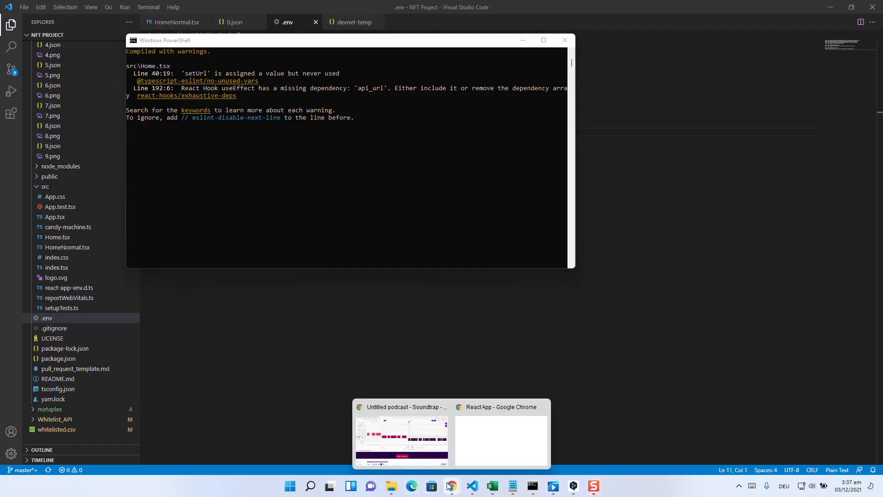
pyautogui.click(500, 440)
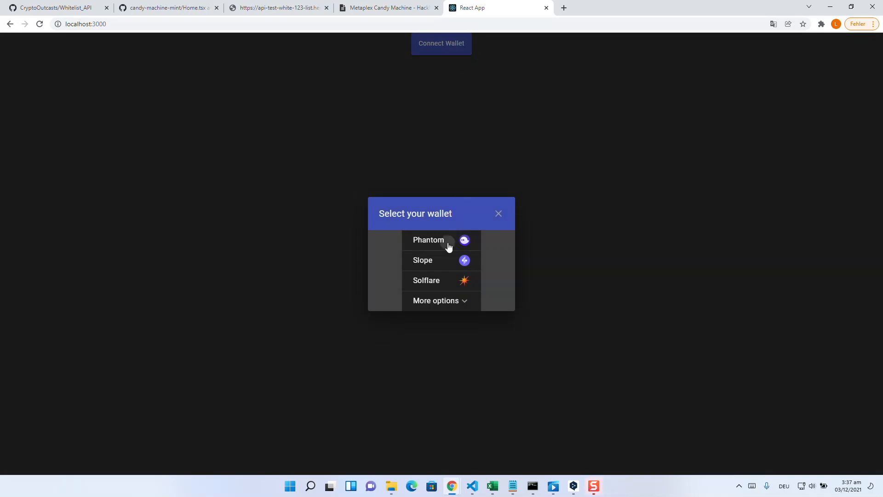
# - Connect Phantom, mint and approve one NFT, then attempt a second mint
pyautogui.click(428, 239)
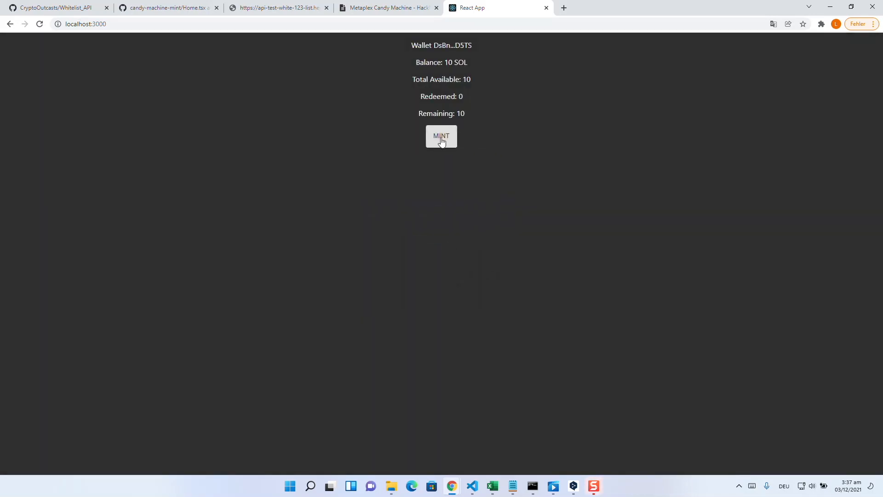
pyautogui.click(441, 136)
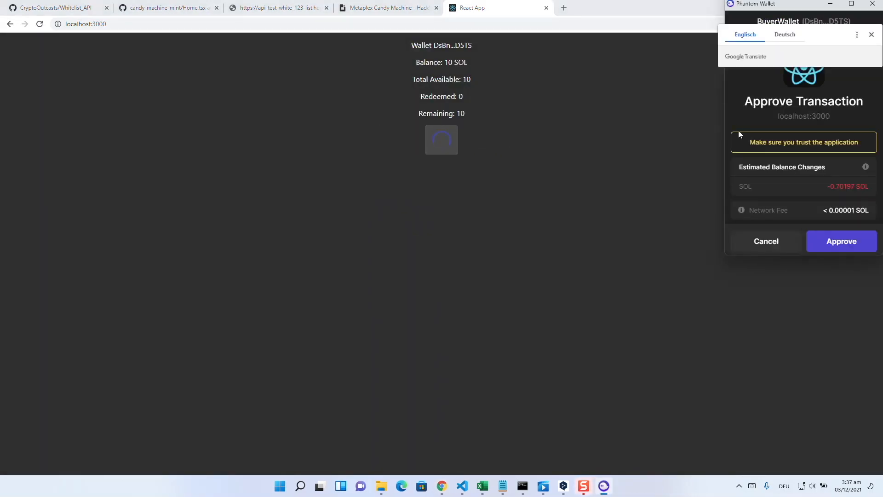
pyautogui.click(841, 241)
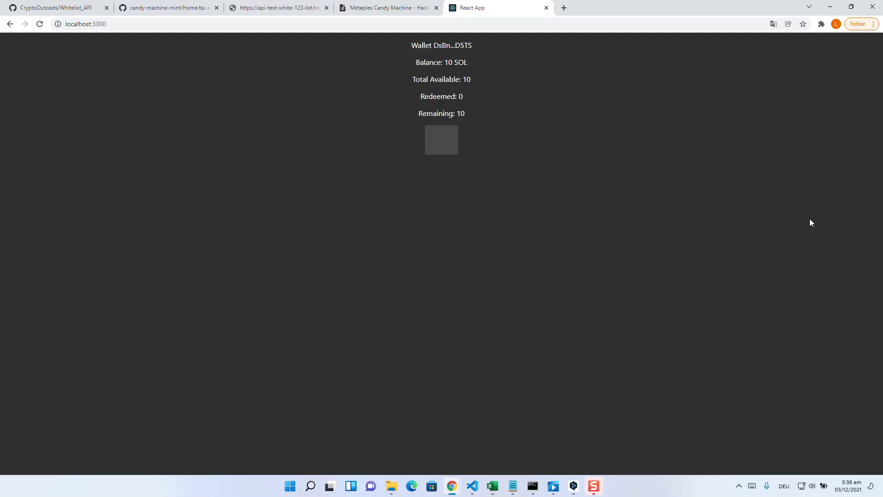
pyautogui.moveTo(758, 209)
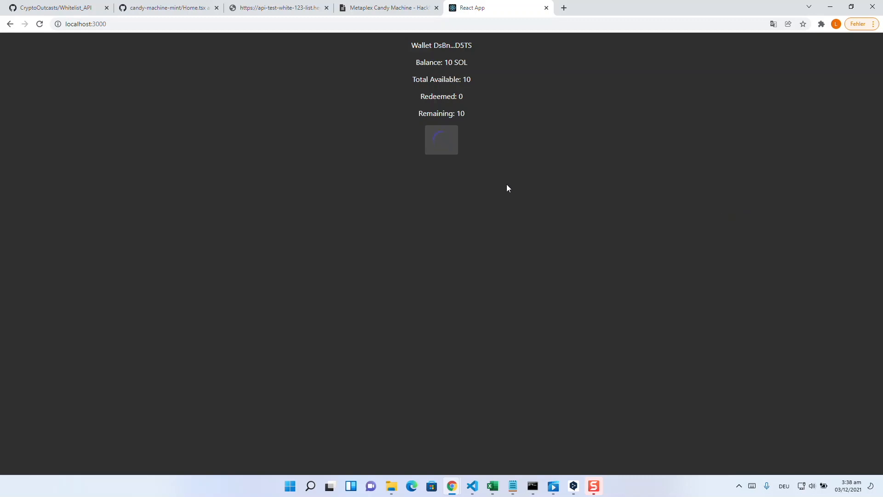
pyautogui.click(440, 136)
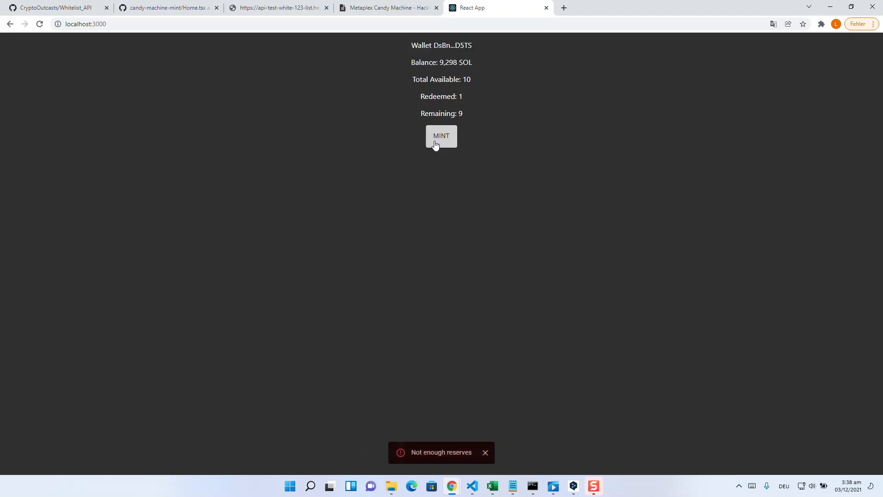
pyautogui.moveTo(672, 346)
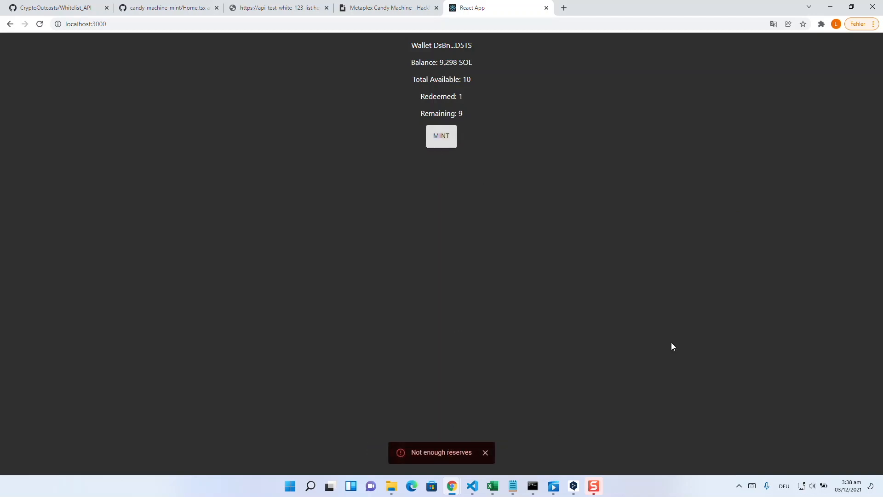
pyautogui.moveTo(471, 486)
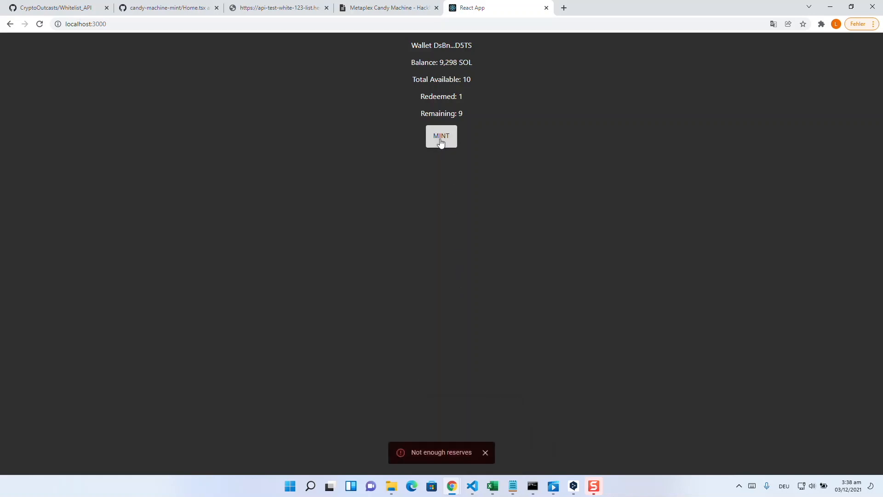
pyautogui.moveTo(459, 201)
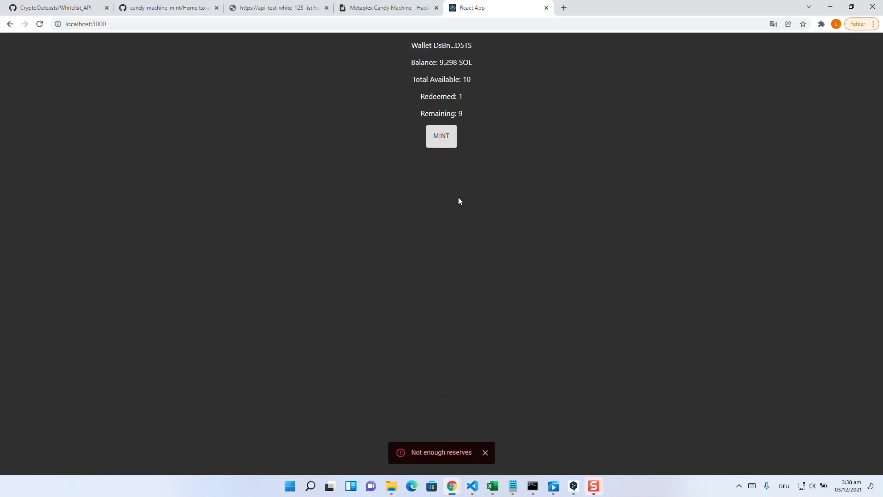
pyautogui.click(820, 24)
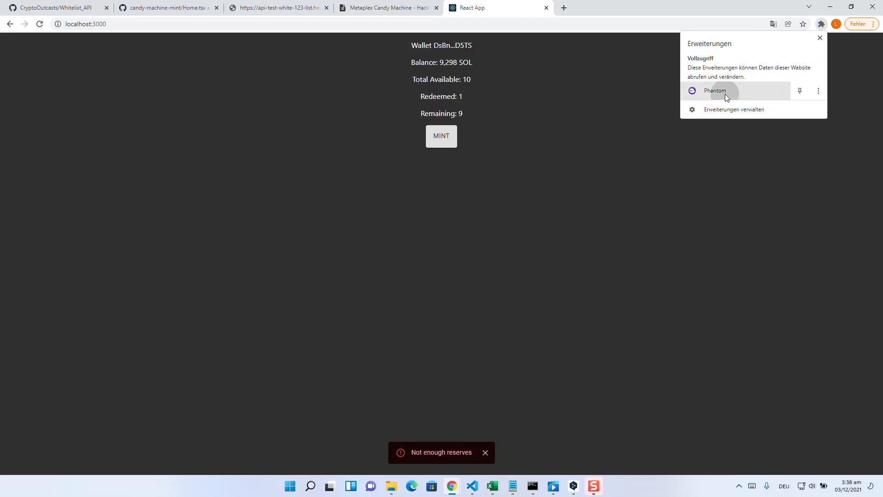
pyautogui.click(714, 91)
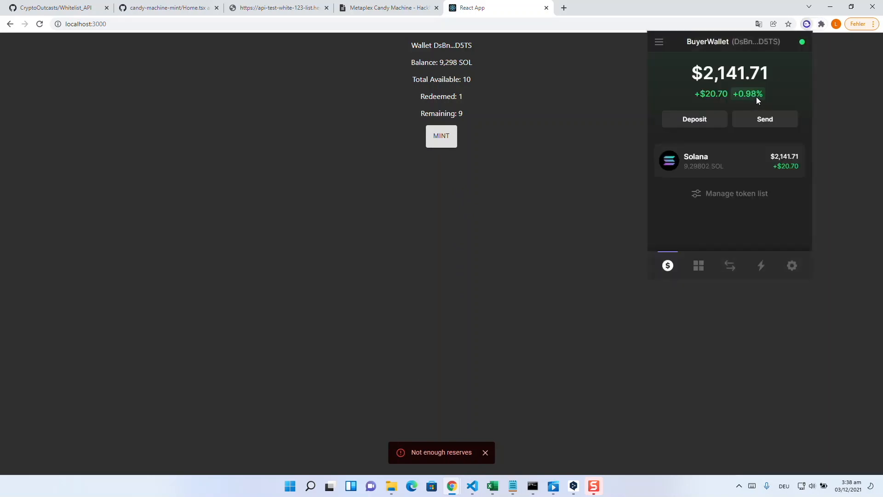
pyautogui.click(698, 266)
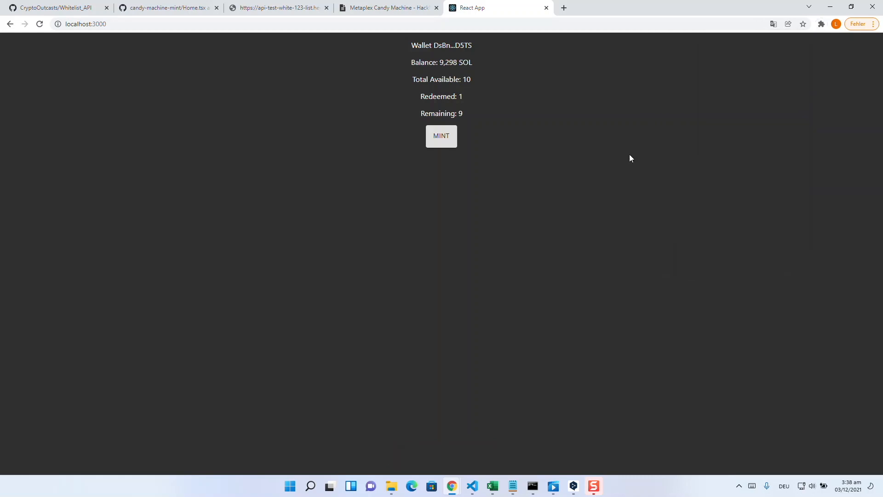
pyautogui.moveTo(472, 485)
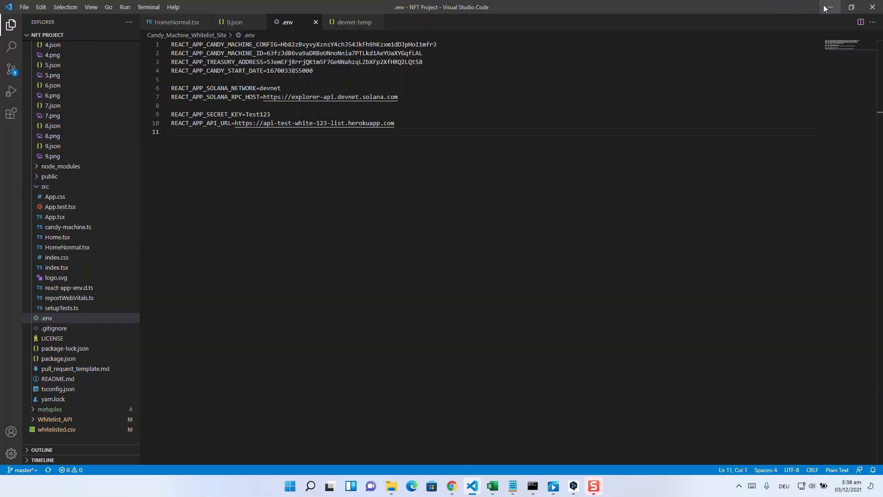
pyautogui.click(451, 486)
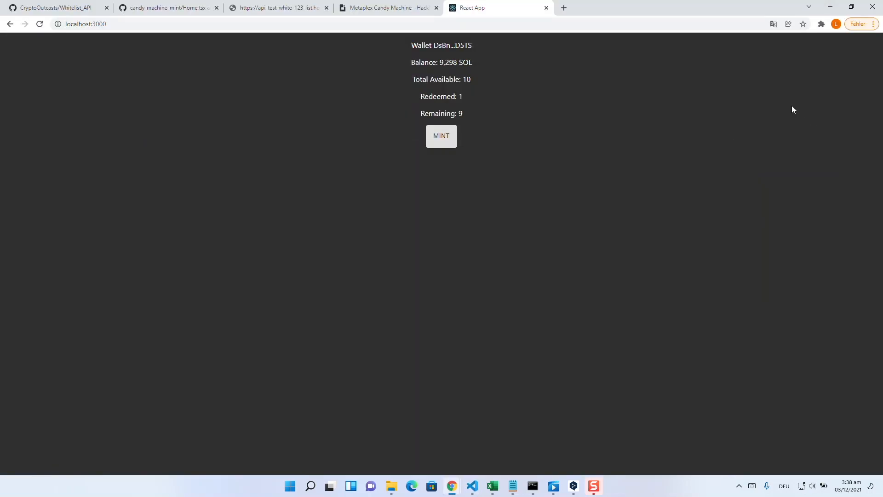
pyautogui.moveTo(782, 122)
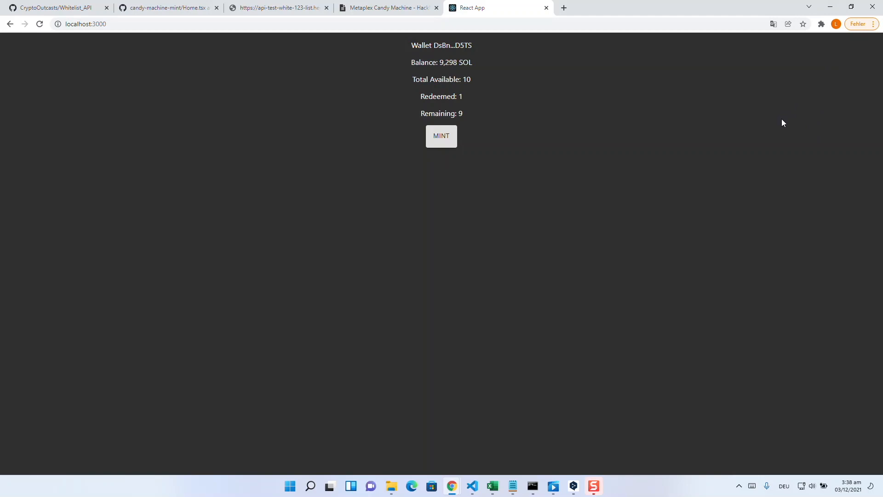
pyautogui.moveTo(767, 125)
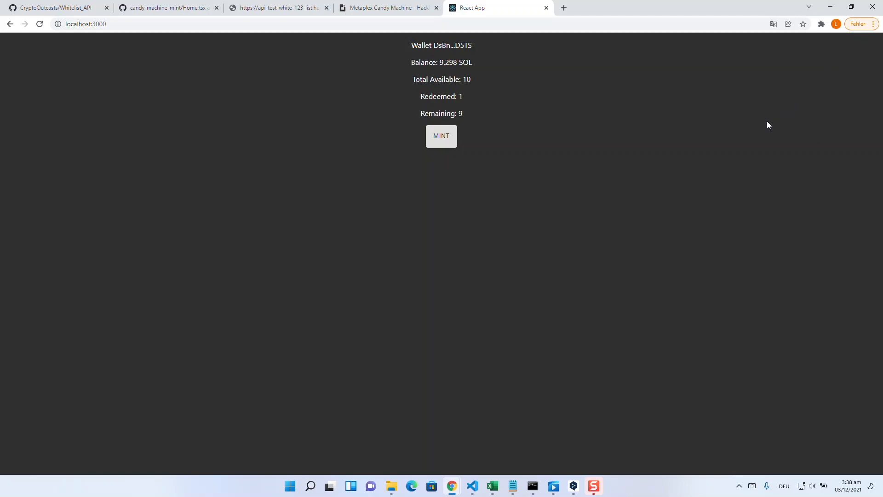
pyautogui.moveTo(761, 129)
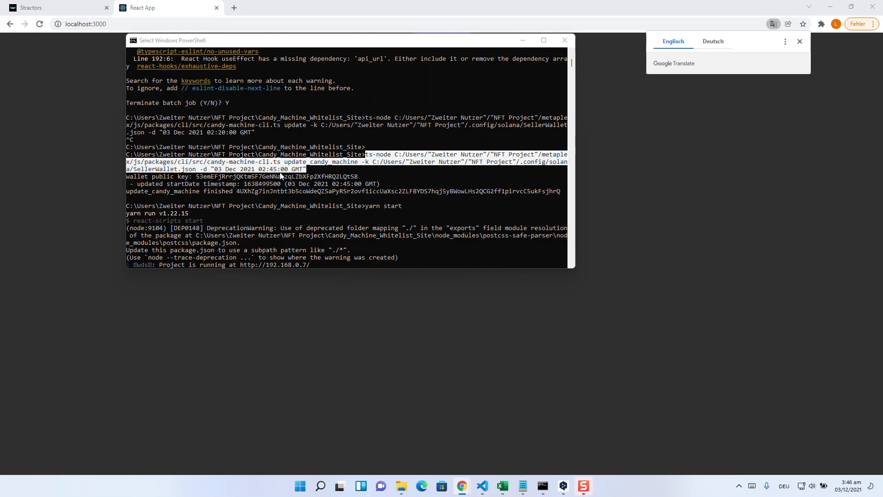
pyautogui.moveTo(310, 178)
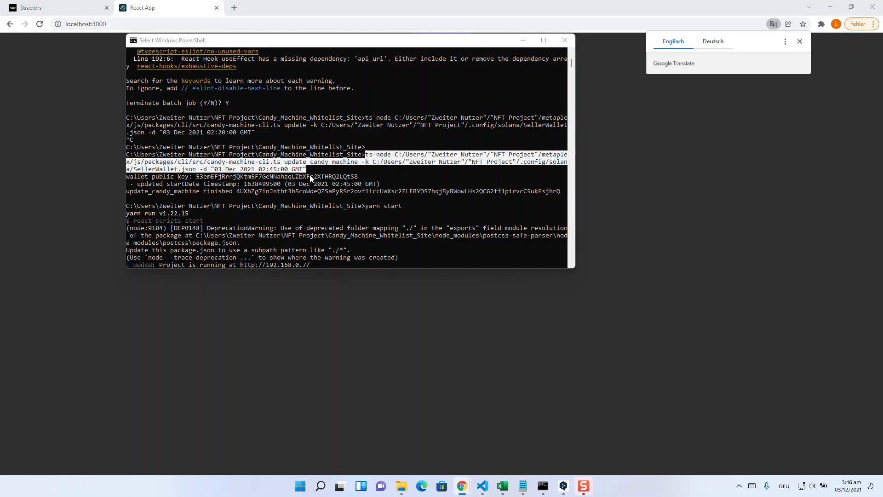
# - Check the start date moved to 03 Dec 2021 02:45 GMT, then return to the localhost:3000 mint site
pyautogui.scroll(-3)
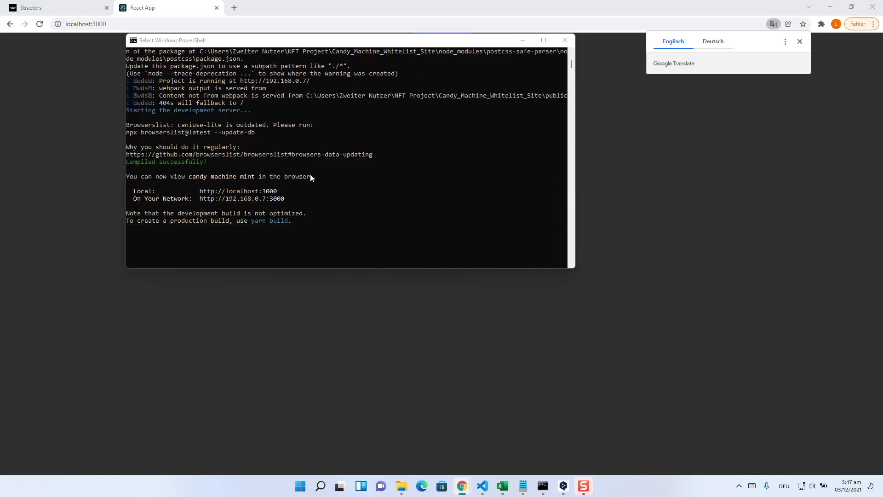
pyautogui.click(481, 485)
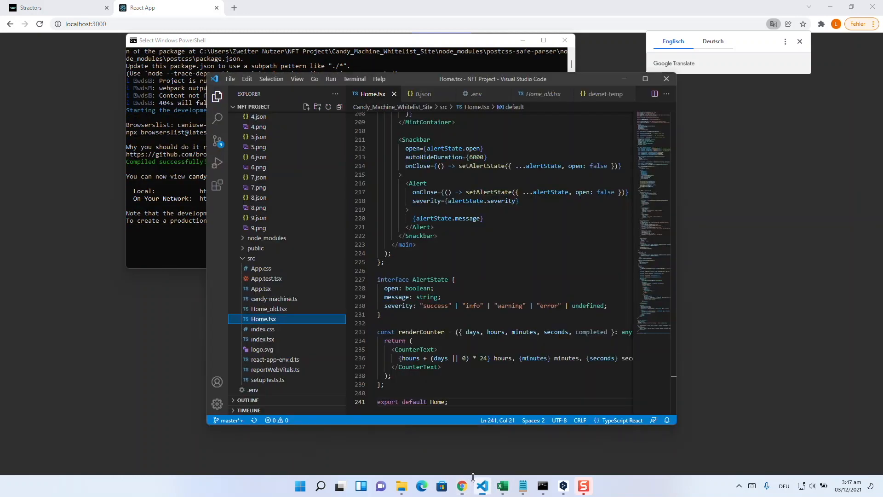
pyautogui.moveTo(263, 319)
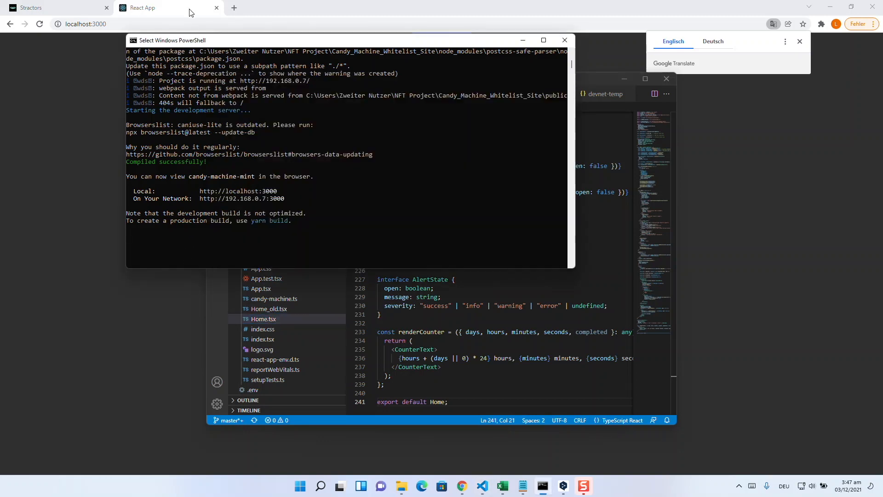
pyautogui.click(441, 43)
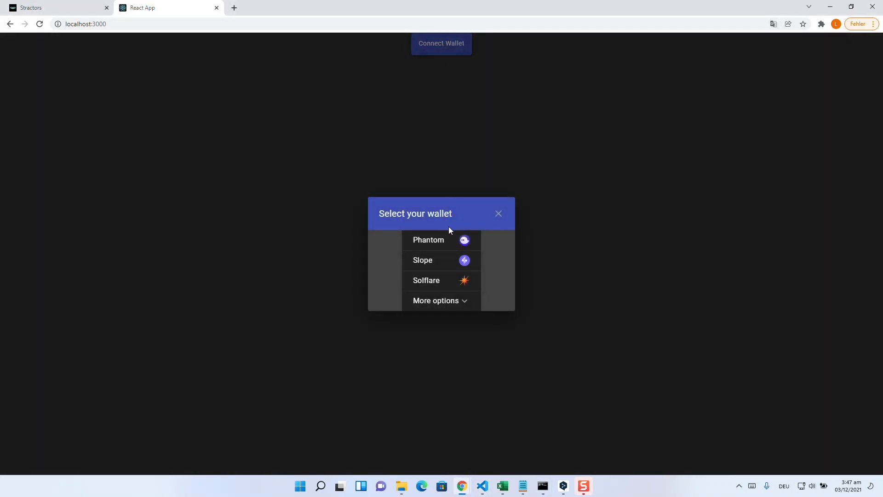
# - Connect Phantom, mint an NFT and approve the transaction, then try minting again
pyautogui.click(441, 239)
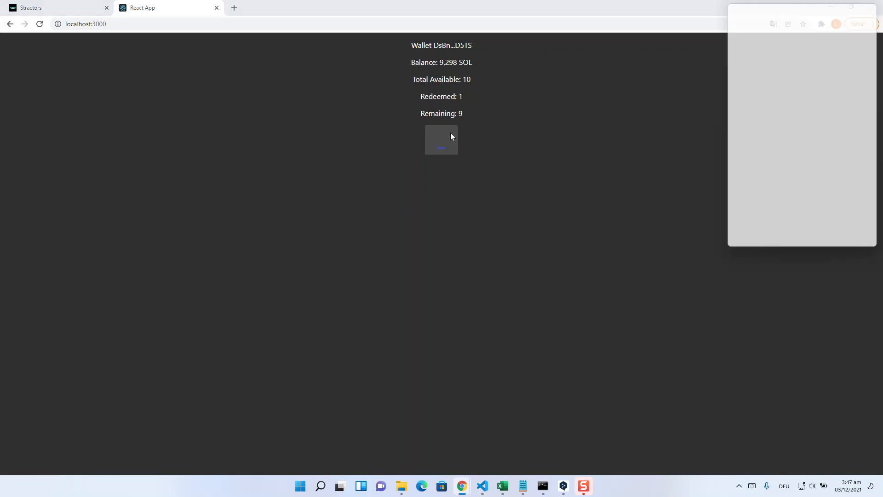
pyautogui.click(441, 140)
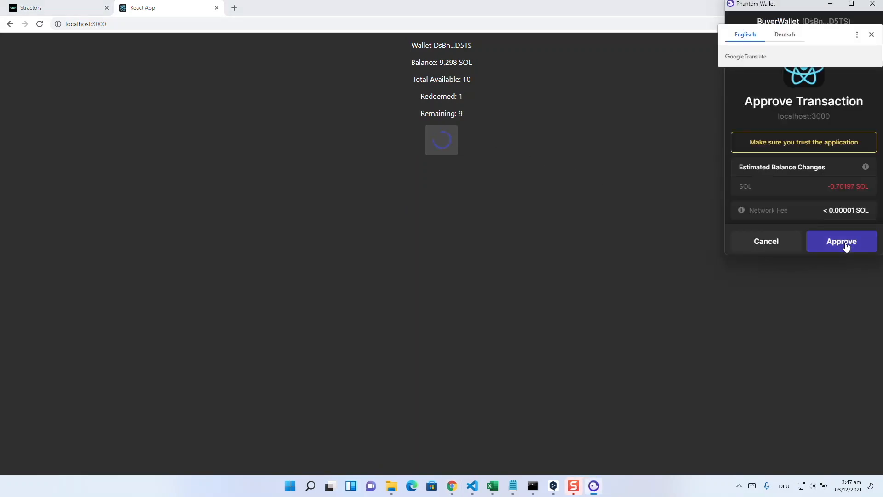
pyautogui.click(841, 241)
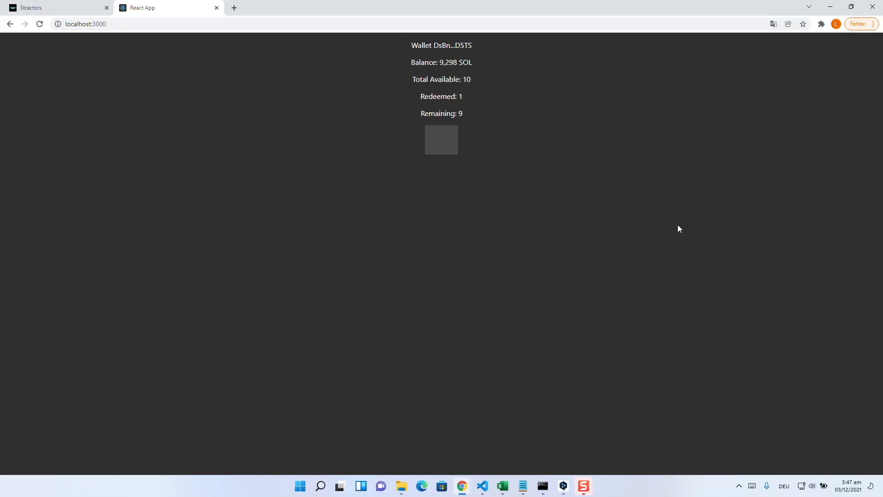
pyautogui.click(441, 140)
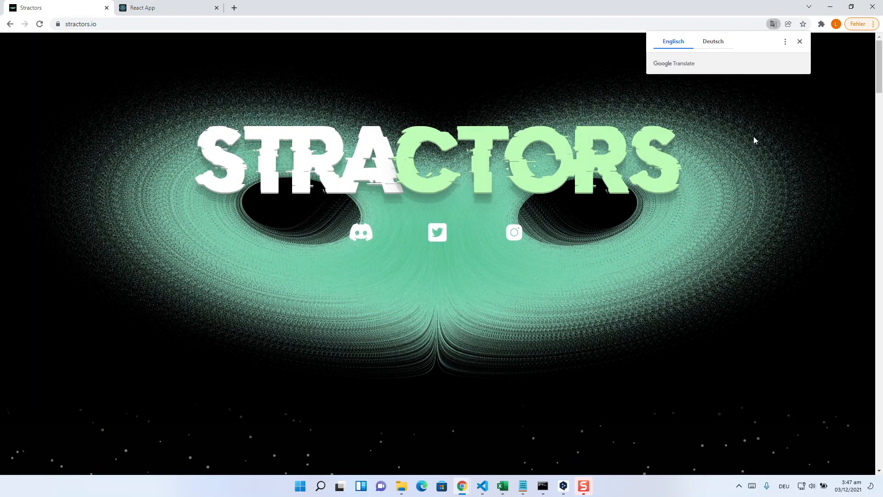
# - Dismiss the Google Translate offer and scroll past About and the mint section to the artwork gallery
pyautogui.click(799, 41)
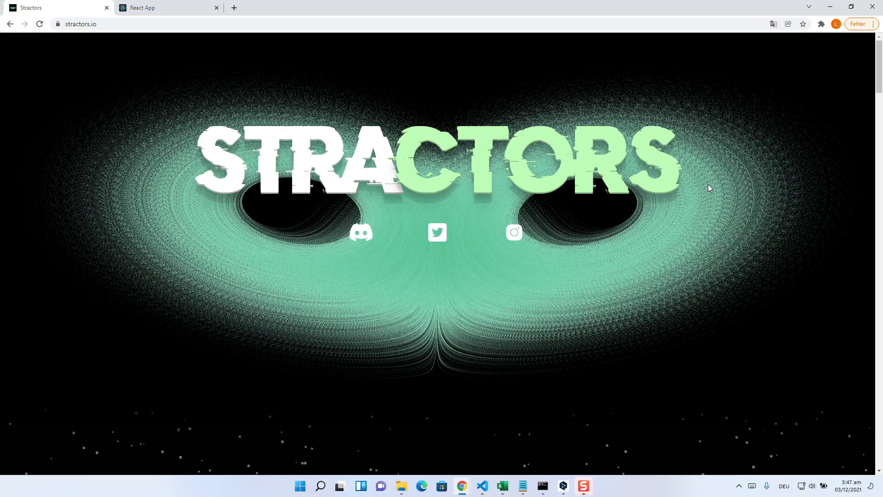
pyautogui.scroll(-3)
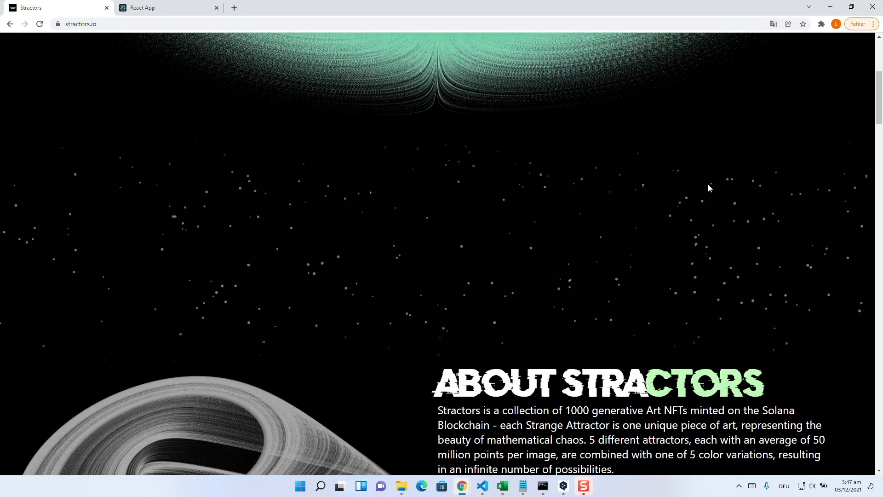
pyautogui.scroll(-3)
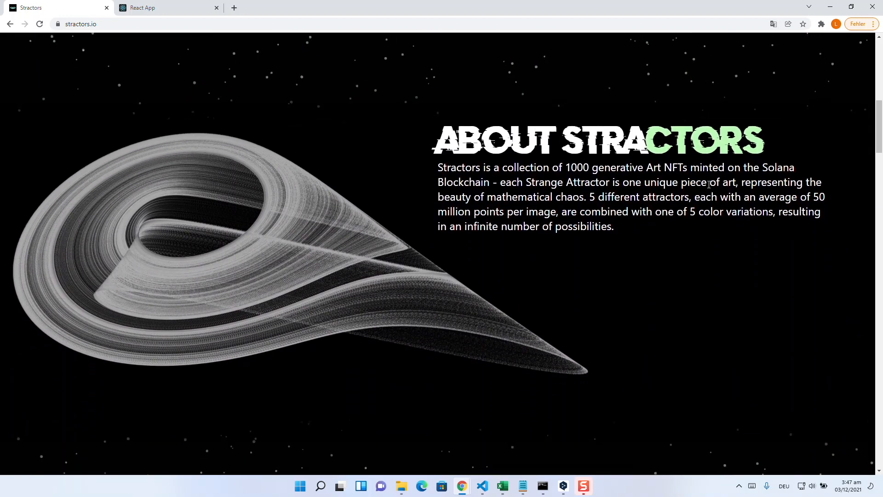
pyautogui.scroll(-3)
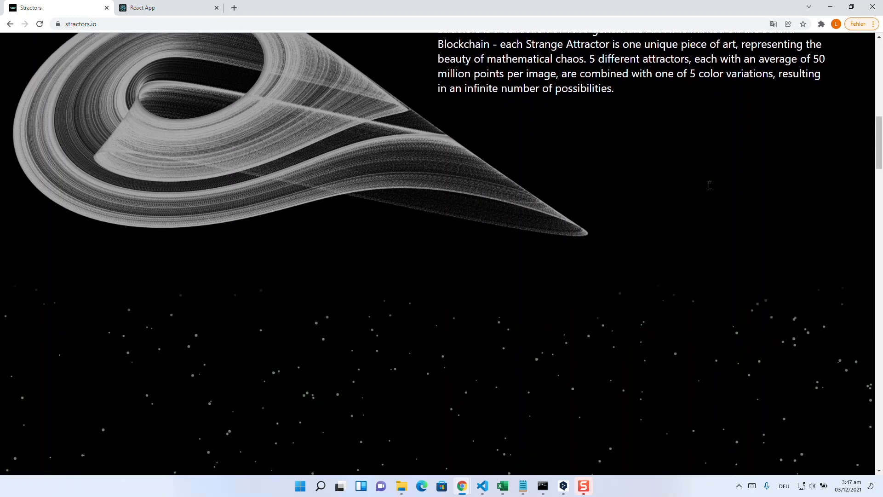
pyautogui.scroll(-3)
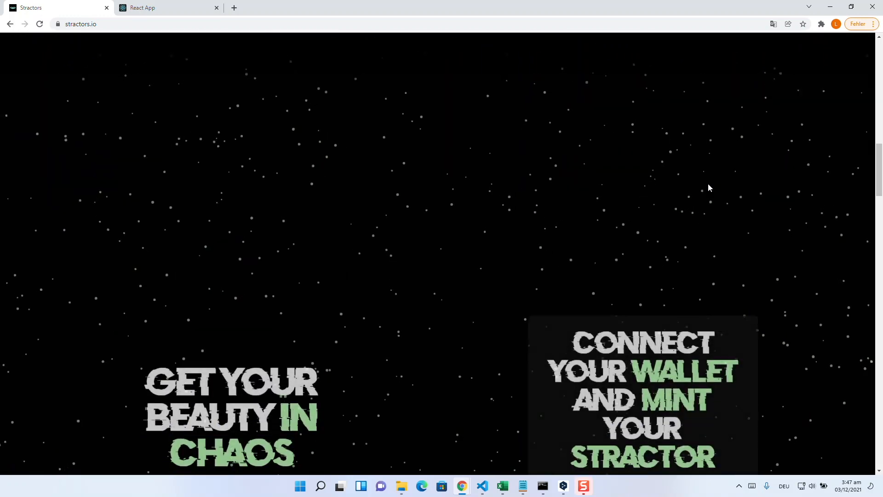
pyautogui.scroll(3)
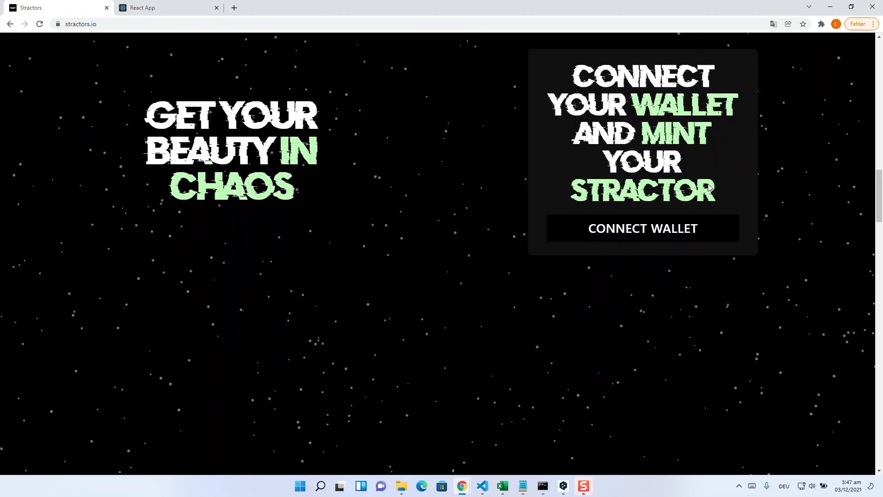
pyautogui.scroll(-3)
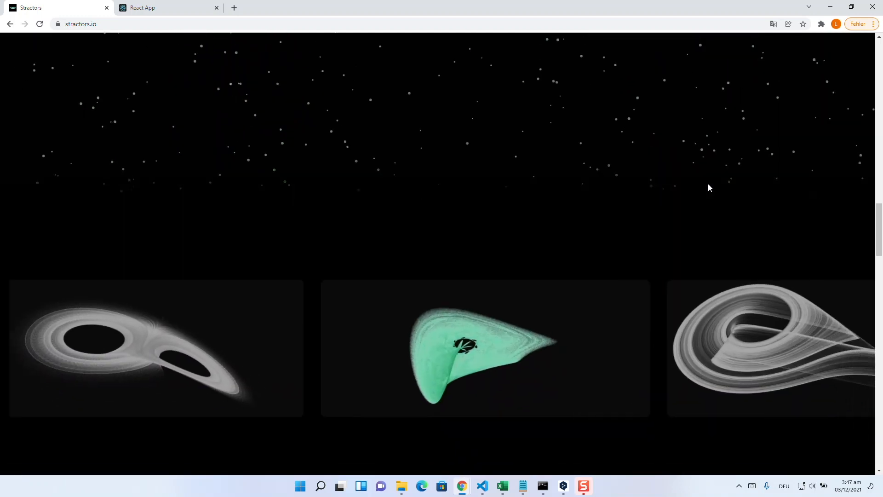
pyautogui.scroll(-3)
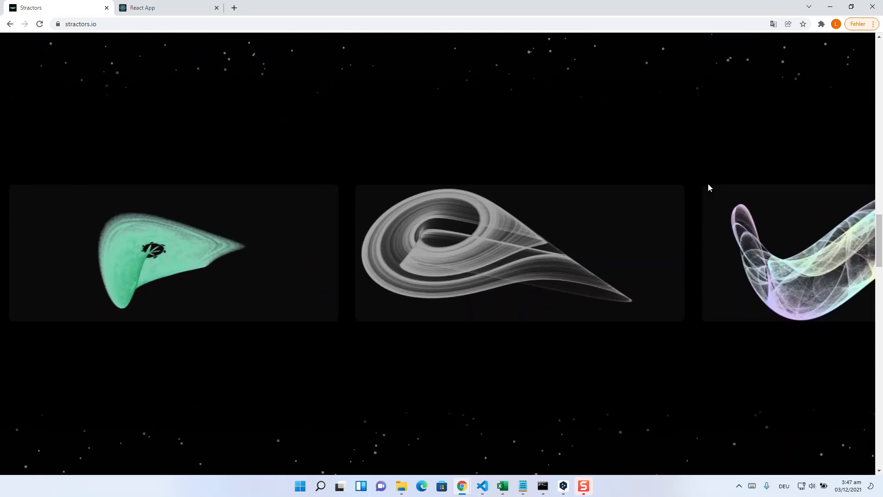